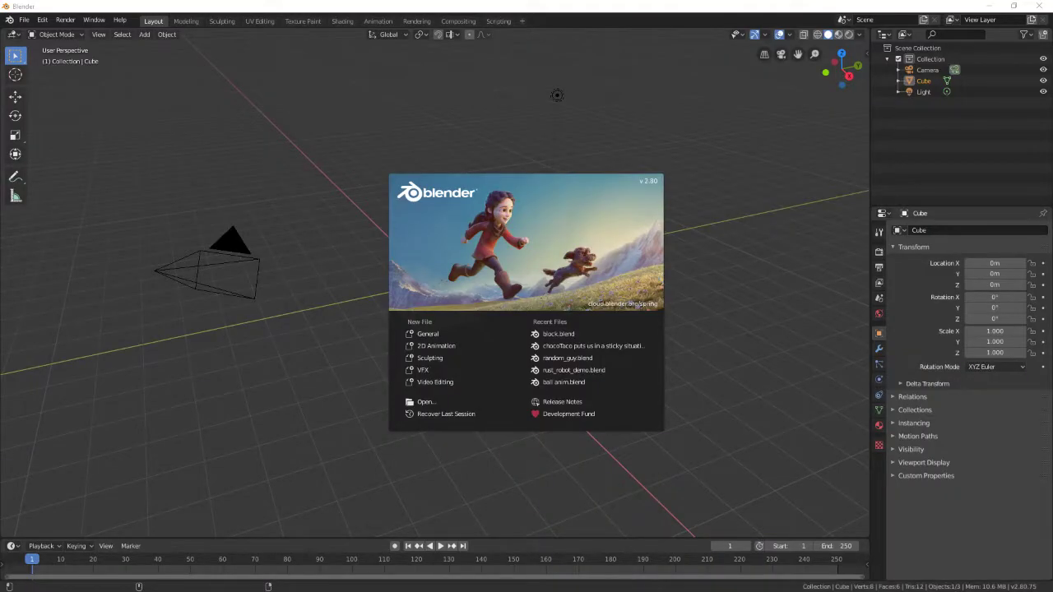
{"action": "mouse_move", "coordinate": [590, 345]}
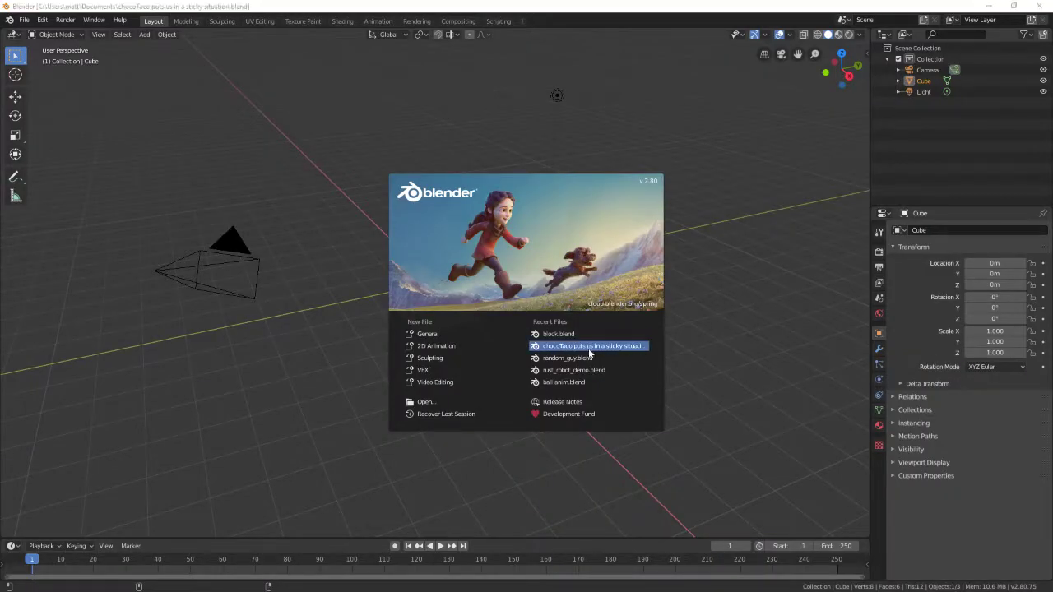
Load 'chocoTaco puts us in a sticky situation.blend' and select the opening 'Choco kills us' audio strip.
{"action": "left_click", "coordinate": [592, 346]}
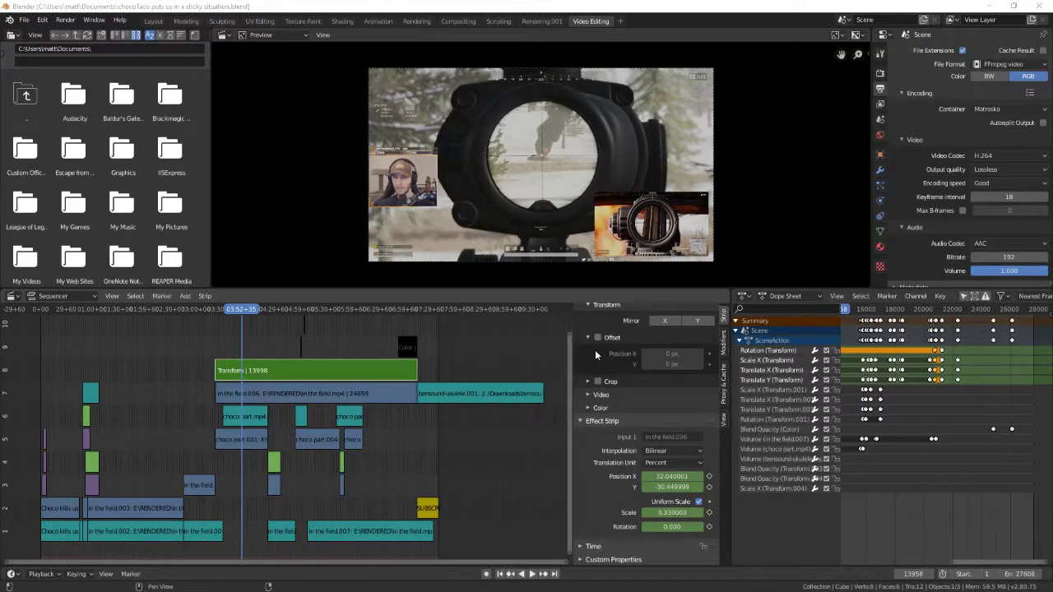
{"action": "mouse_move", "coordinate": [434, 190]}
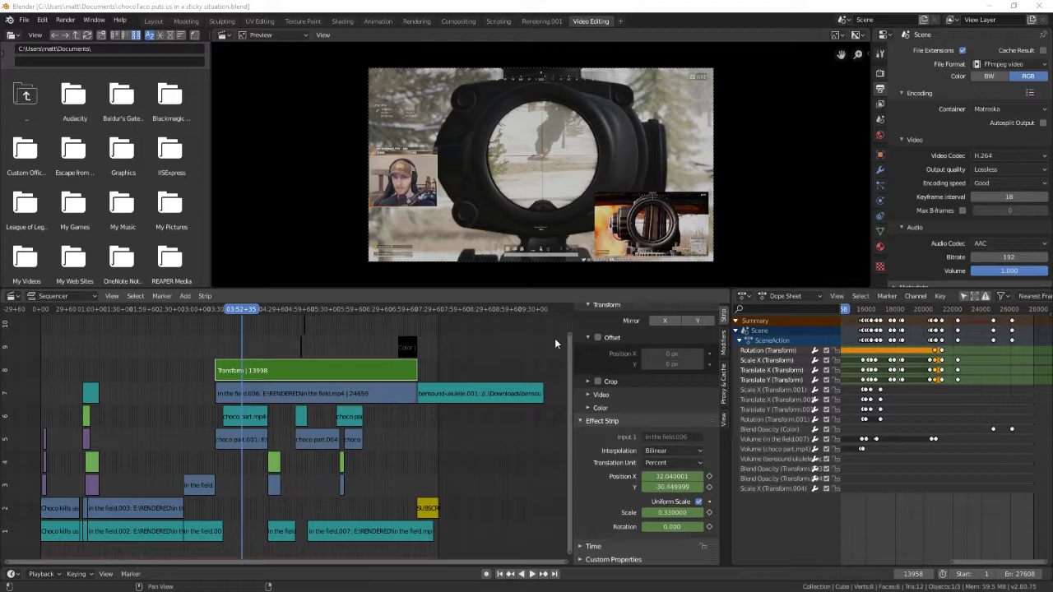
{"action": "mouse_move", "coordinate": [549, 343]}
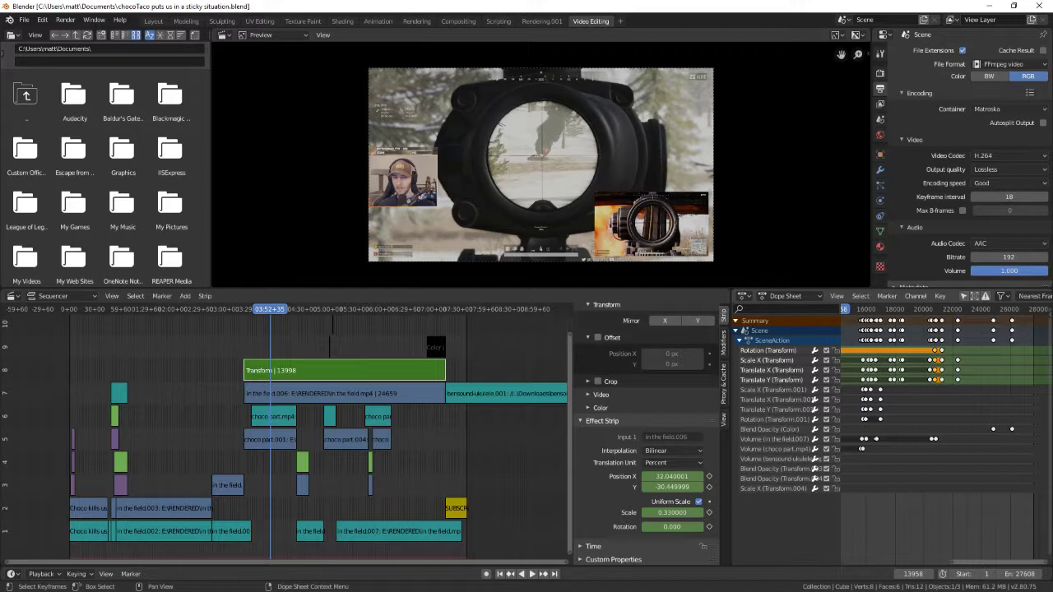
{"action": "mouse_move", "coordinate": [262, 341]}
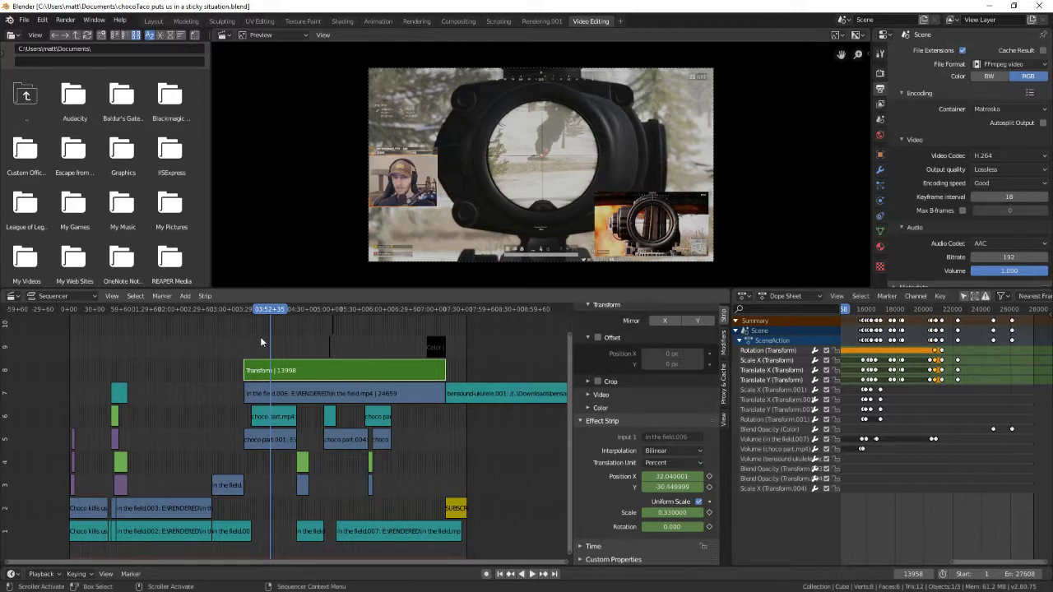
{"action": "mouse_move", "coordinate": [817, 267]}
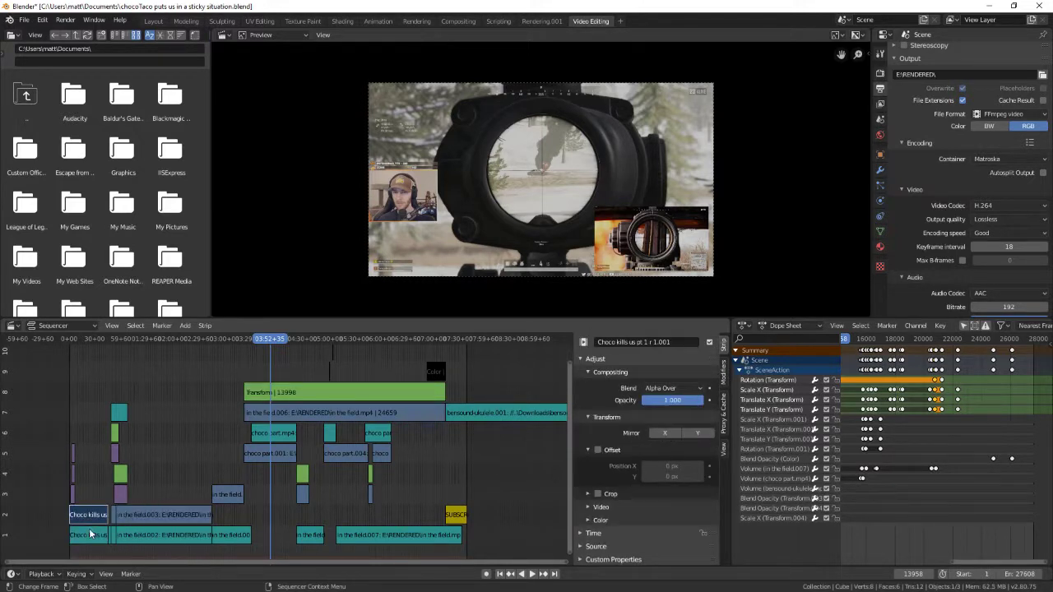
{"action": "left_click", "coordinate": [88, 534]}
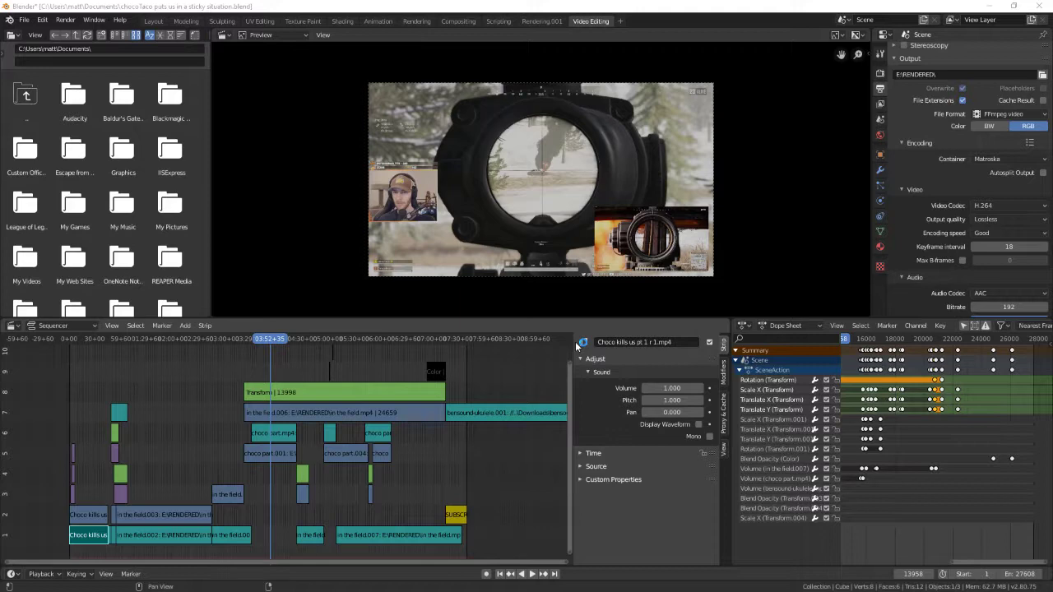
{"action": "mouse_move", "coordinate": [637, 327]}
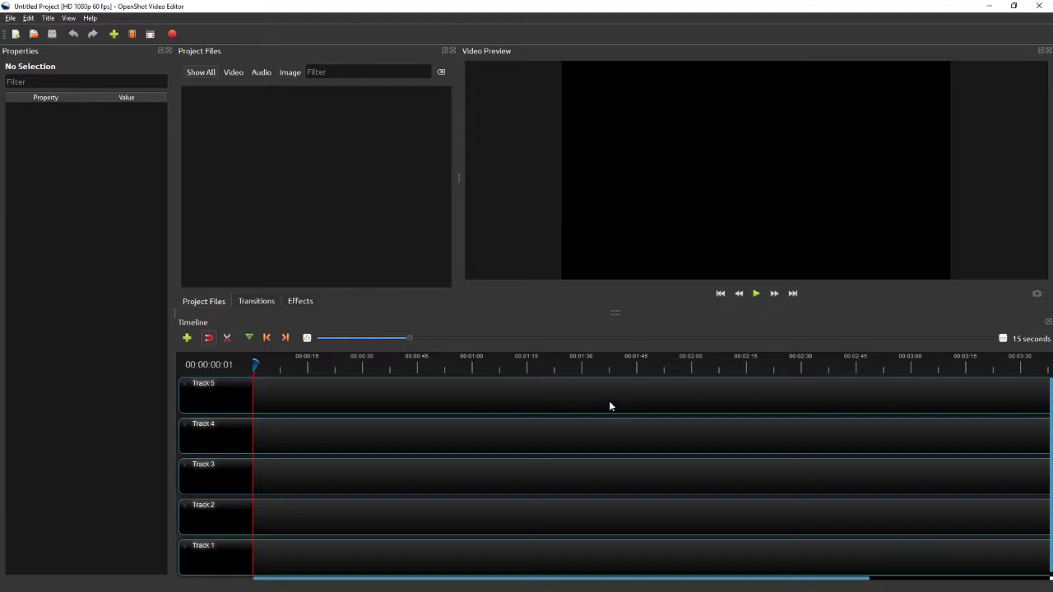
{"action": "mouse_move", "coordinate": [346, 220]}
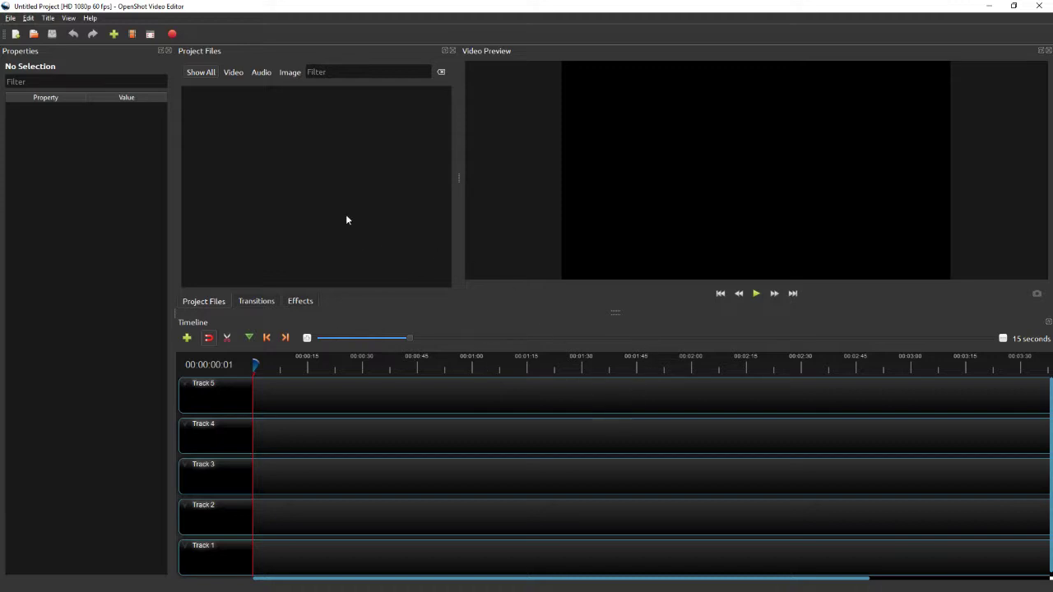
{"action": "mouse_move", "coordinate": [672, 184]}
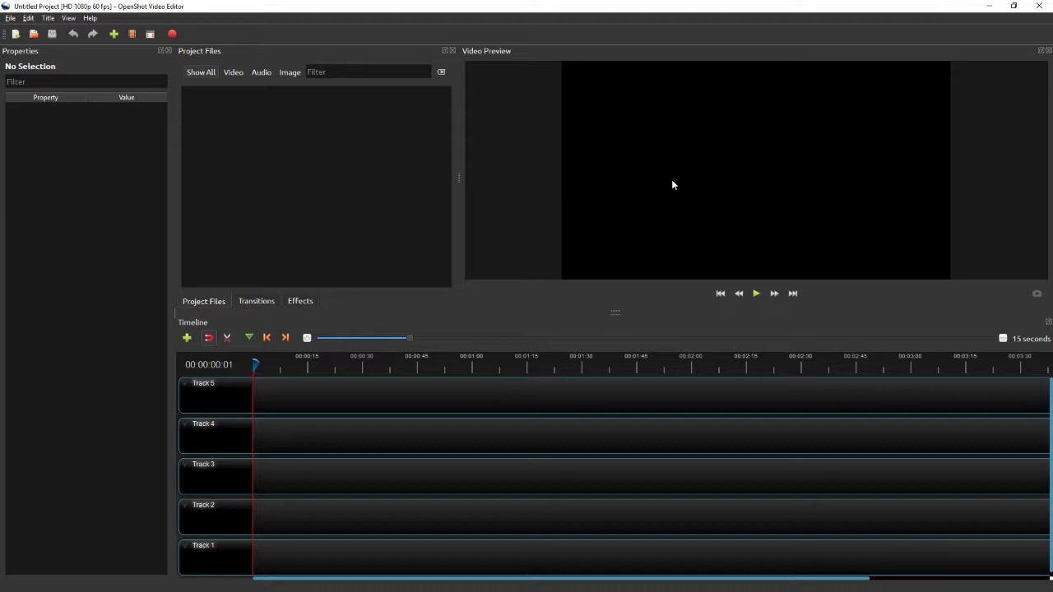
{"action": "mouse_move", "coordinate": [466, 188]}
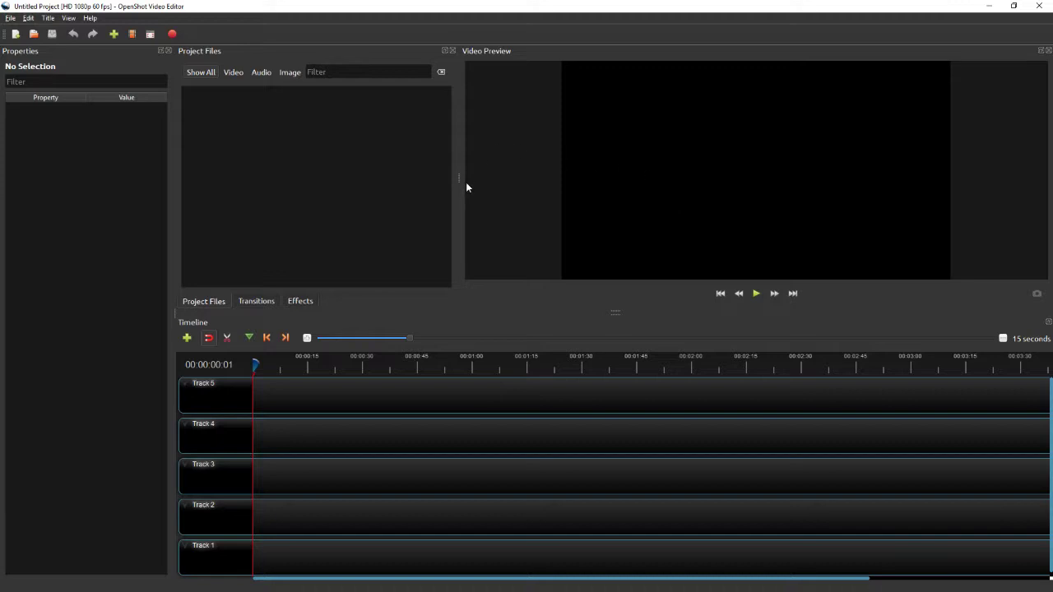
{"action": "mouse_move", "coordinate": [472, 190]}
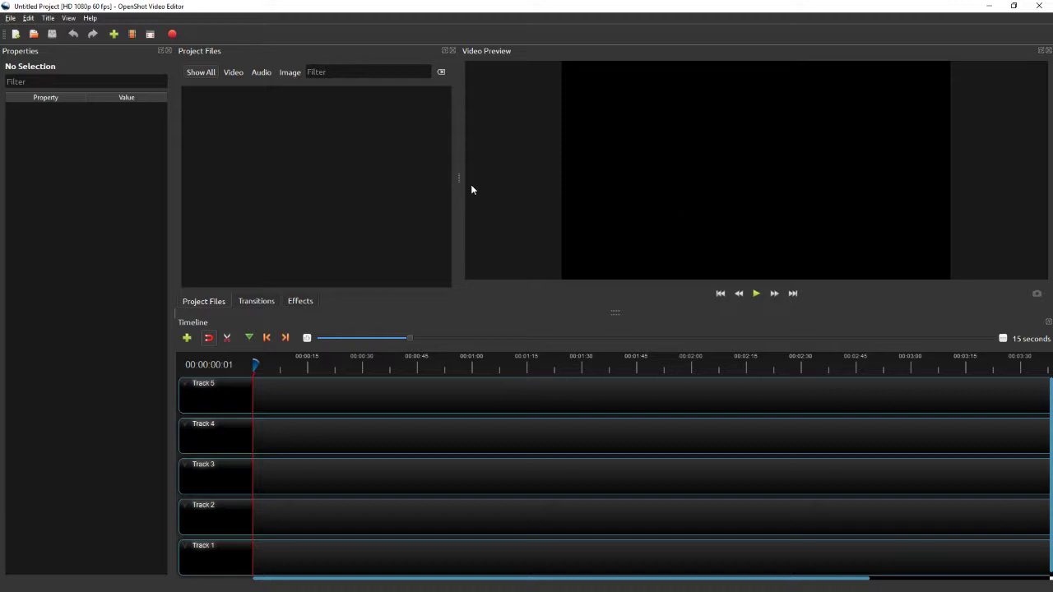
{"action": "mouse_move", "coordinate": [294, 314]}
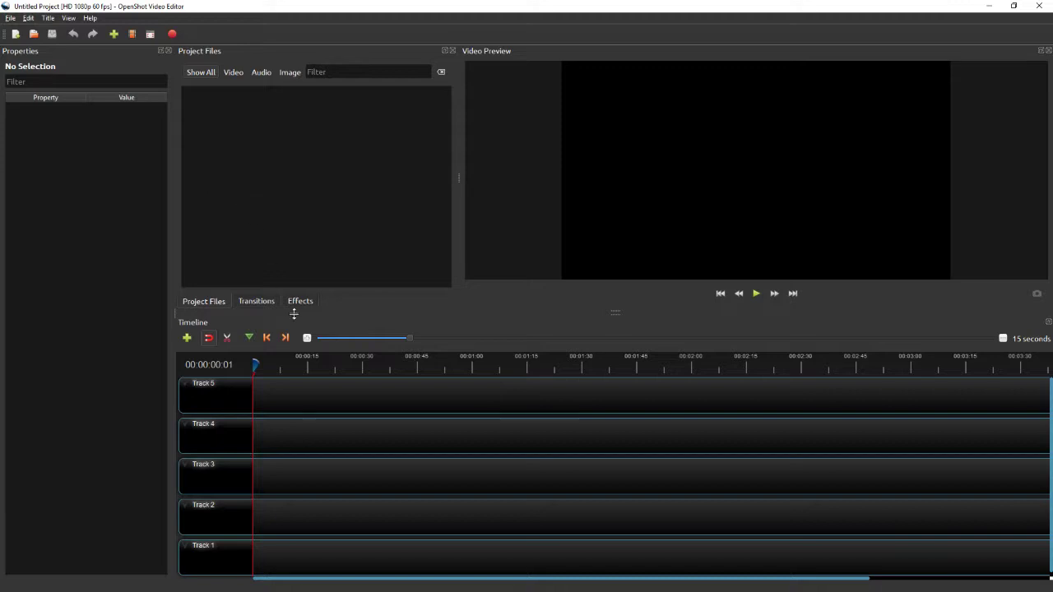
{"action": "mouse_move", "coordinate": [313, 482]}
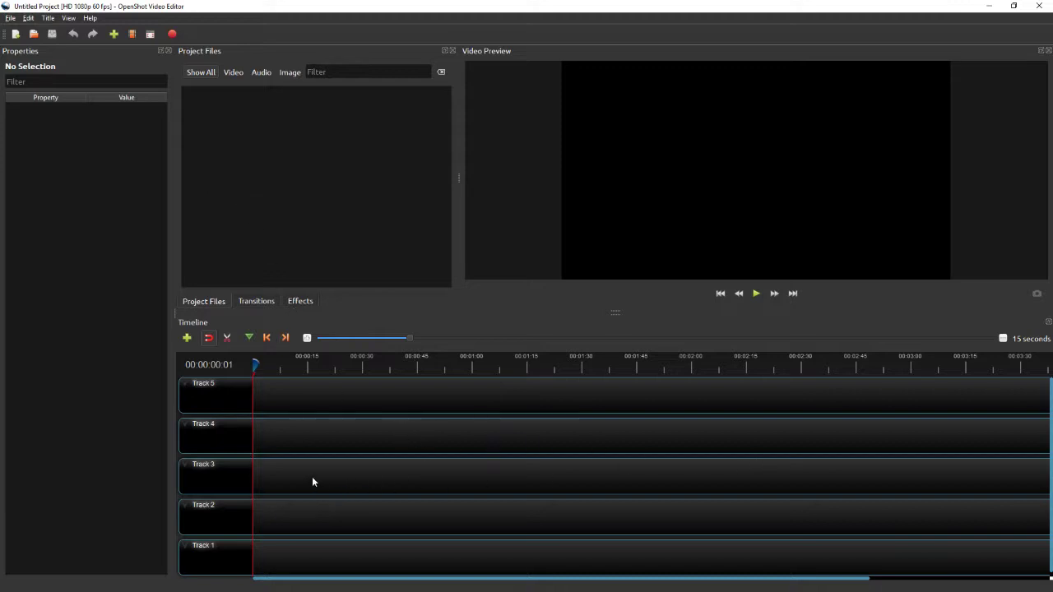
{"action": "mouse_move", "coordinate": [433, 256]}
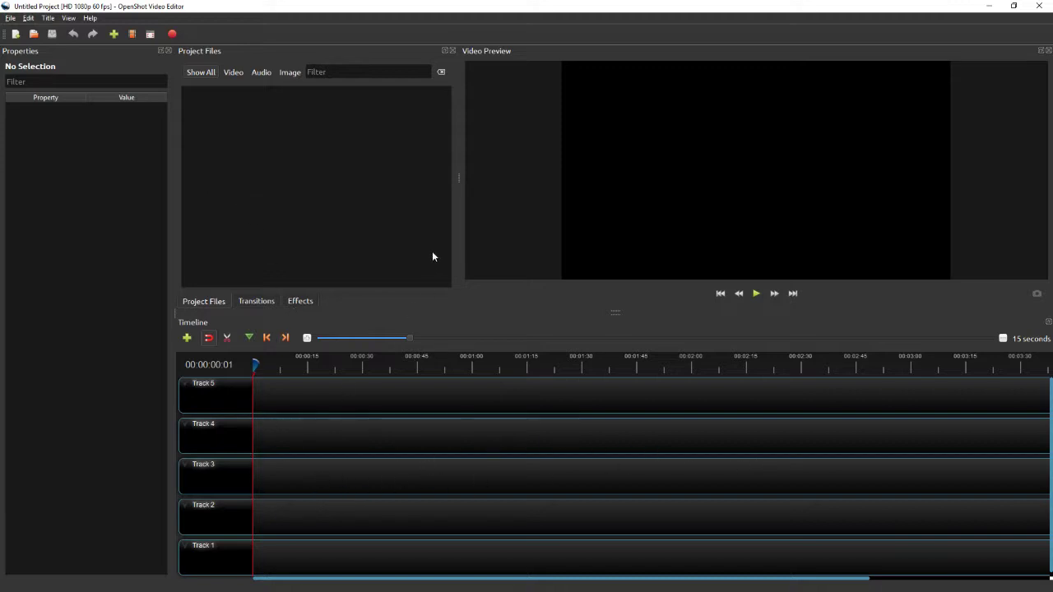
{"action": "mouse_move", "coordinate": [385, 241]}
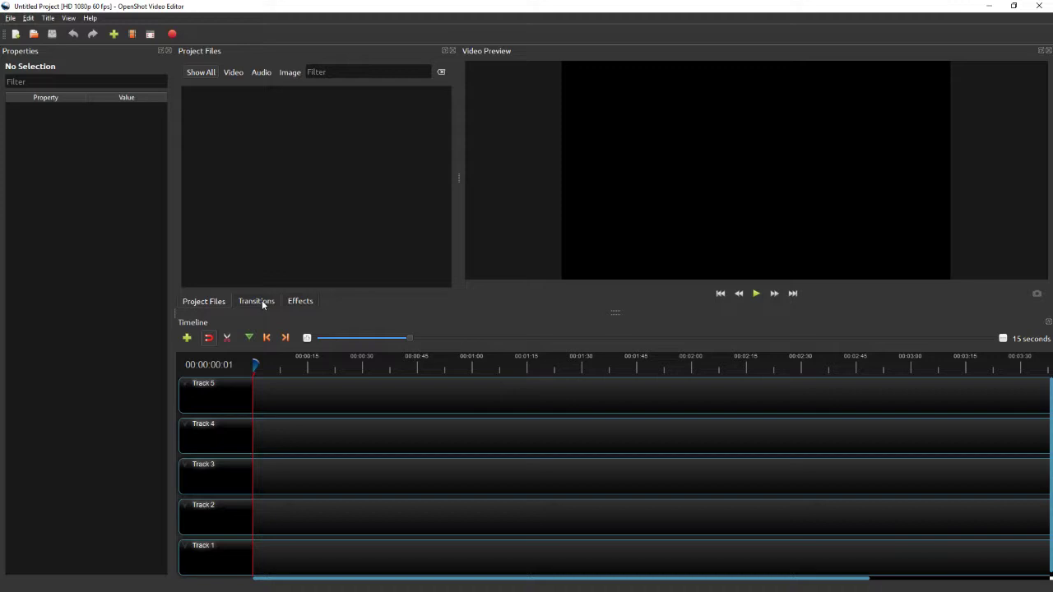
{"action": "left_click", "coordinate": [299, 302]}
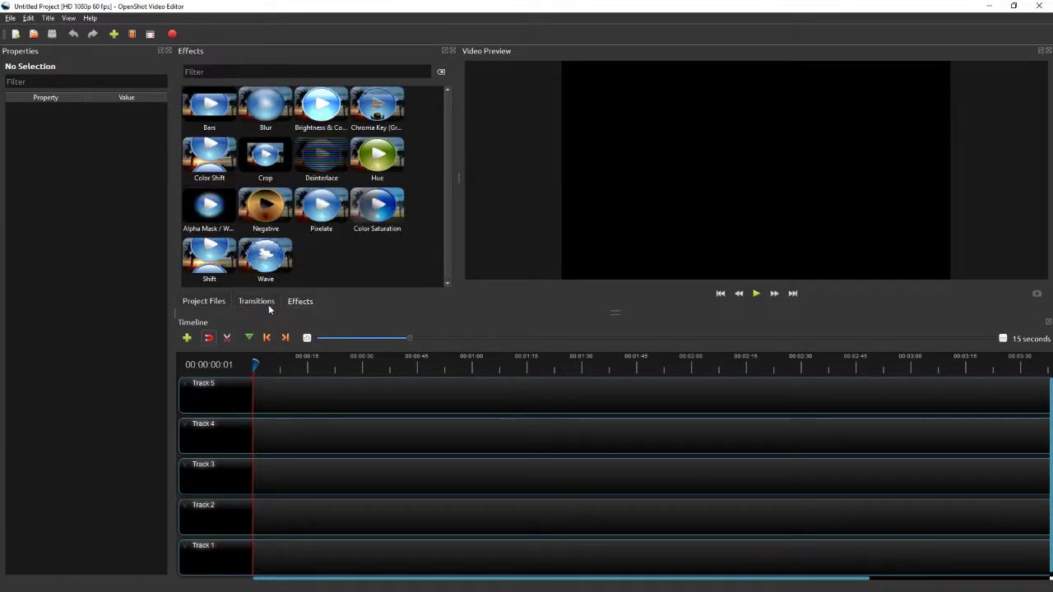
{"action": "left_click", "coordinate": [204, 301]}
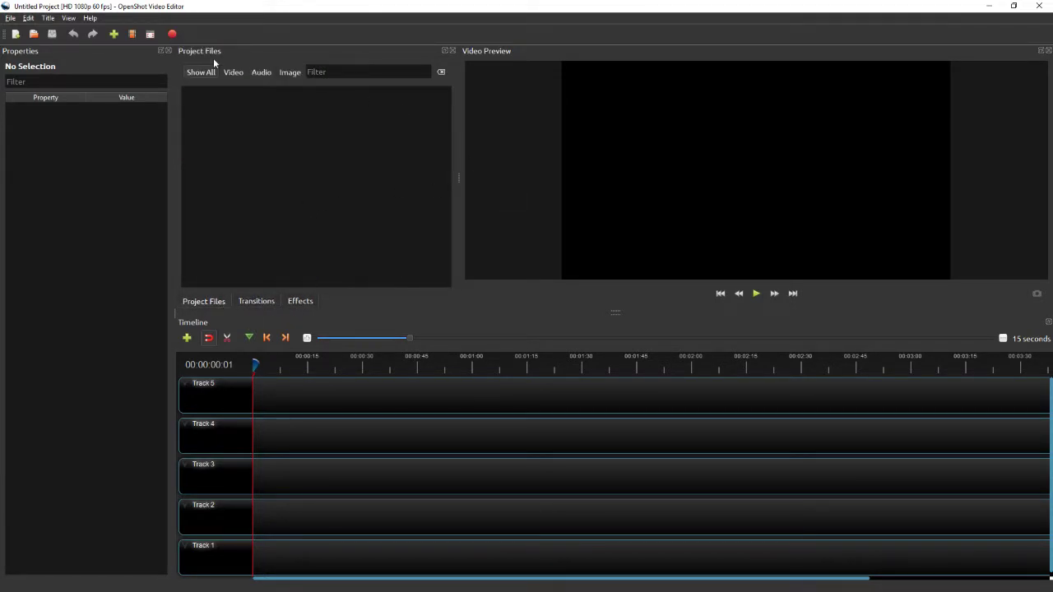
{"action": "left_click", "coordinate": [9, 18]}
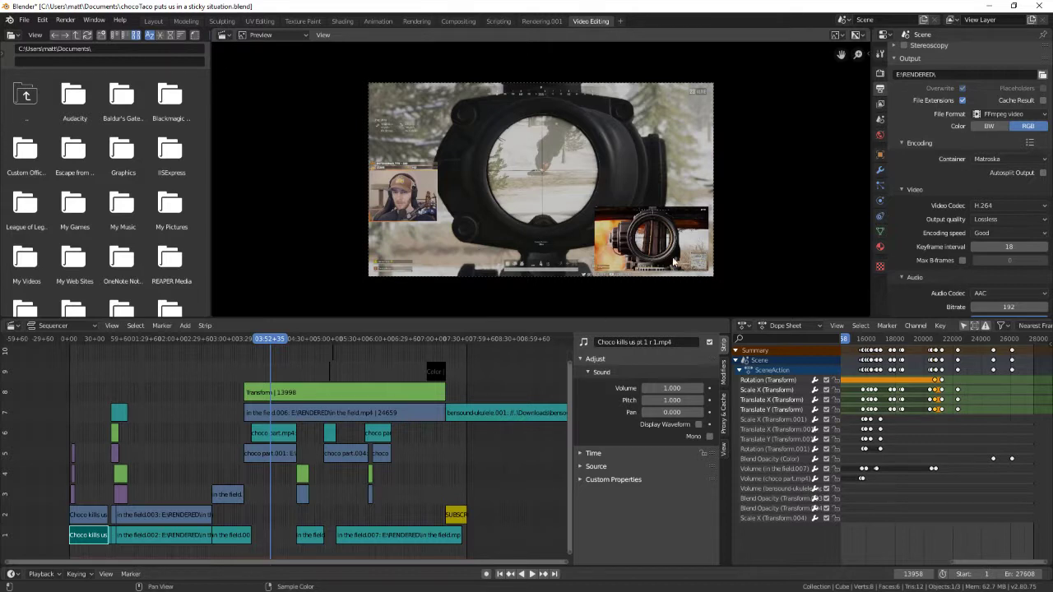
{"action": "mouse_move", "coordinate": [599, 304]}
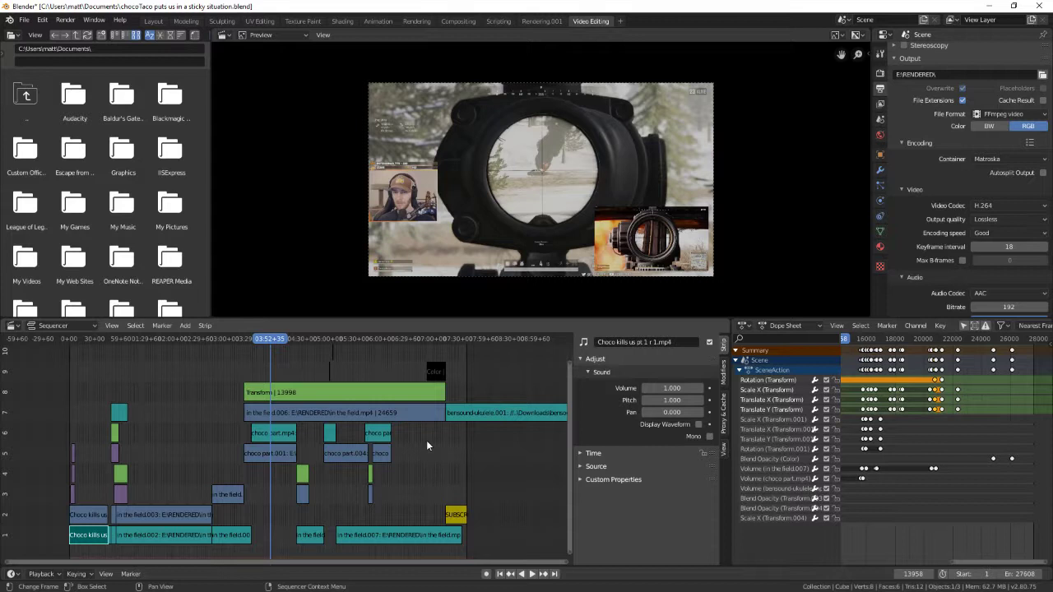
{"action": "mouse_move", "coordinate": [431, 456]}
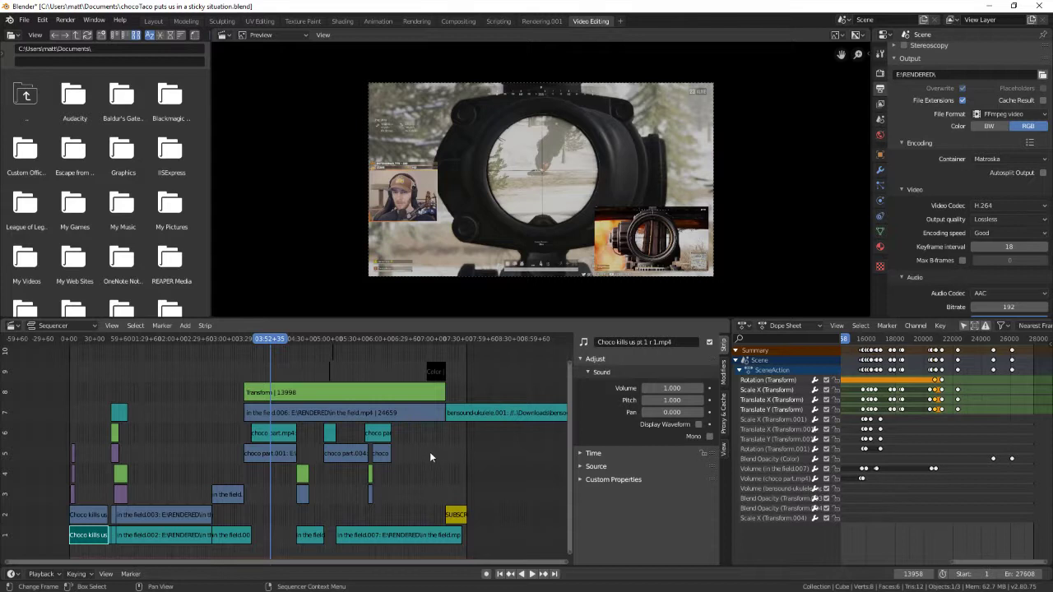
{"action": "mouse_move", "coordinate": [482, 482]}
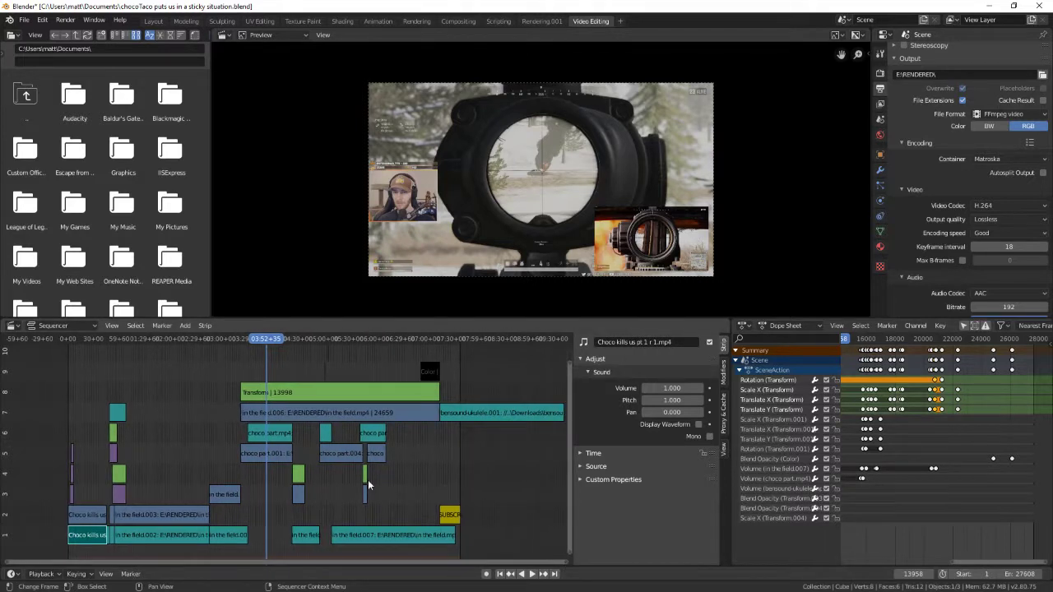
{"action": "mouse_move", "coordinate": [480, 476]}
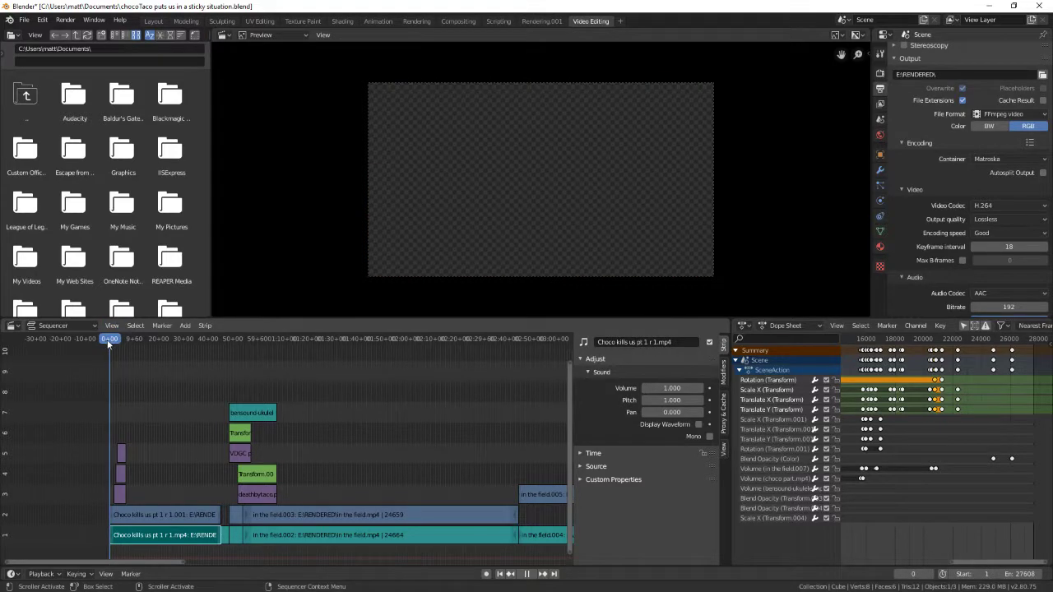
Reposition the Oh.png, Oh.001 and Golly2.png caption strips to start one after another.
{"action": "left_click", "coordinate": [113, 338]}
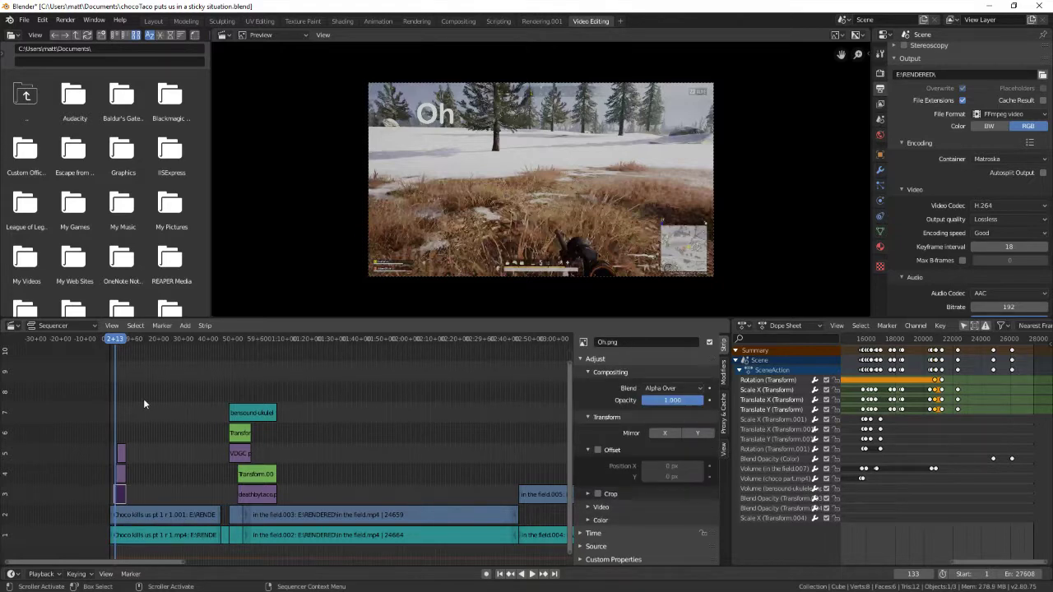
{"action": "left_click", "coordinate": [113, 338]}
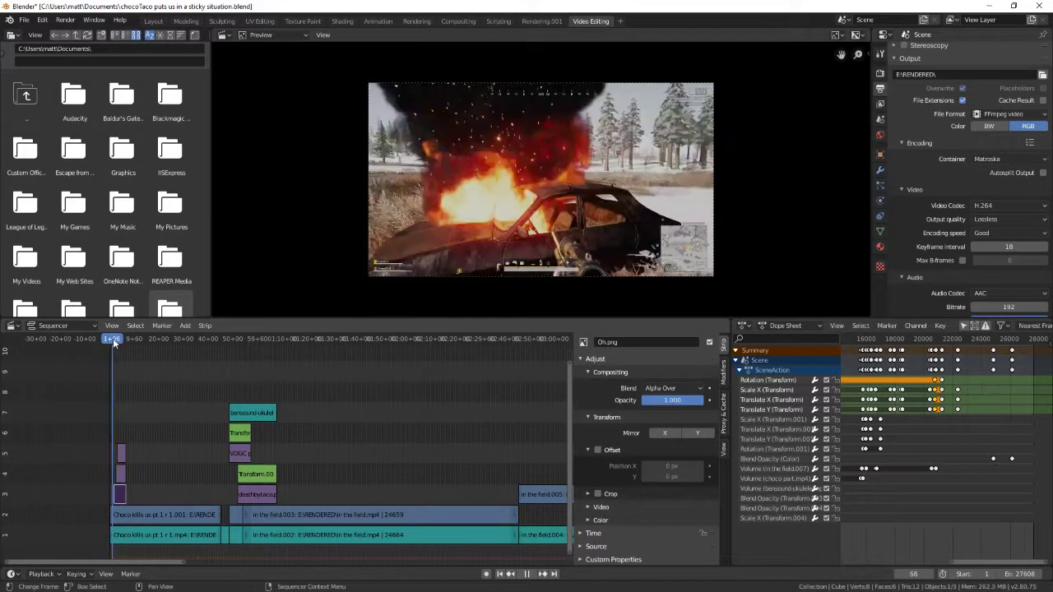
{"action": "left_click", "coordinate": [116, 339]}
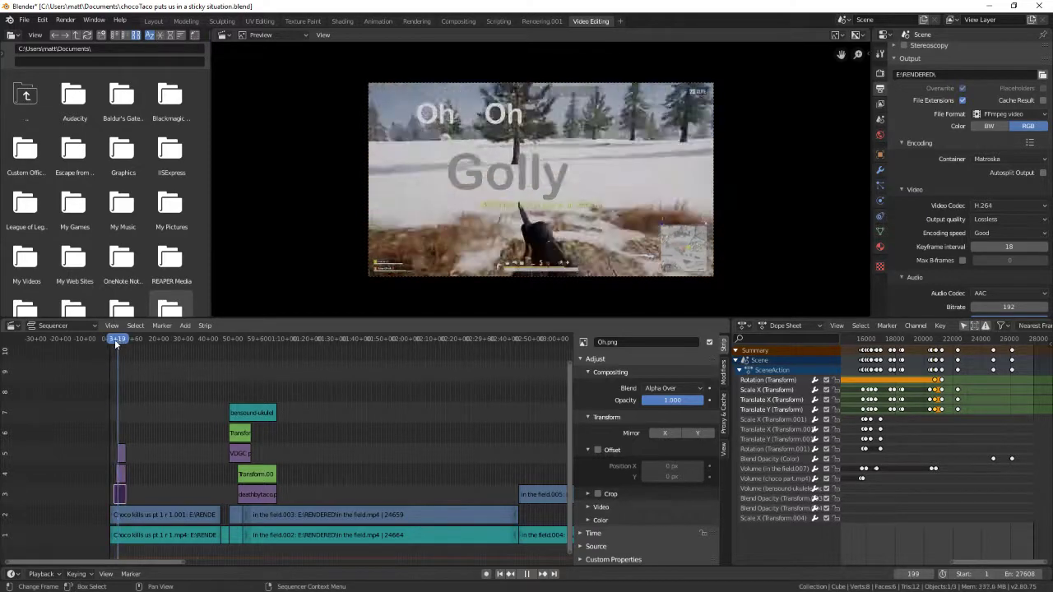
{"action": "left_click", "coordinate": [115, 339]}
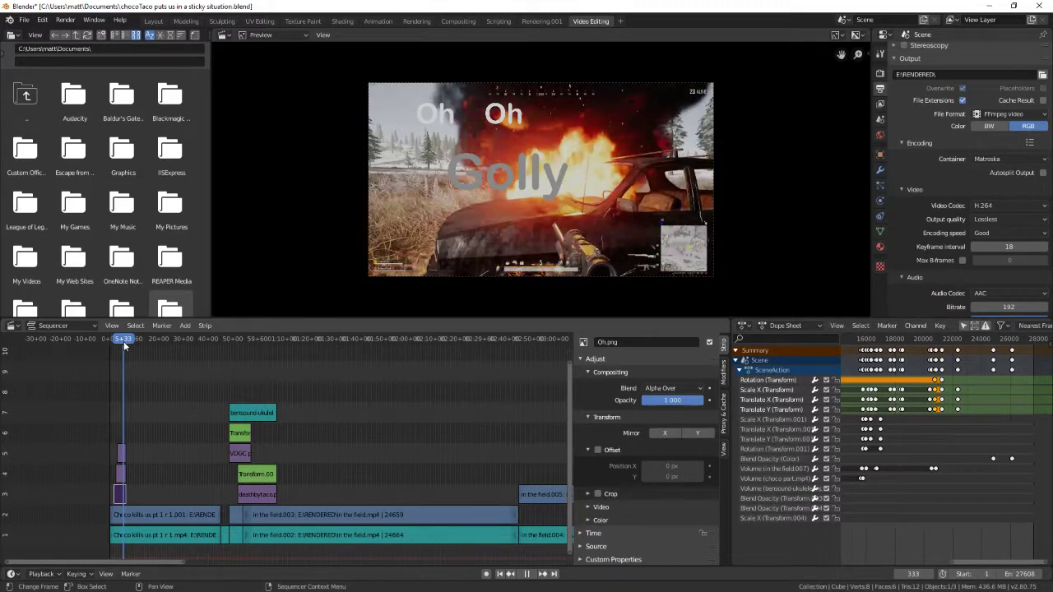
{"action": "left_click", "coordinate": [122, 339]}
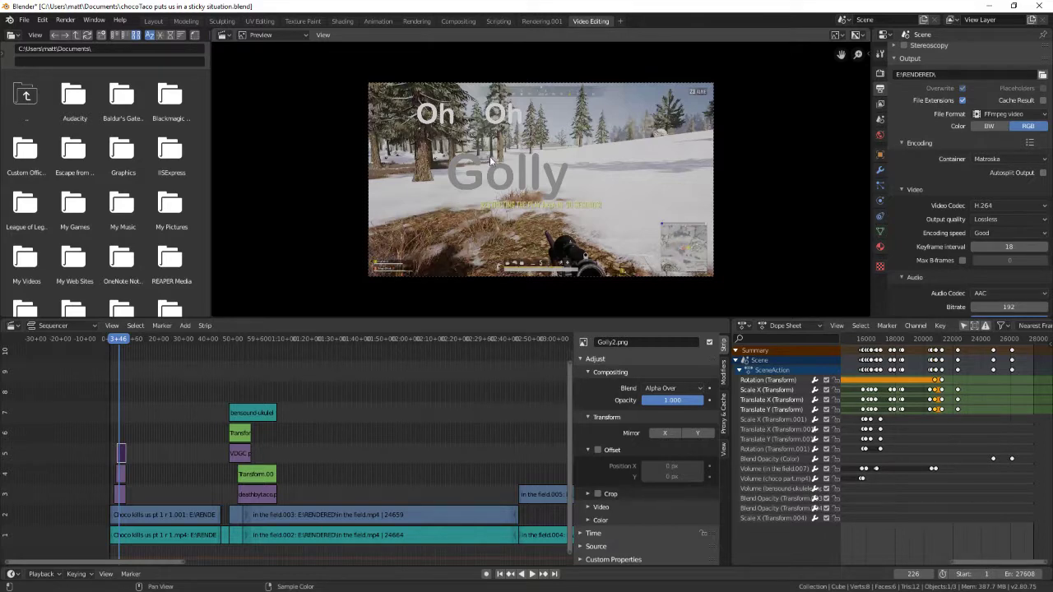
{"action": "mouse_move", "coordinate": [525, 198]}
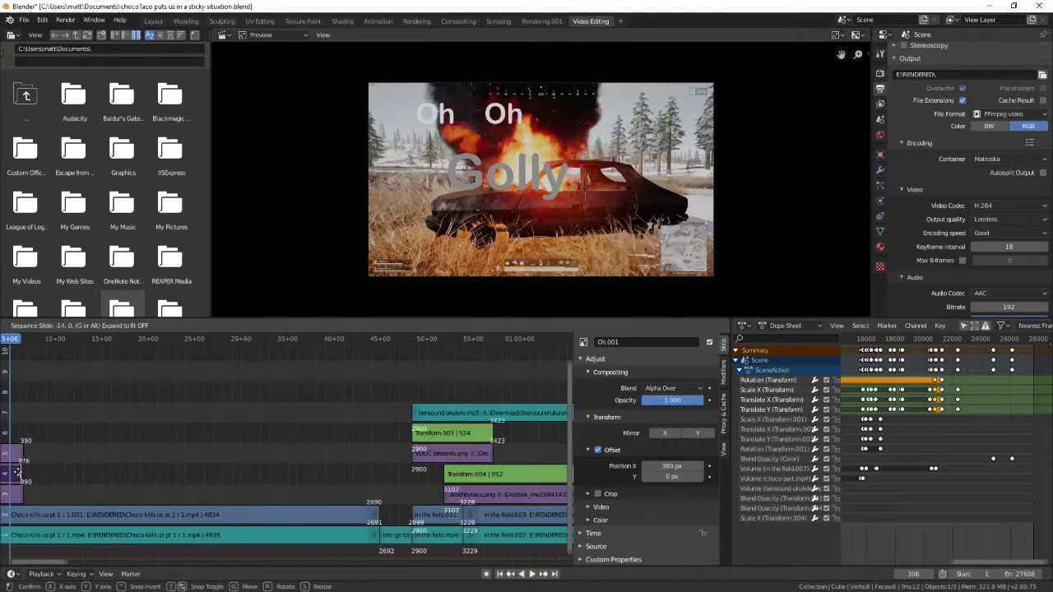
{"action": "left_click", "coordinate": [88, 543]}
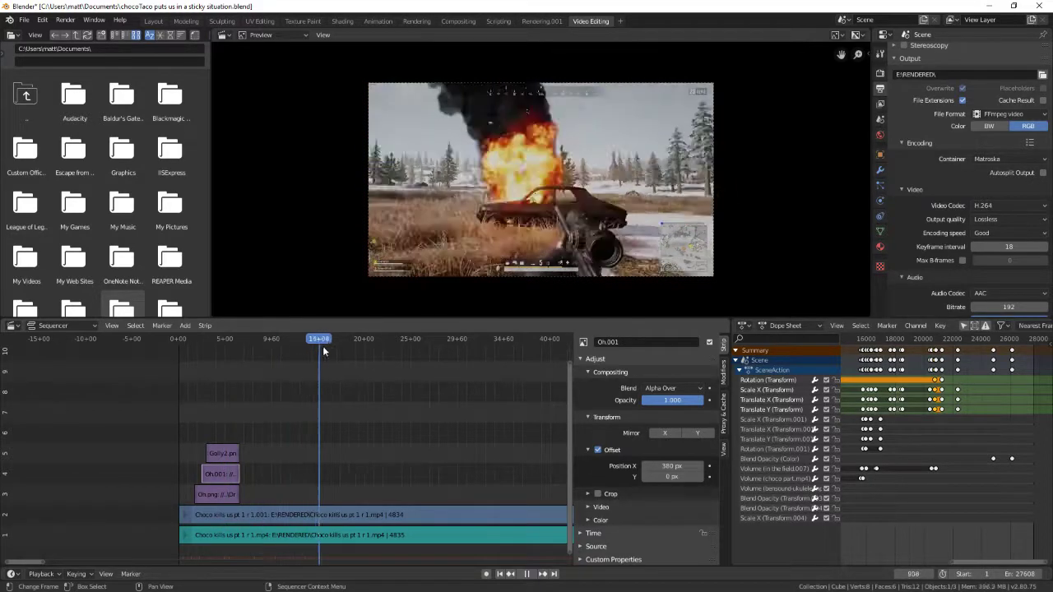
{"action": "left_click", "coordinate": [410, 338]}
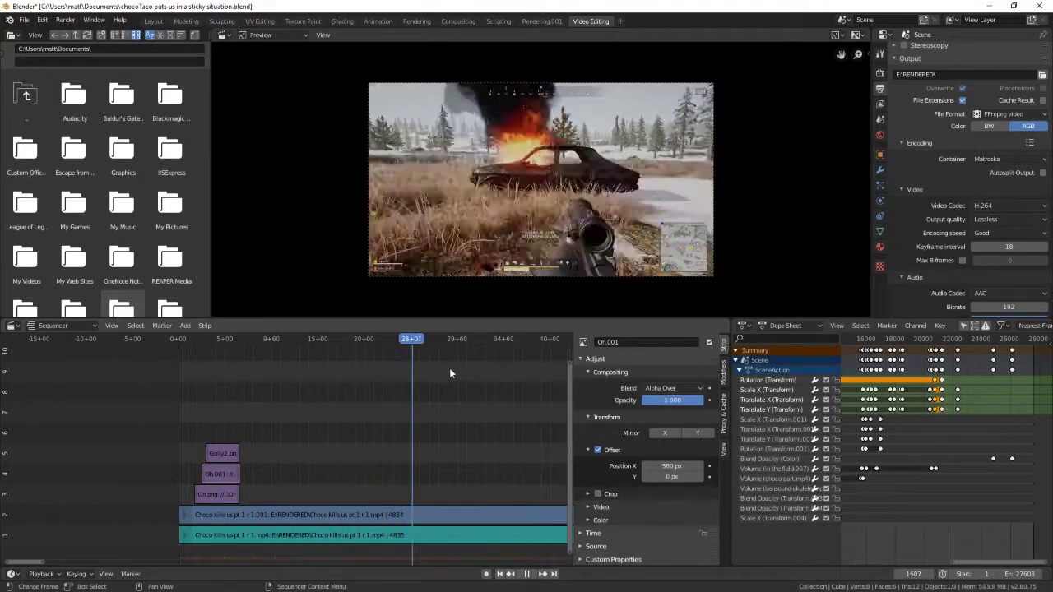
{"action": "left_click", "coordinate": [501, 338]}
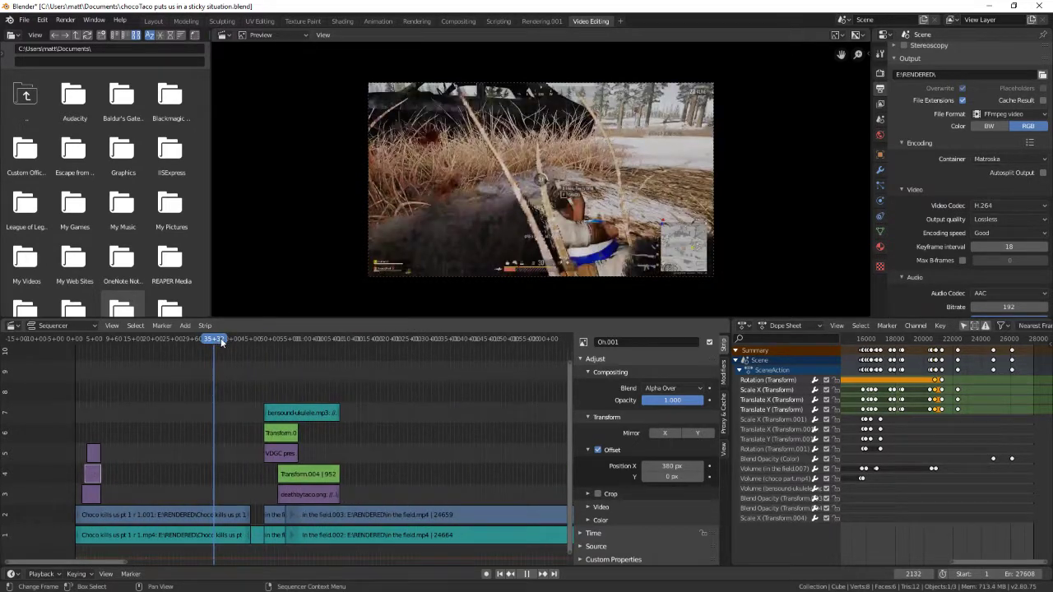
{"action": "left_click", "coordinate": [206, 339]}
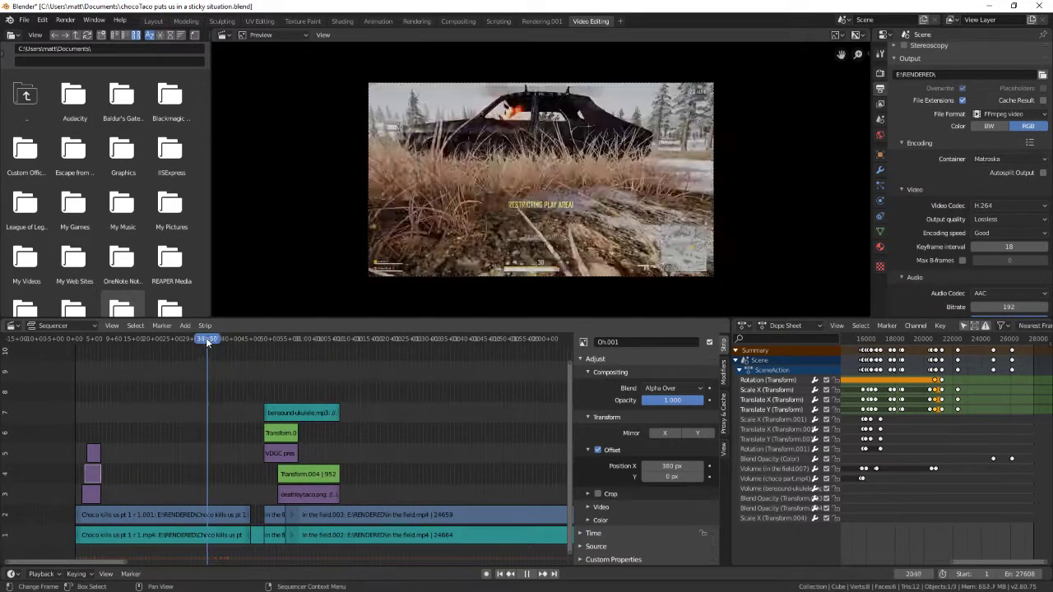
{"action": "left_click", "coordinate": [221, 339]}
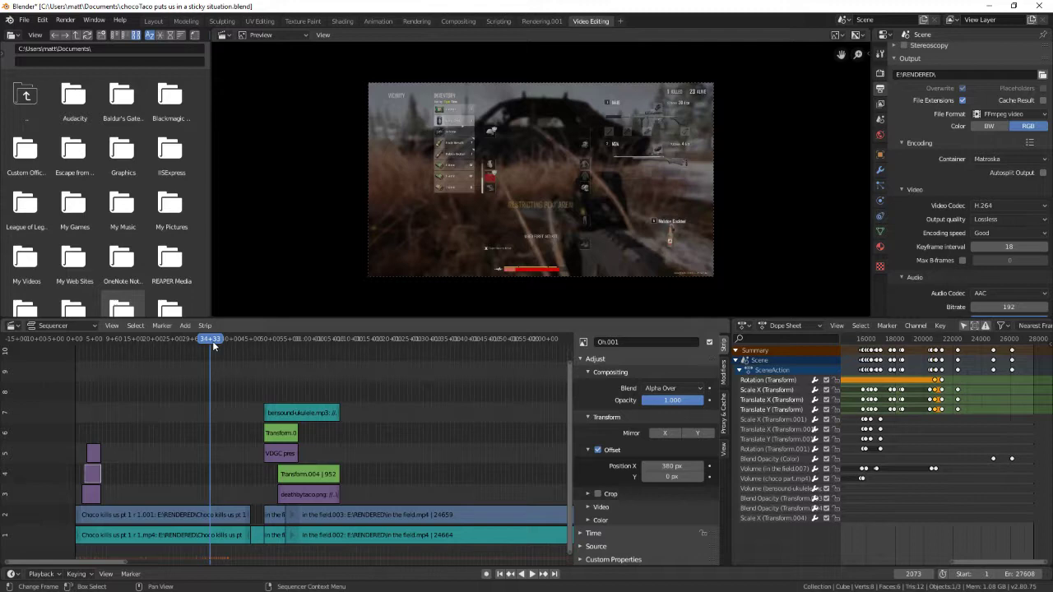
{"action": "left_click", "coordinate": [238, 338]}
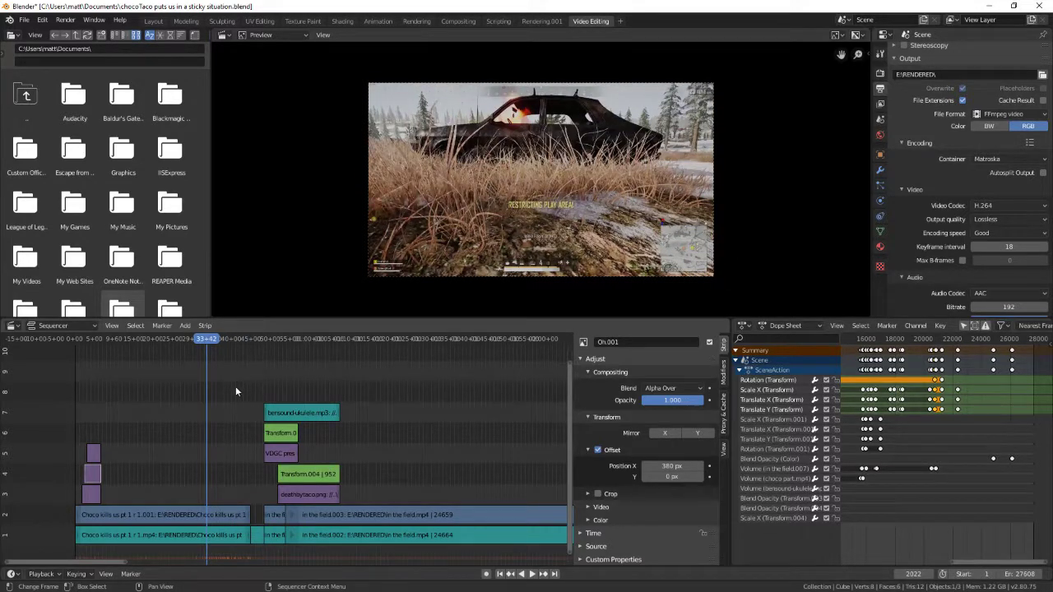
{"action": "left_click", "coordinate": [532, 574]}
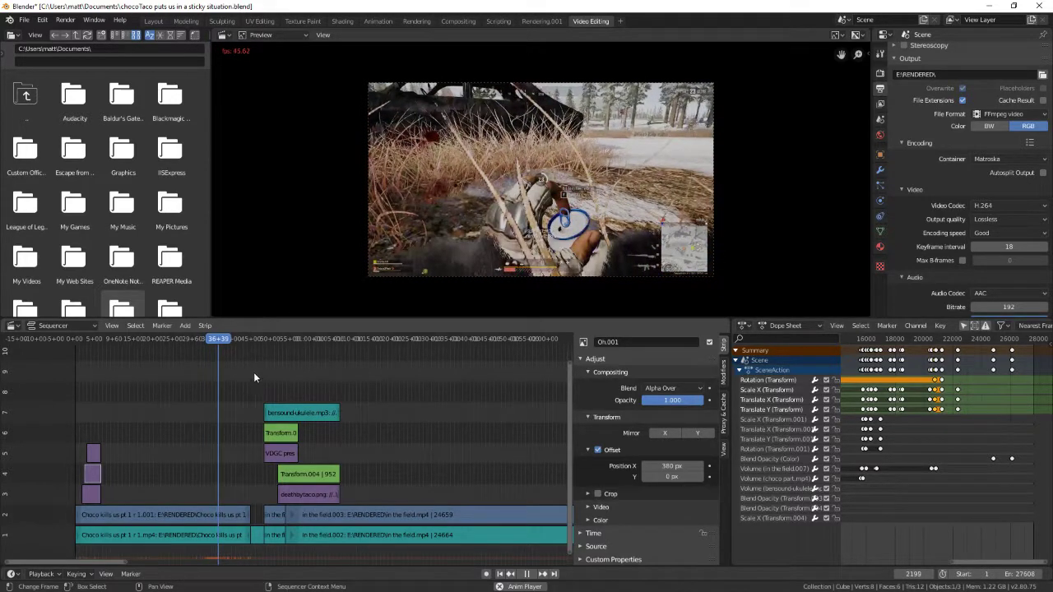
{"action": "left_click", "coordinate": [223, 339]}
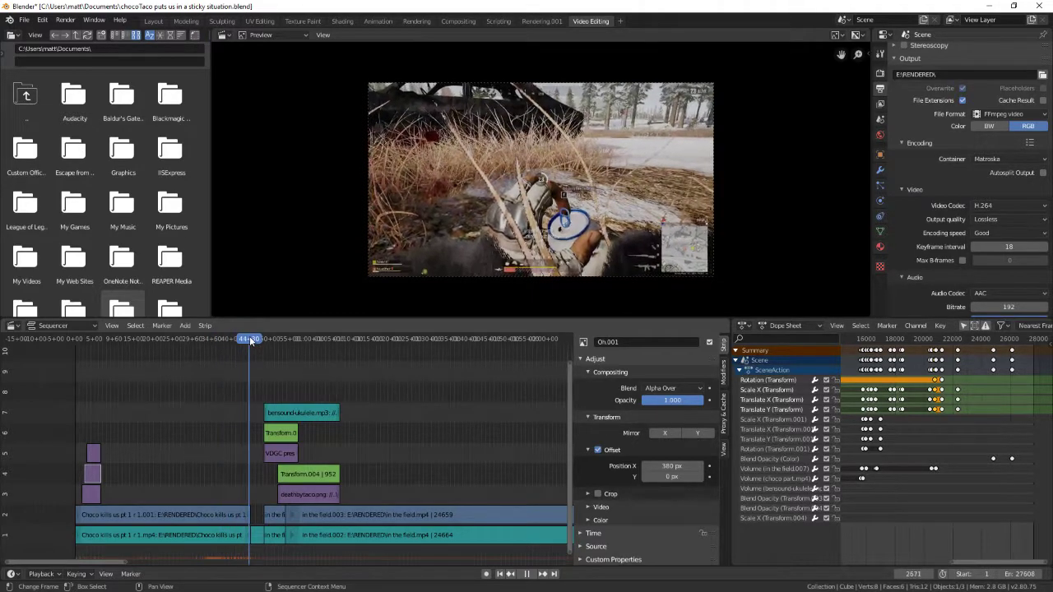
{"action": "left_click", "coordinate": [251, 339]}
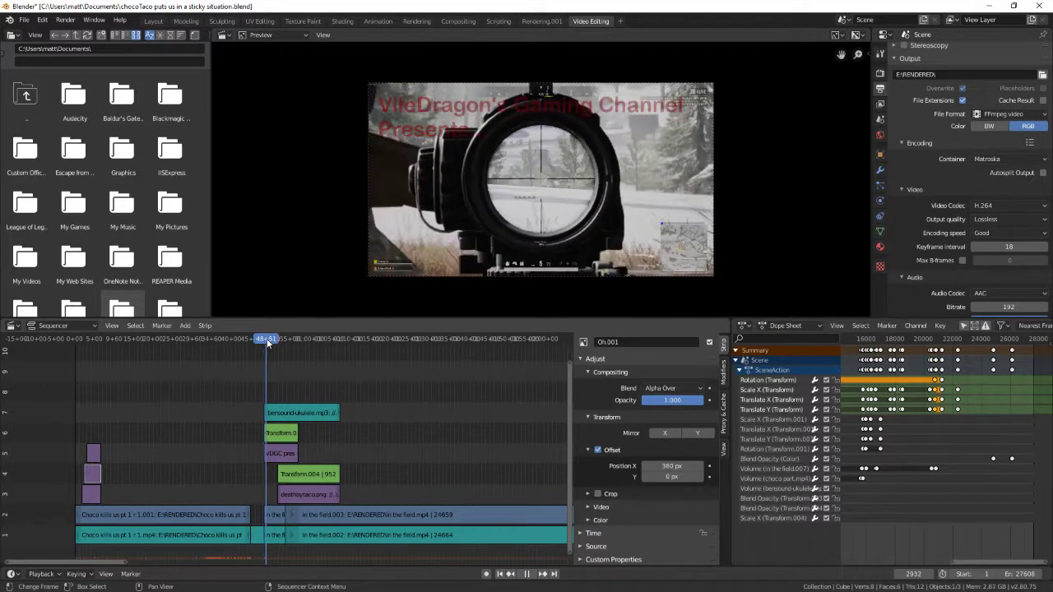
{"action": "left_click", "coordinate": [267, 339]}
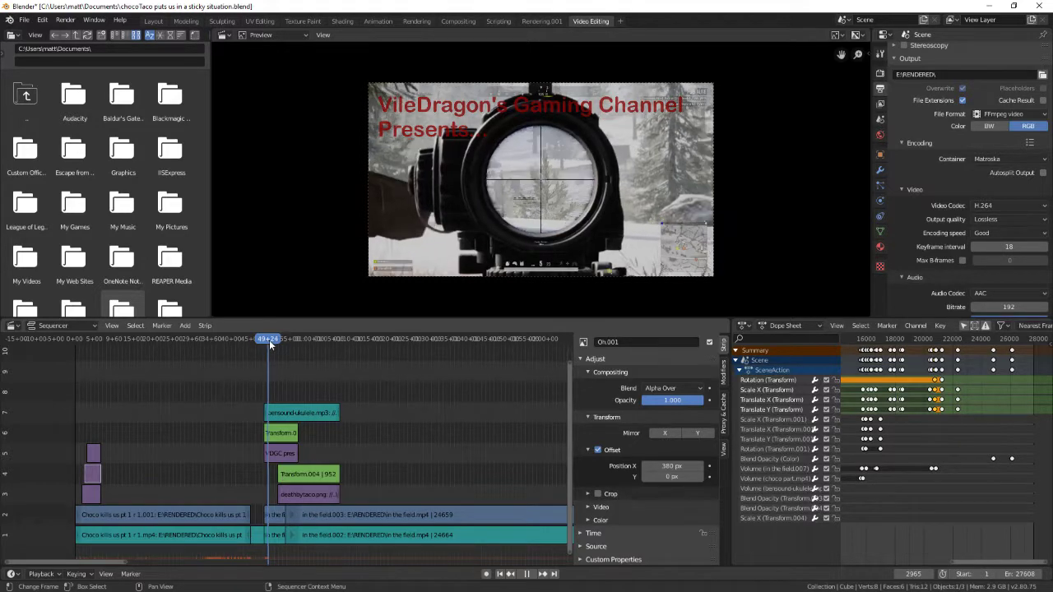
{"action": "left_click", "coordinate": [302, 412]}
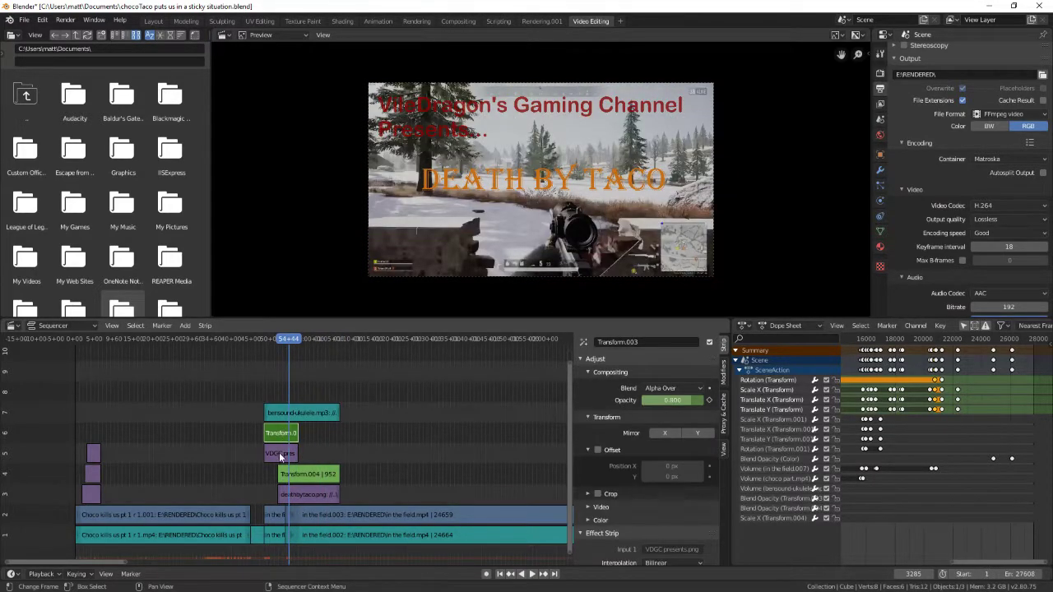
{"action": "left_click", "coordinate": [280, 454]}
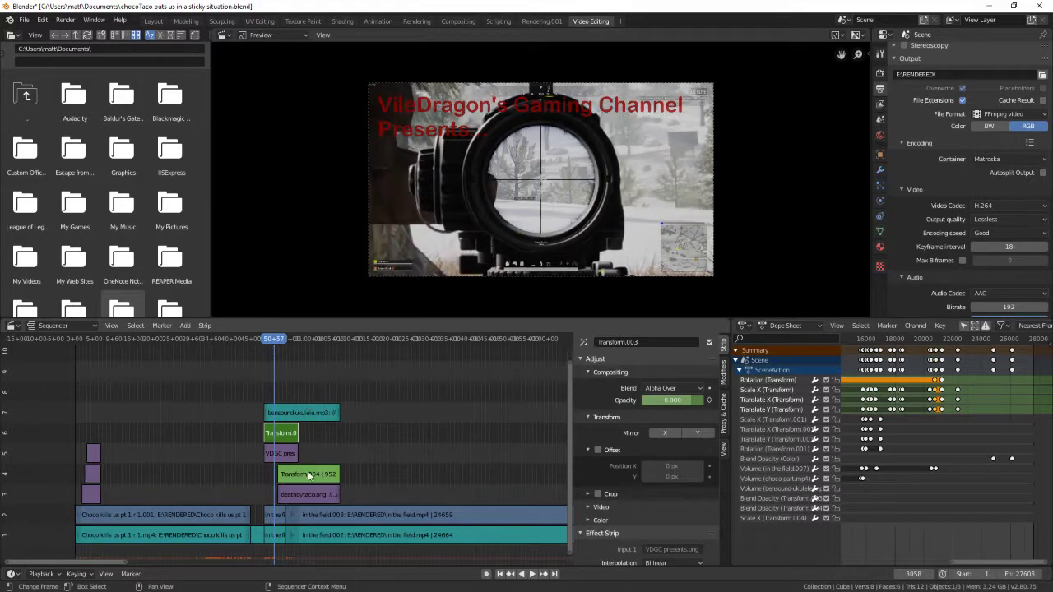
{"action": "left_click", "coordinate": [307, 495]}
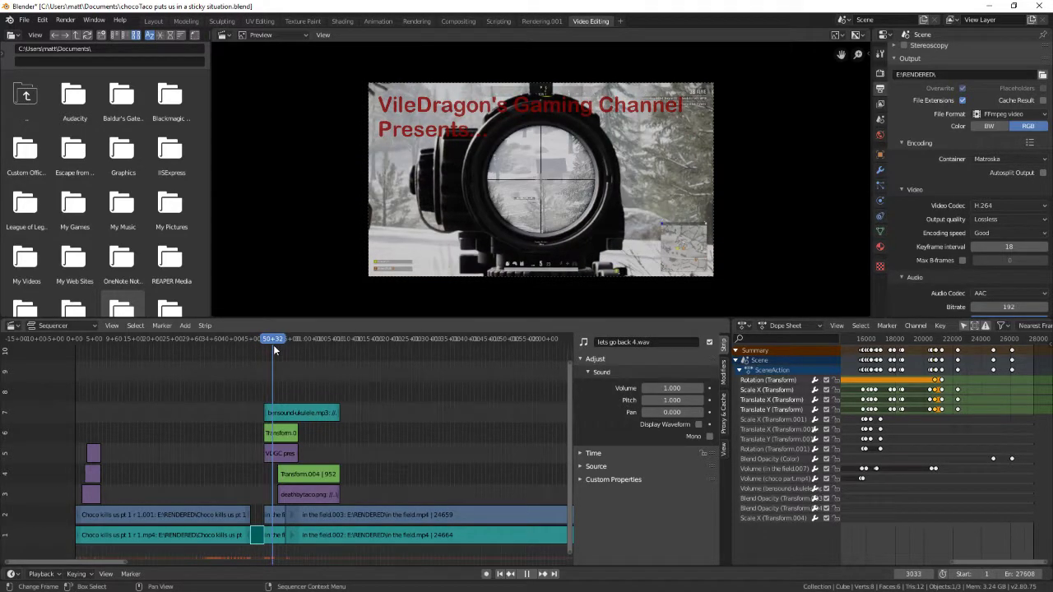
{"action": "left_click", "coordinate": [309, 494]}
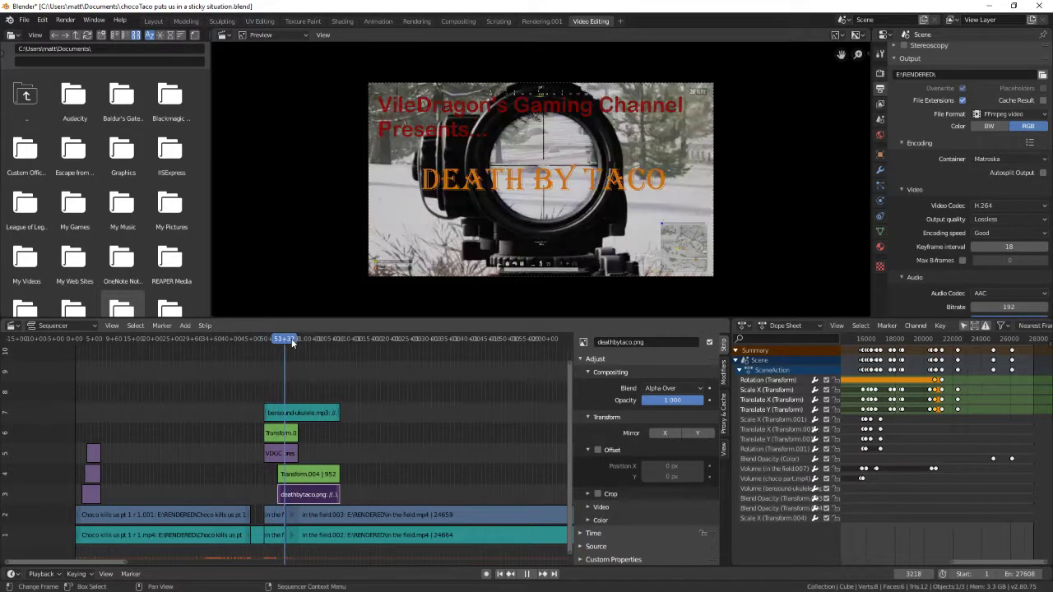
{"action": "left_click", "coordinate": [309, 474]}
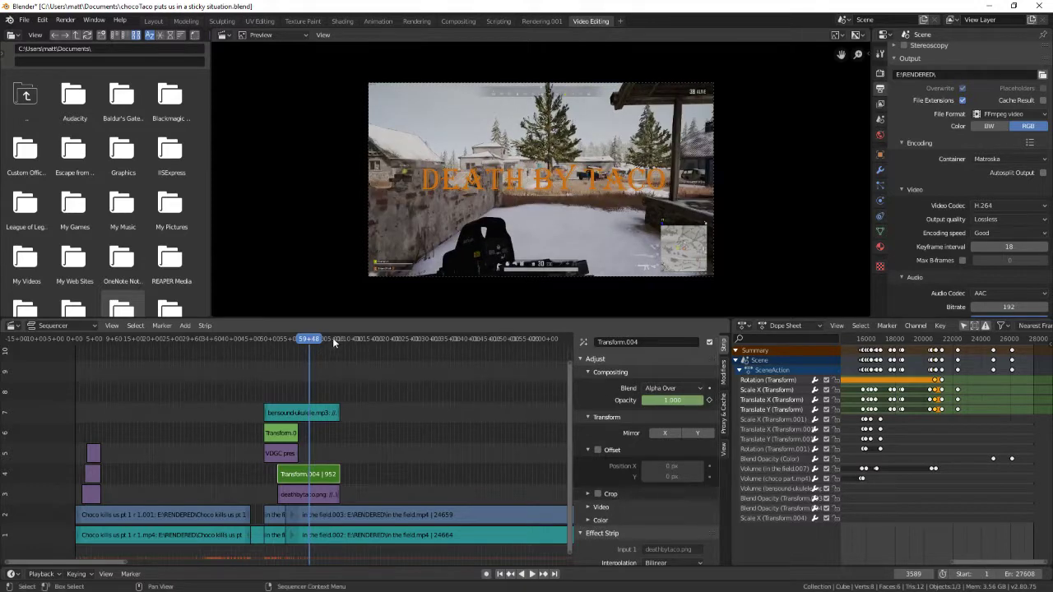
{"action": "mouse_move", "coordinate": [482, 395]}
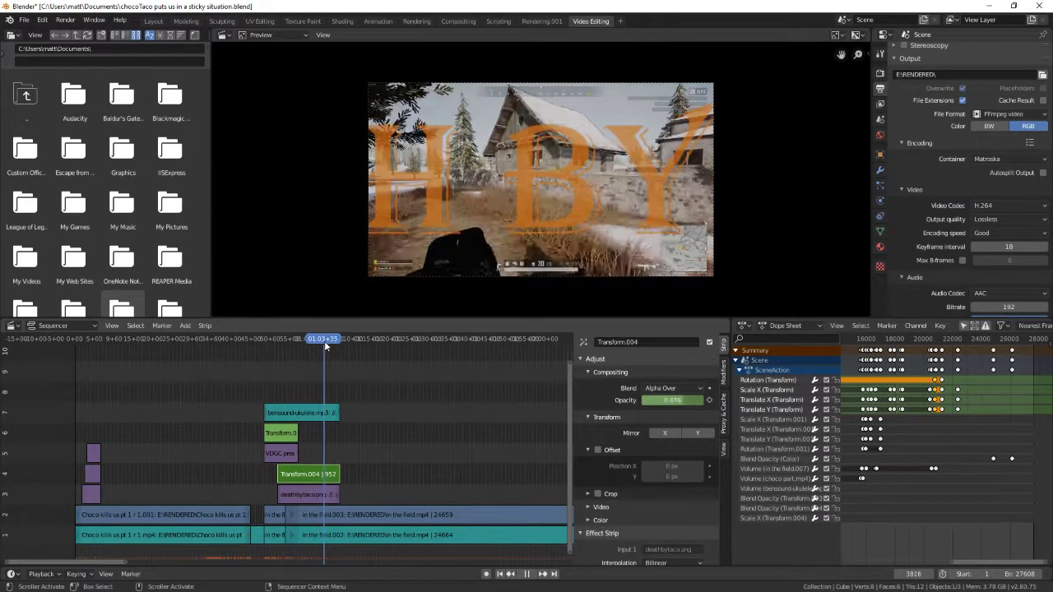
{"action": "left_click", "coordinate": [332, 338]}
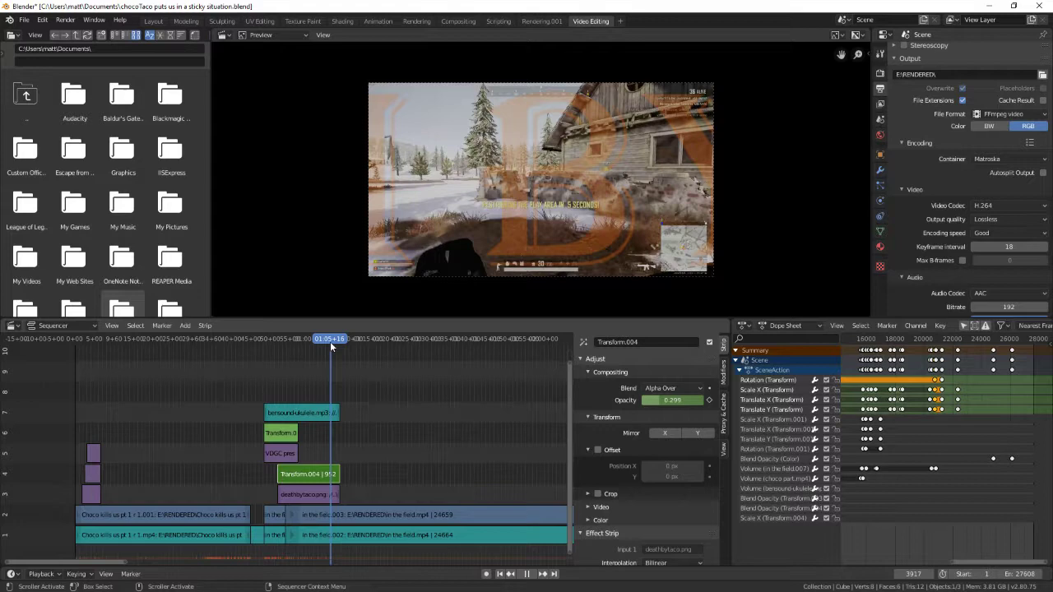
{"action": "left_click", "coordinate": [337, 338]}
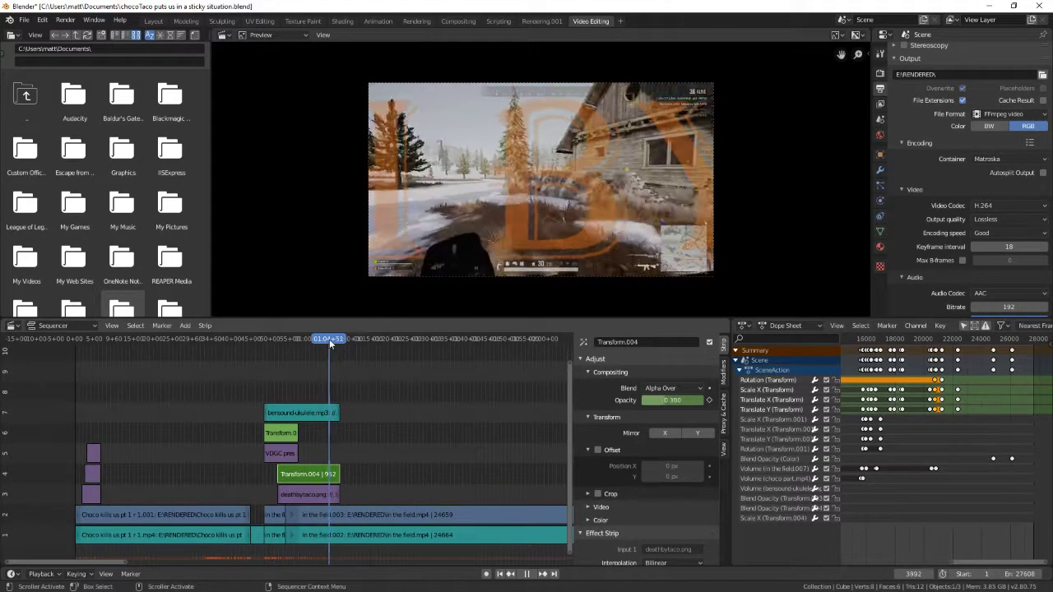
{"action": "left_click", "coordinate": [432, 338]}
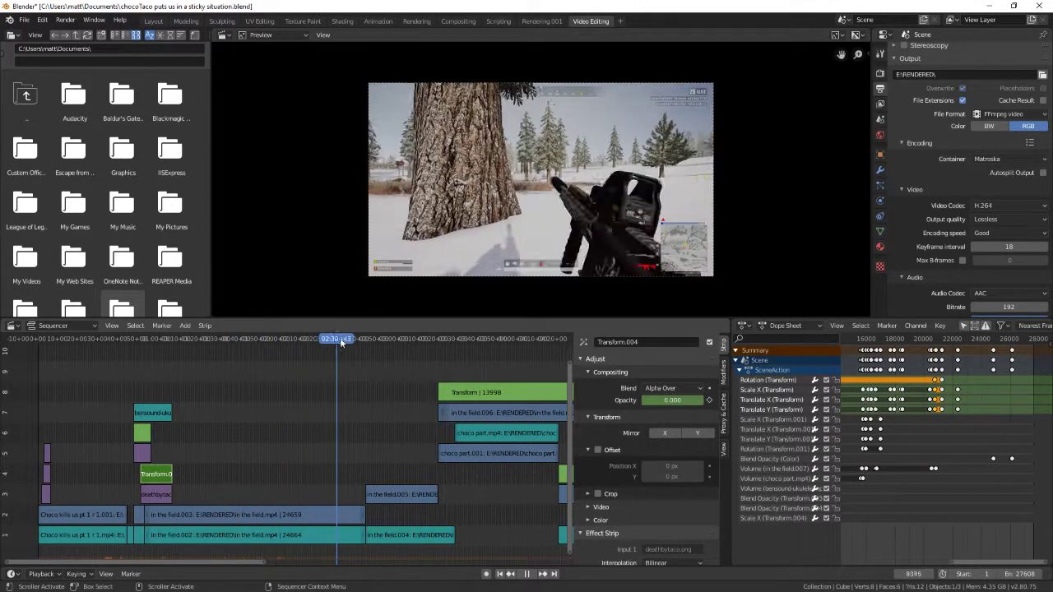
{"action": "left_click", "coordinate": [337, 339]}
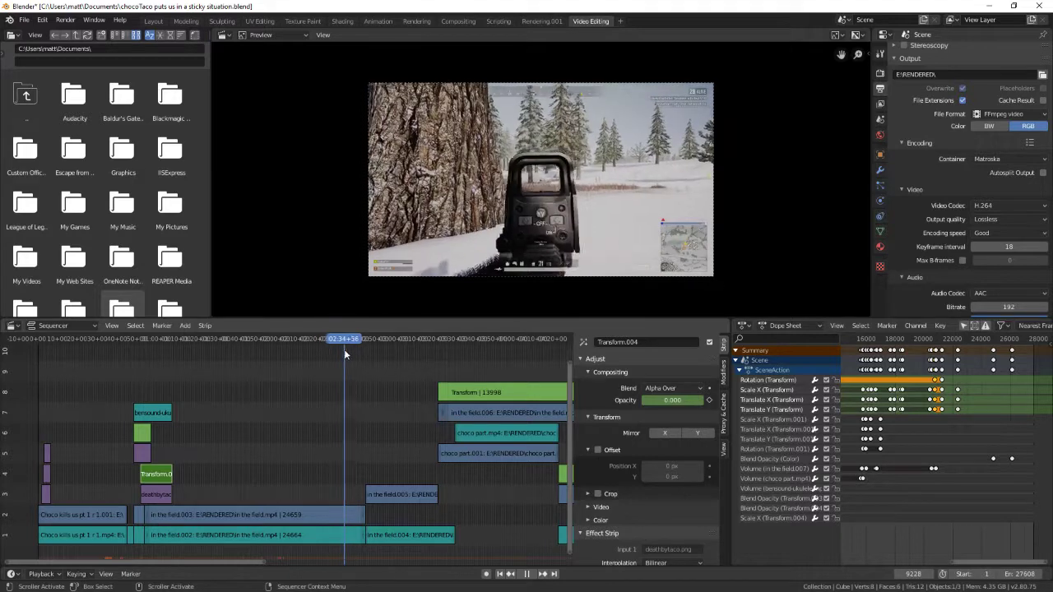
{"action": "left_click", "coordinate": [355, 338]}
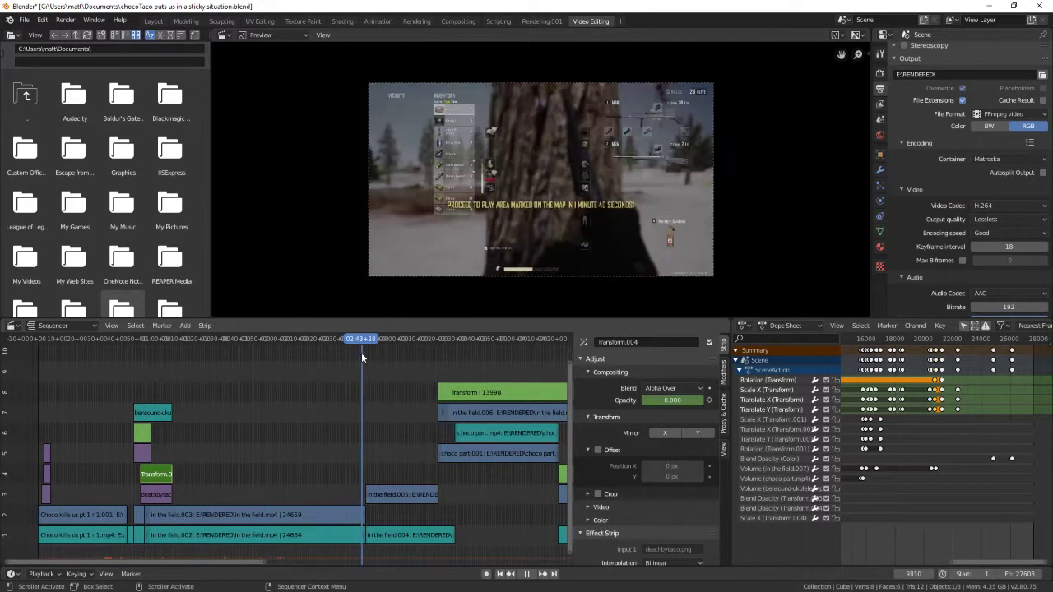
{"action": "left_click", "coordinate": [368, 338]}
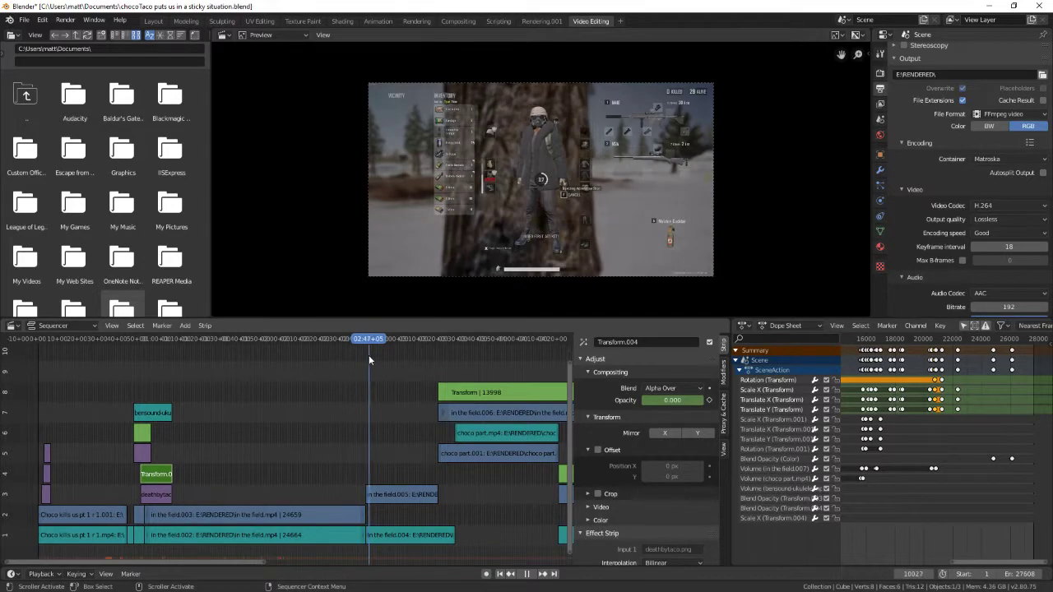
{"action": "left_click", "coordinate": [398, 338]}
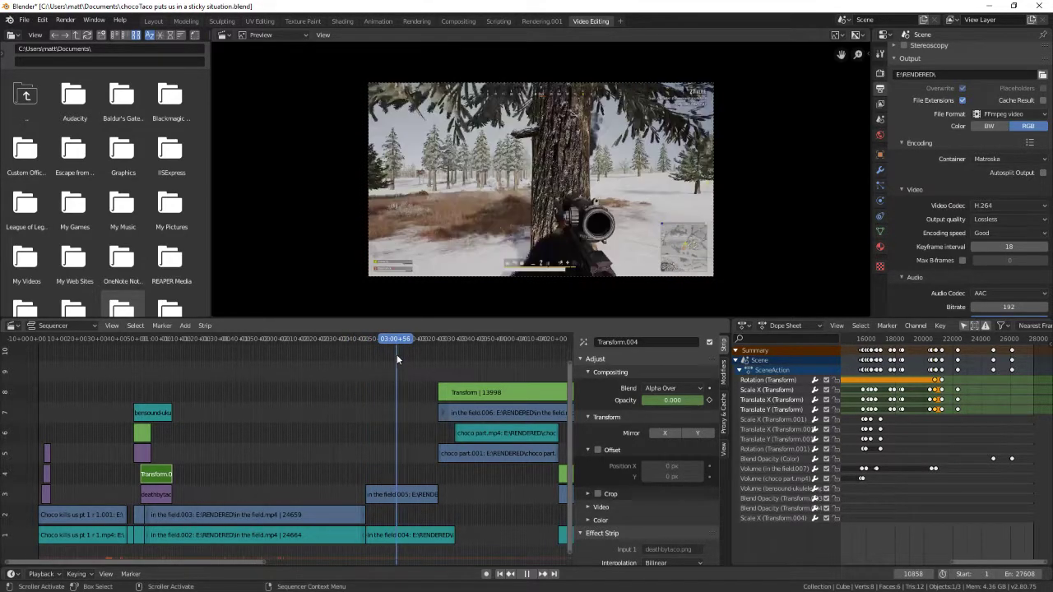
{"action": "left_click", "coordinate": [411, 338]}
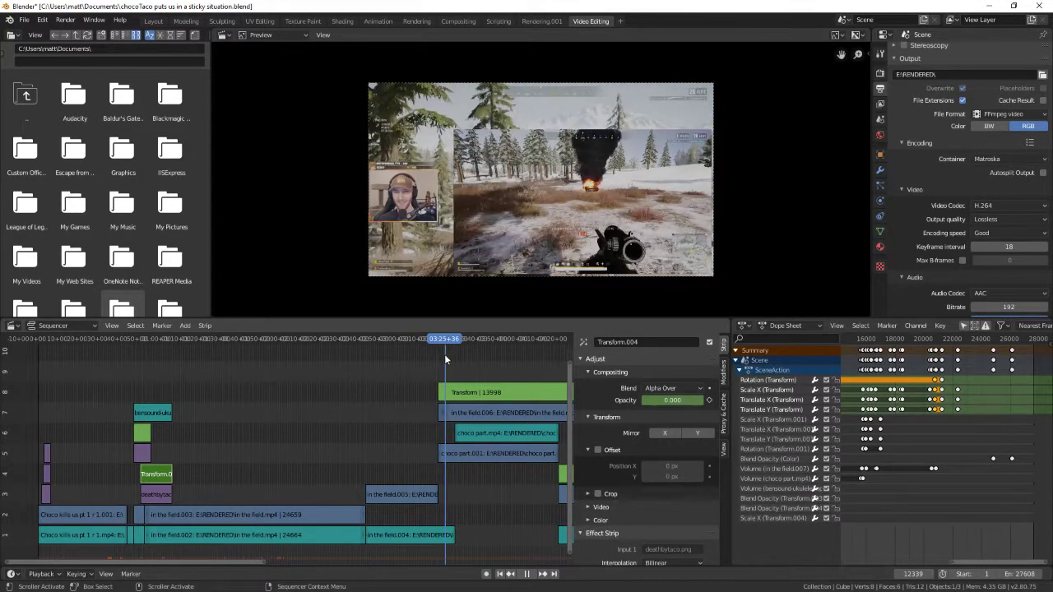
{"action": "left_click", "coordinate": [448, 339]}
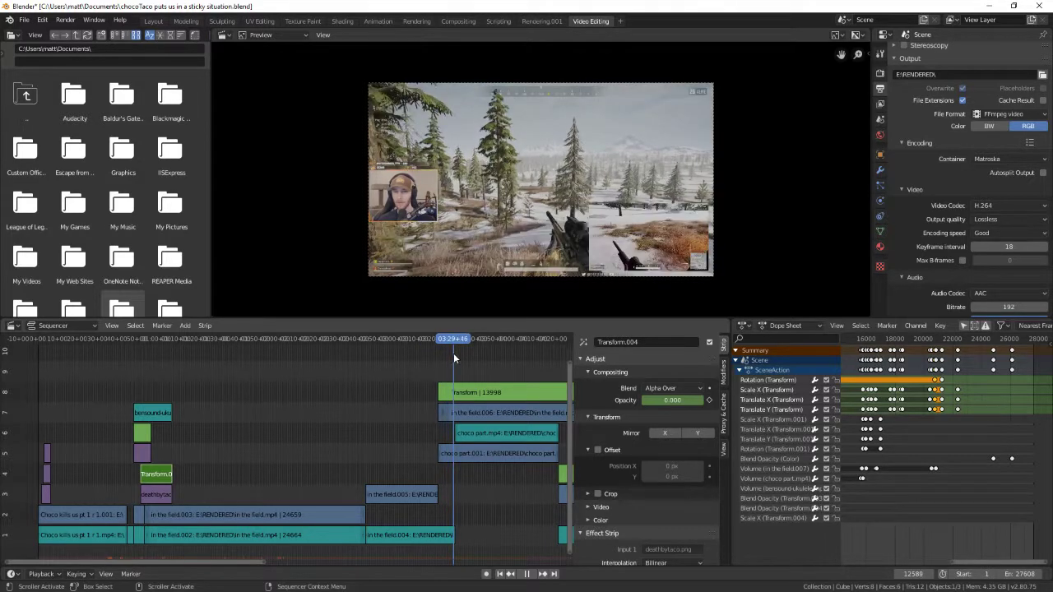
{"action": "left_click", "coordinate": [457, 338]}
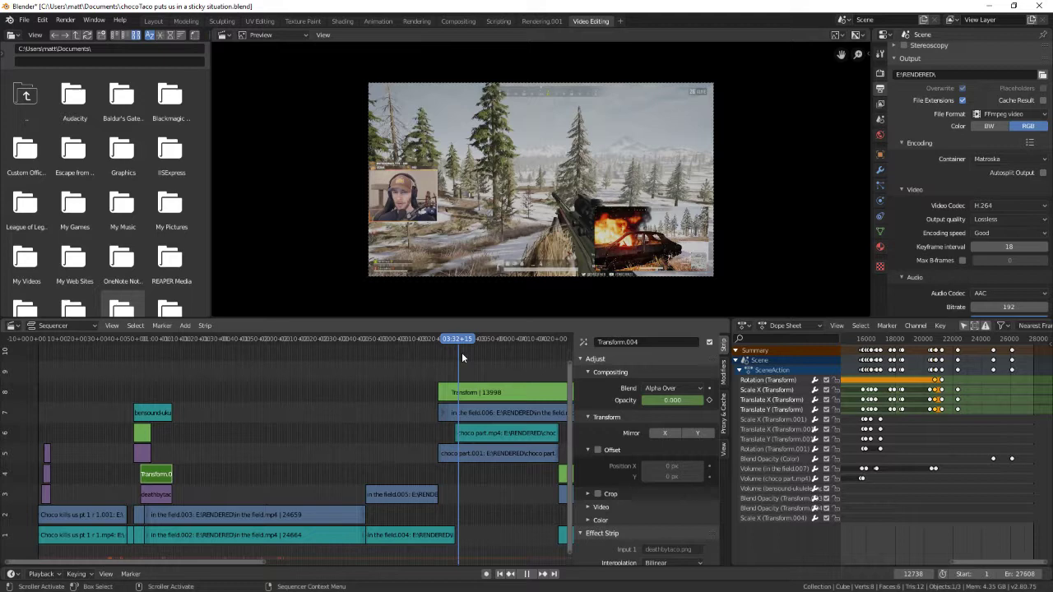
{"action": "left_click", "coordinate": [469, 338]}
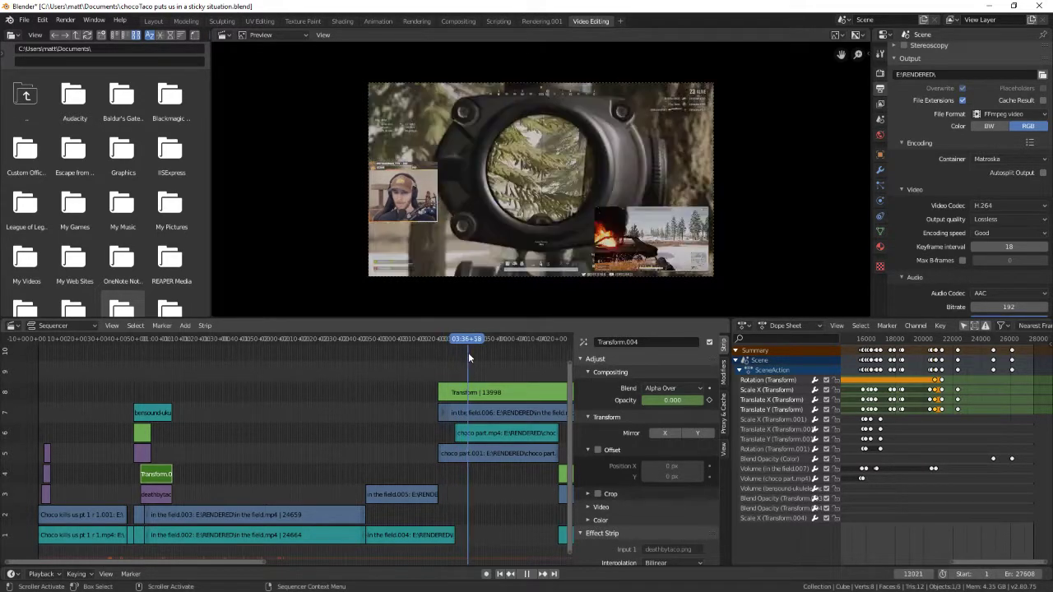
{"action": "left_click", "coordinate": [471, 338]}
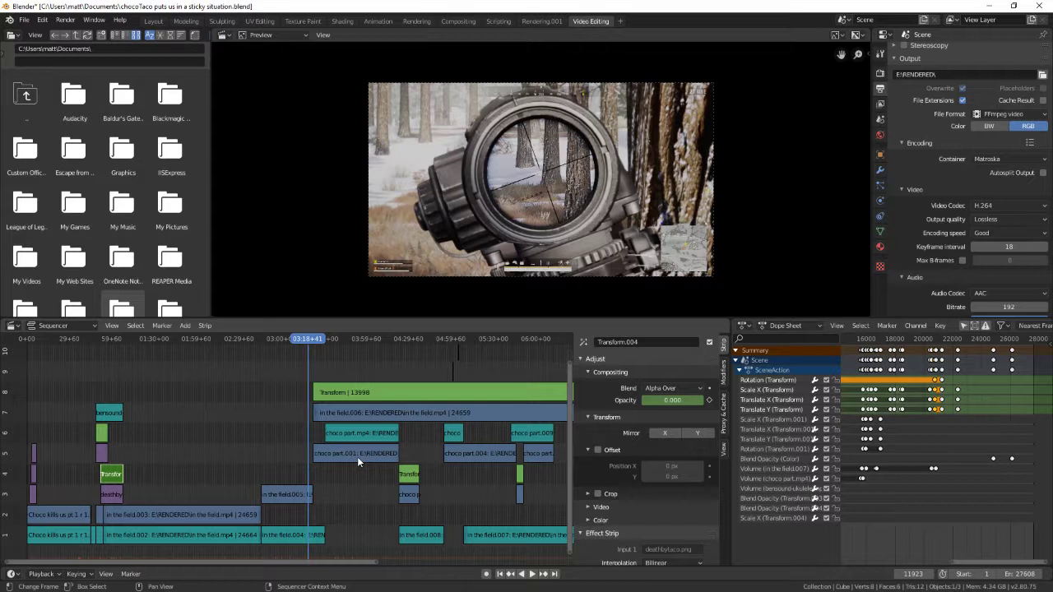
{"action": "left_click", "coordinate": [356, 452]}
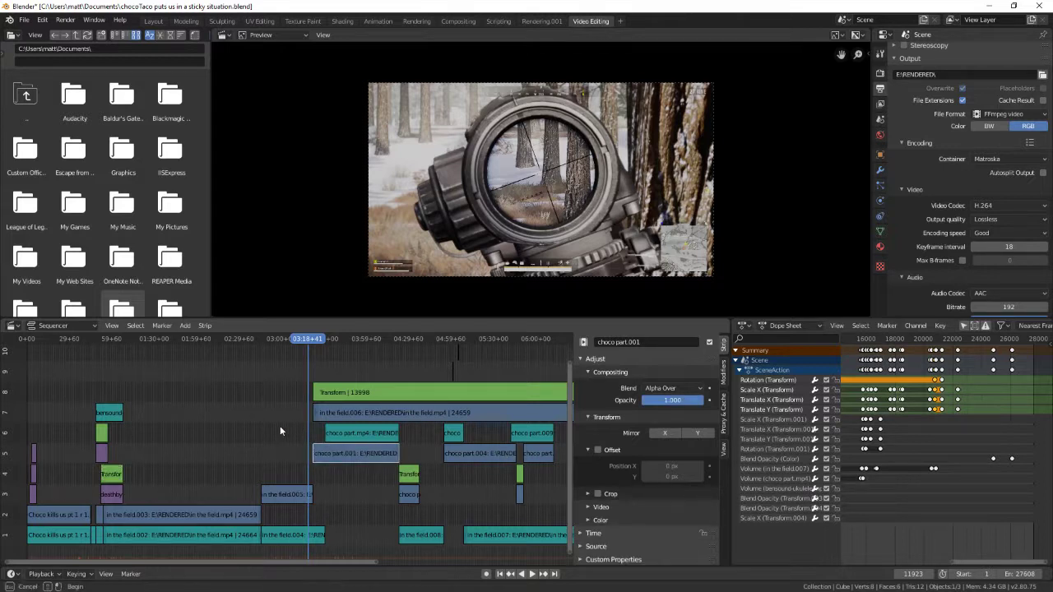
{"action": "mouse_move", "coordinate": [302, 383]}
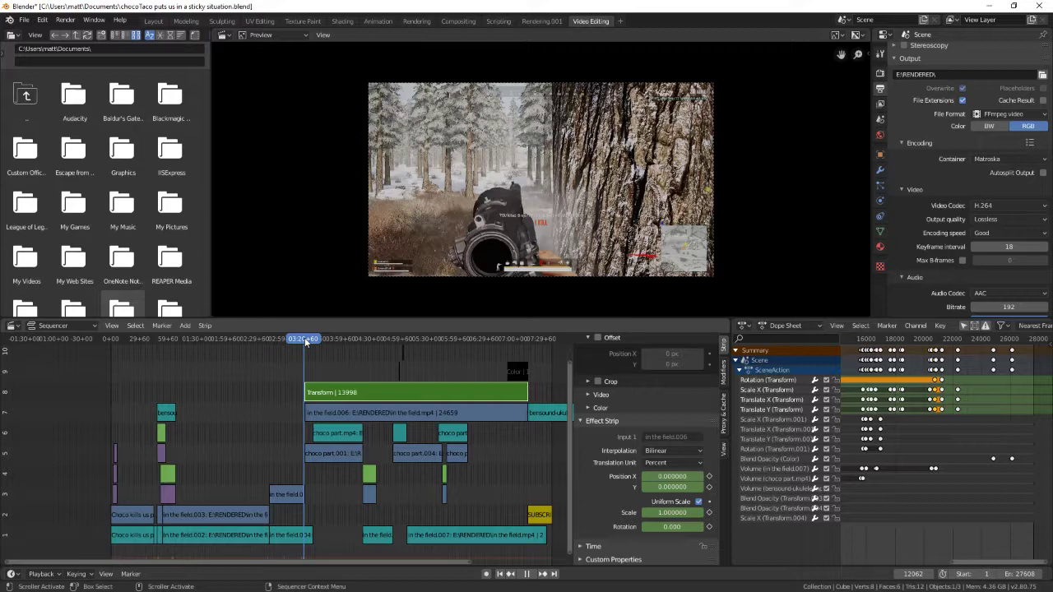
{"action": "left_click", "coordinate": [308, 338]}
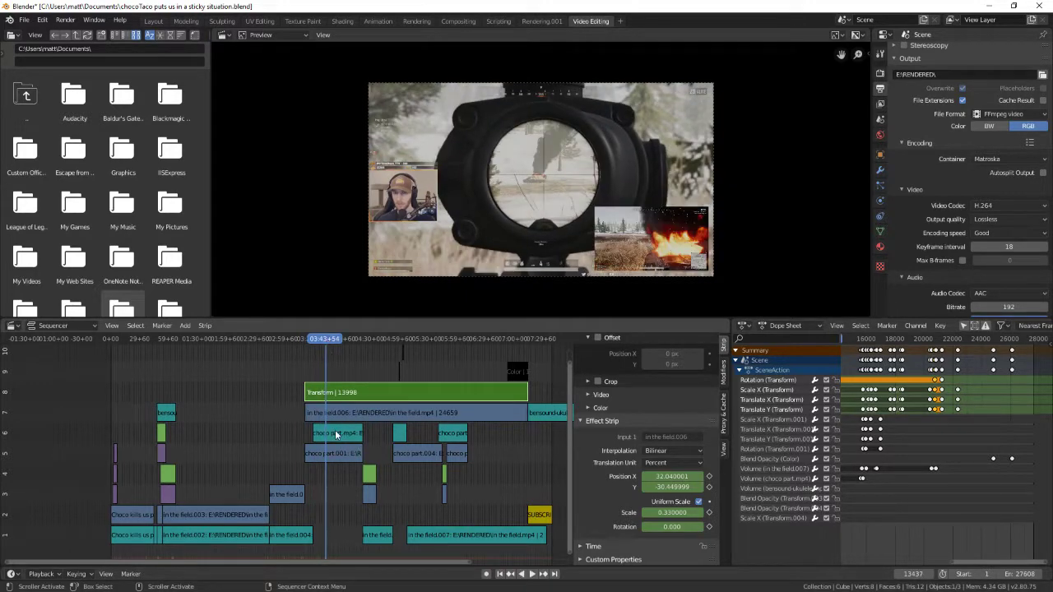
{"action": "left_click", "coordinate": [334, 433]}
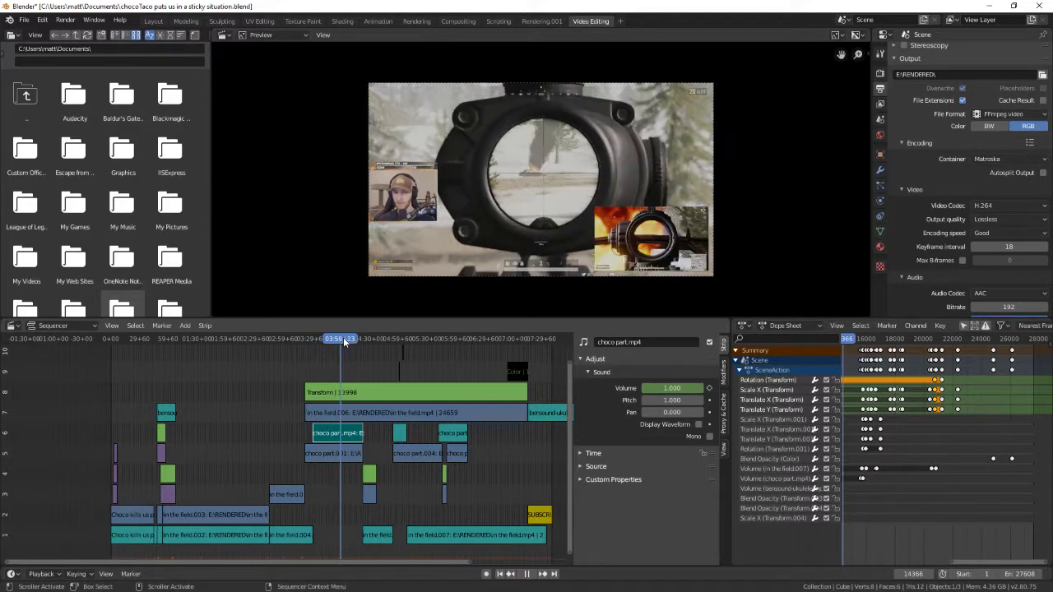
{"action": "left_click", "coordinate": [354, 339]}
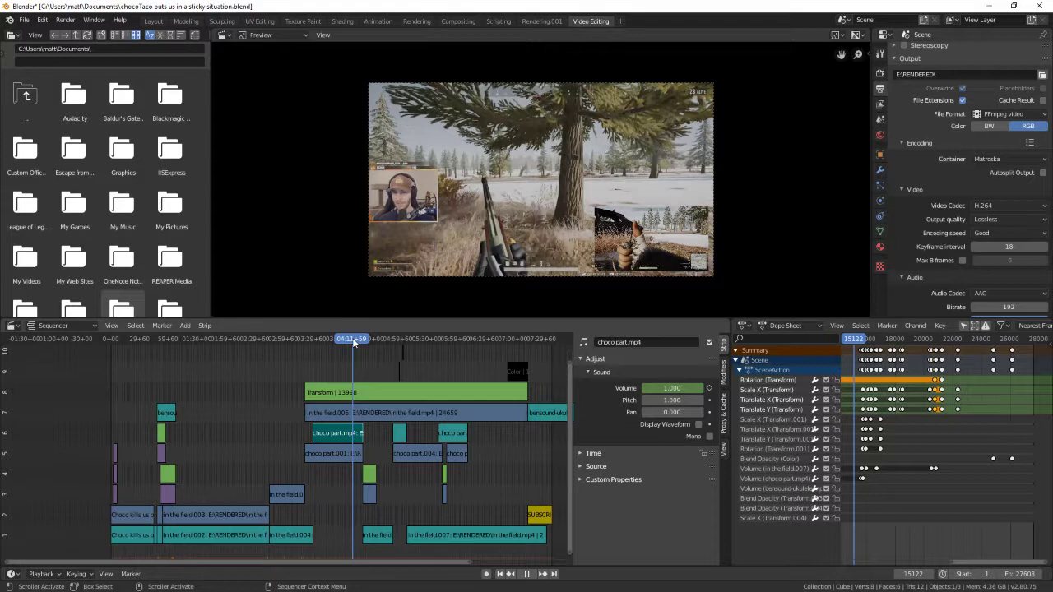
{"action": "left_click", "coordinate": [356, 338]}
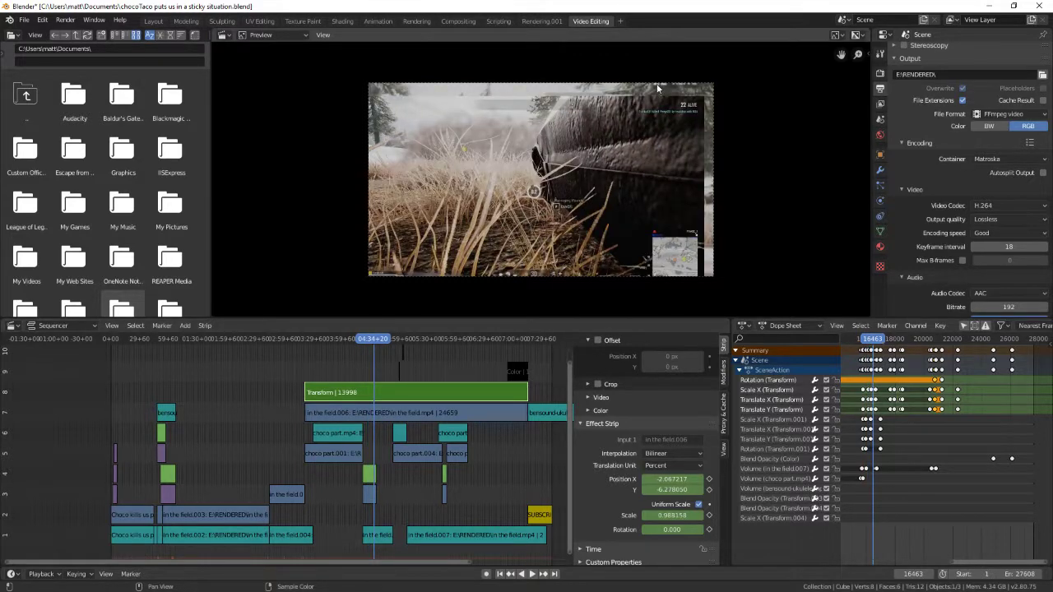
{"action": "left_click", "coordinate": [371, 339]}
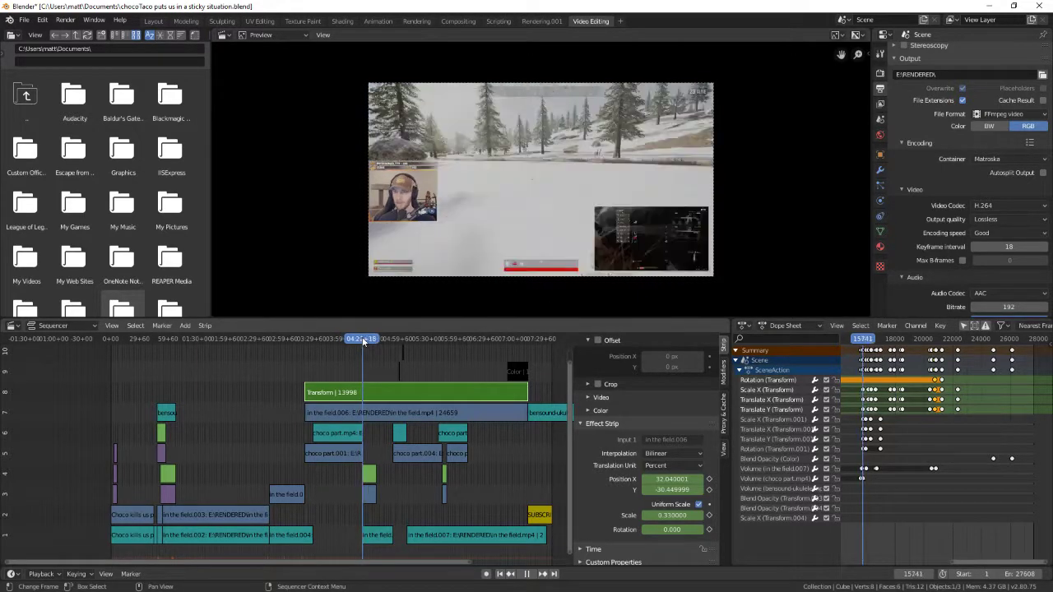
{"action": "left_click", "coordinate": [364, 339]}
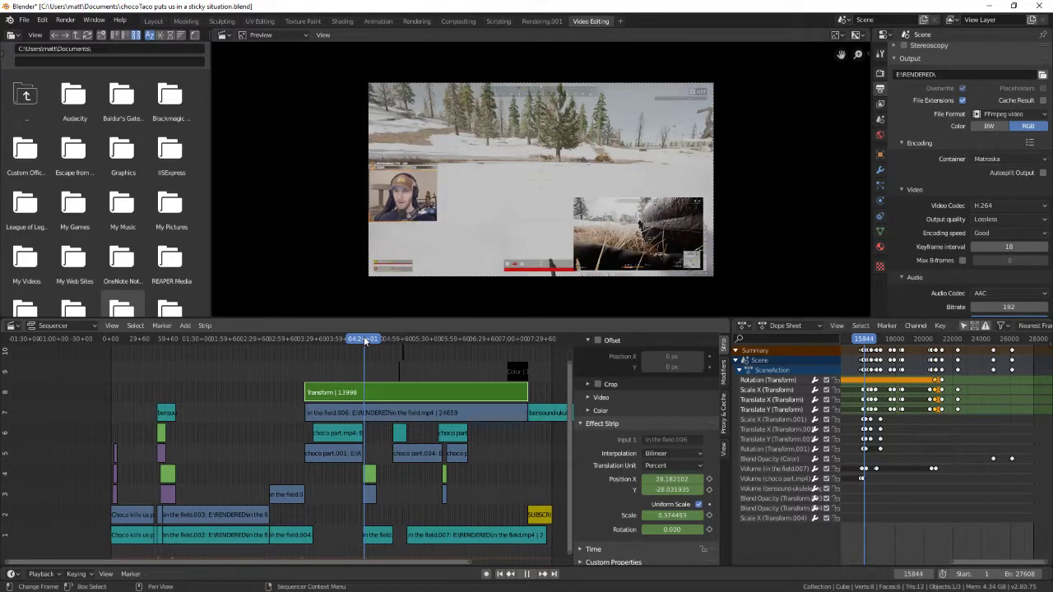
{"action": "left_click", "coordinate": [368, 339]}
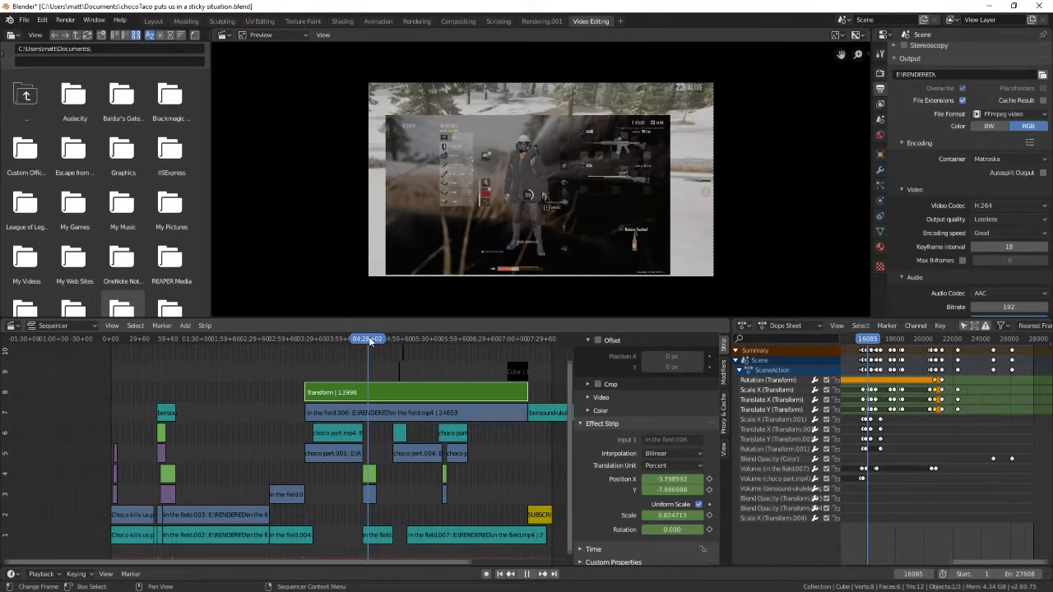
{"action": "left_click", "coordinate": [372, 338]}
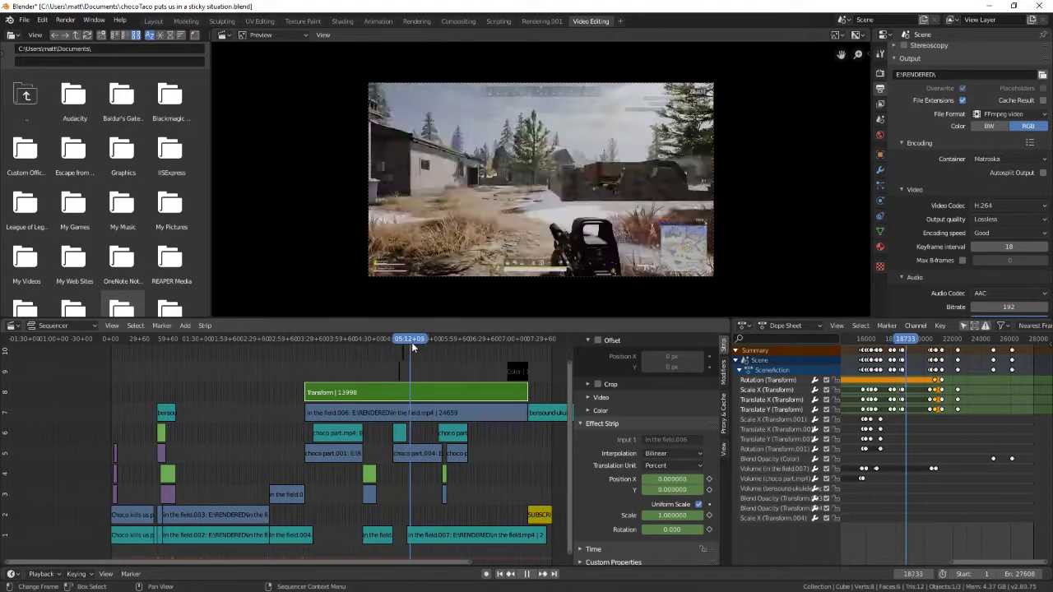
{"action": "left_click", "coordinate": [418, 338]}
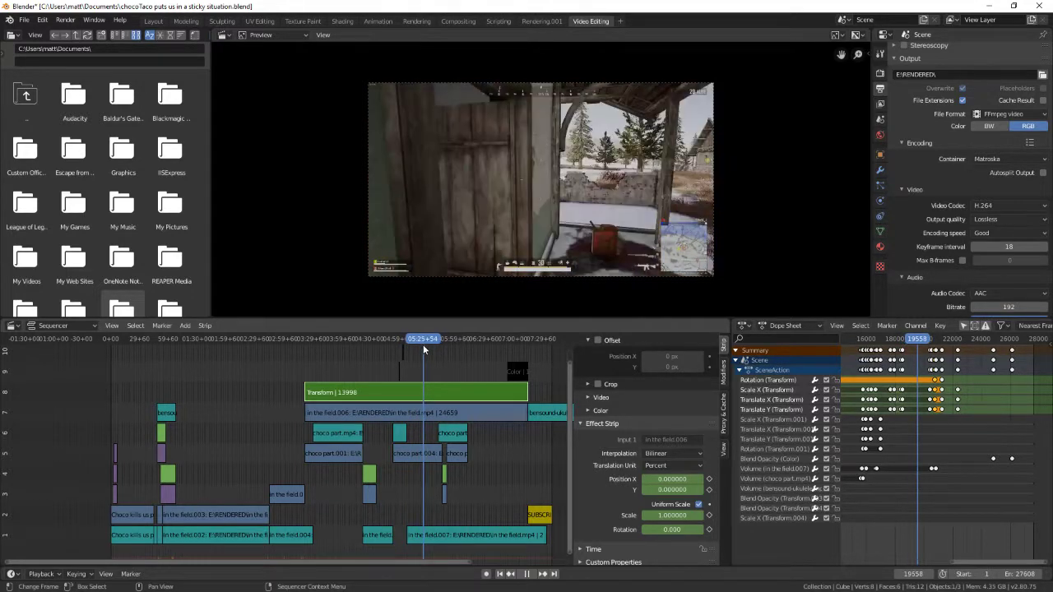
{"action": "left_click", "coordinate": [402, 339]}
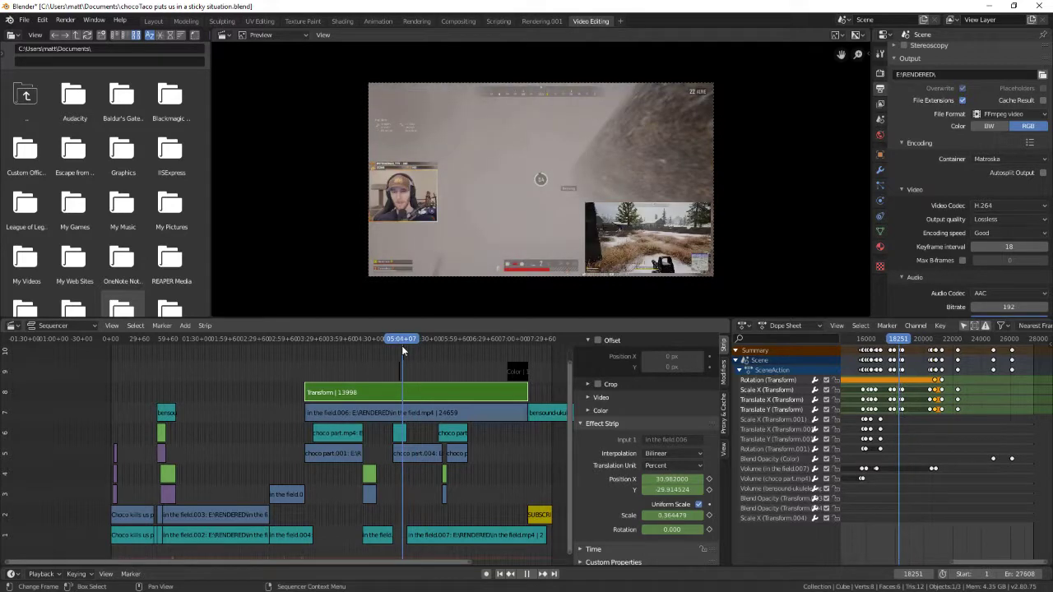
{"action": "left_click", "coordinate": [402, 338]}
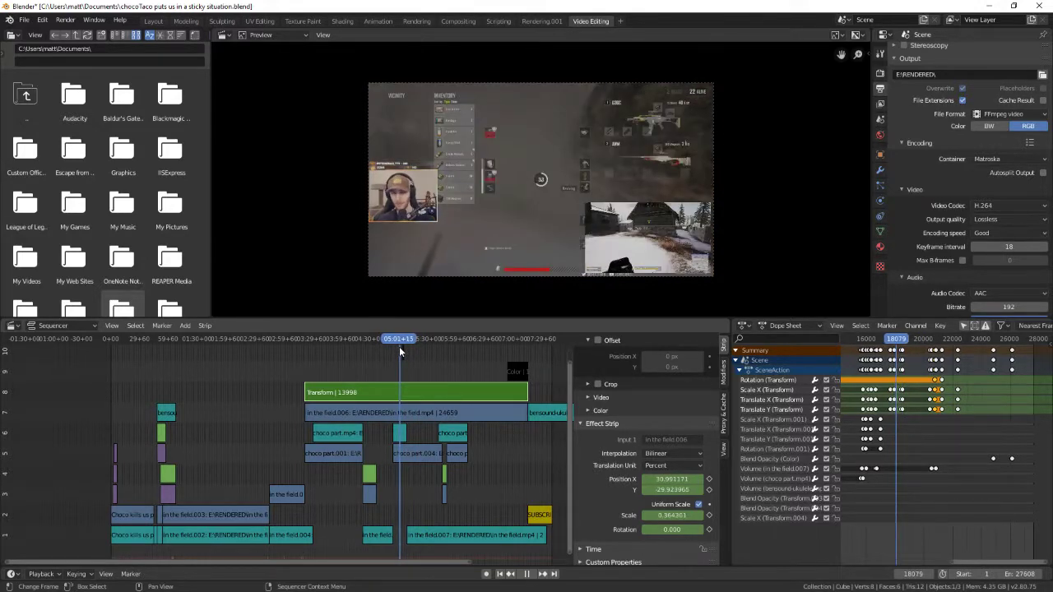
{"action": "left_click", "coordinate": [400, 339]}
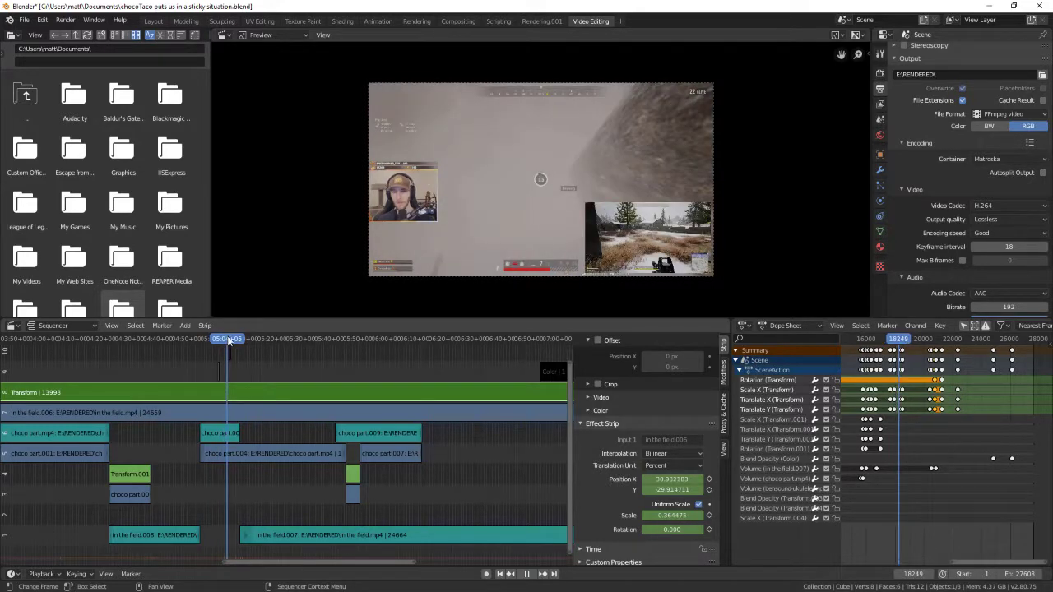
{"action": "left_click", "coordinate": [229, 338]}
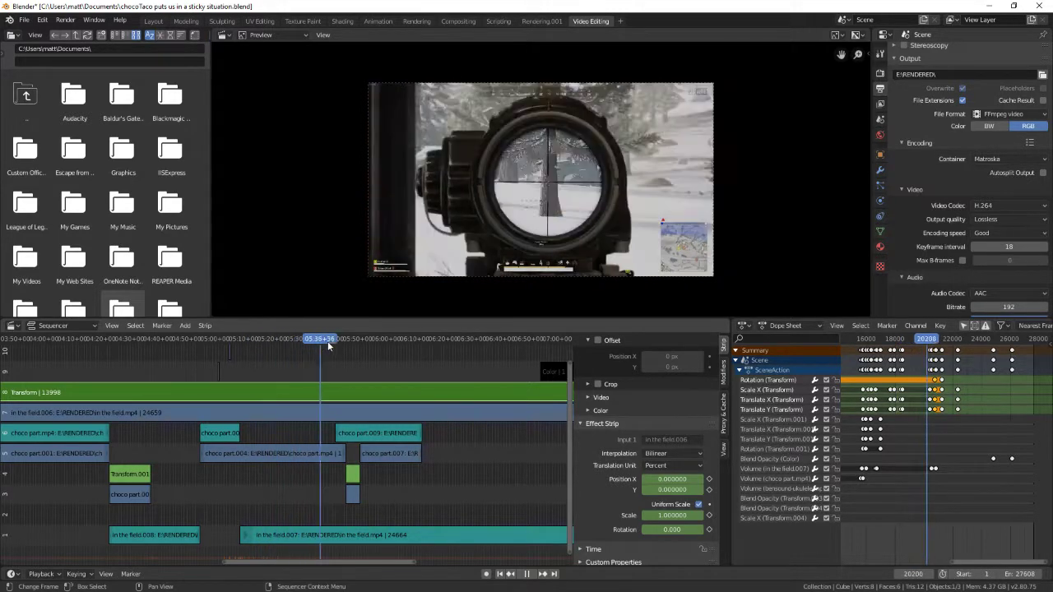
{"action": "left_click", "coordinate": [350, 338]}
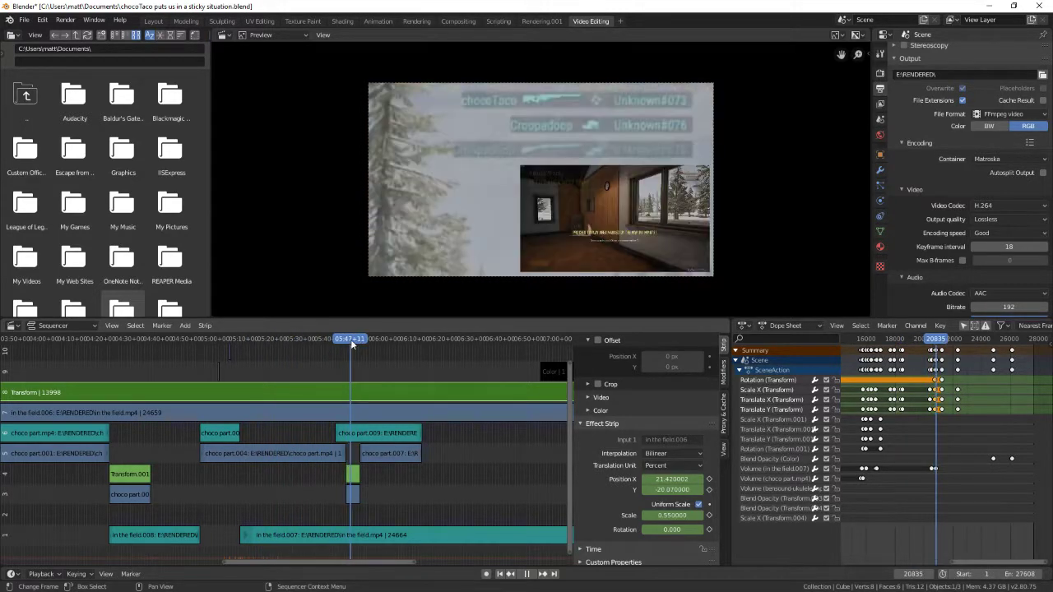
{"action": "left_click", "coordinate": [352, 338]}
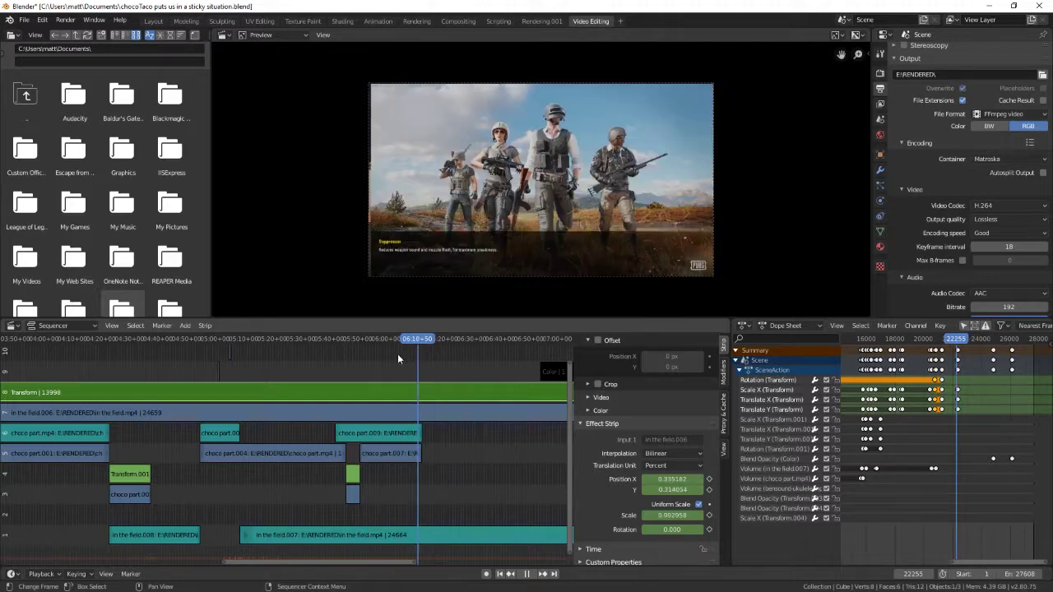
{"action": "left_click", "coordinate": [360, 339]}
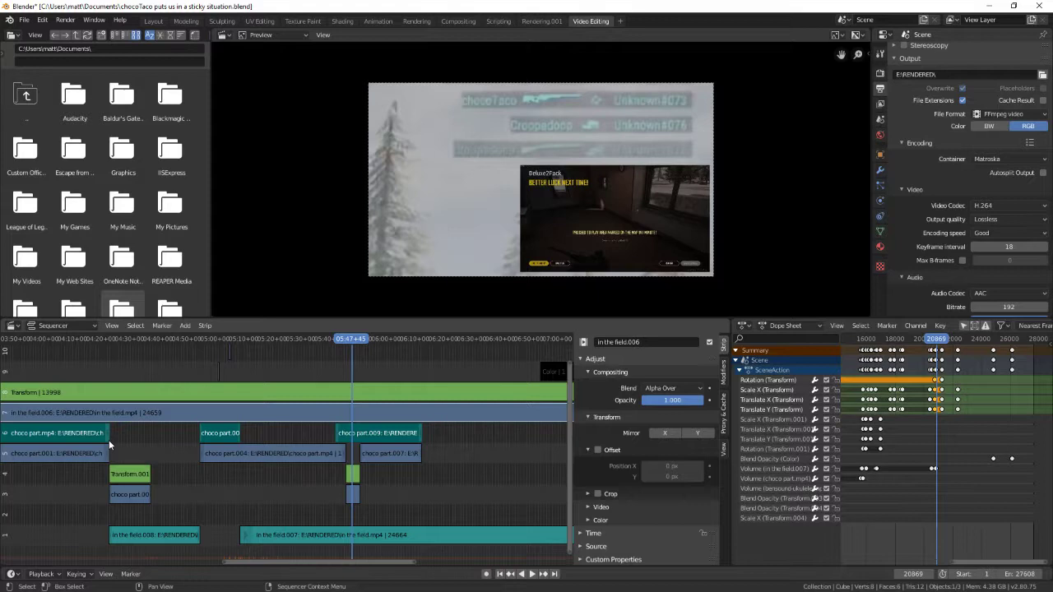
{"action": "left_click", "coordinate": [403, 534]}
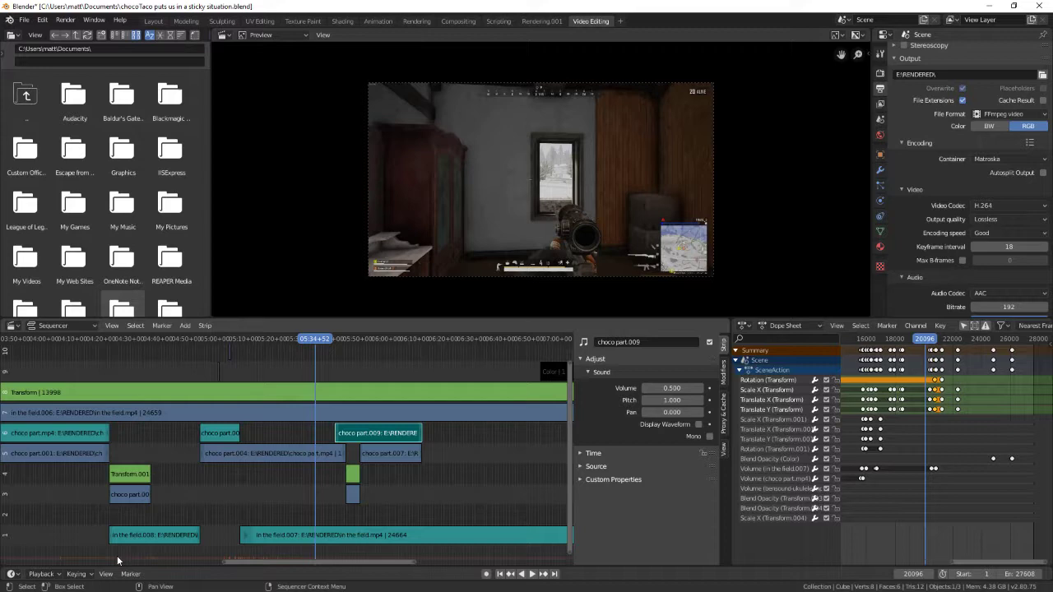
{"action": "left_click", "coordinate": [272, 453]}
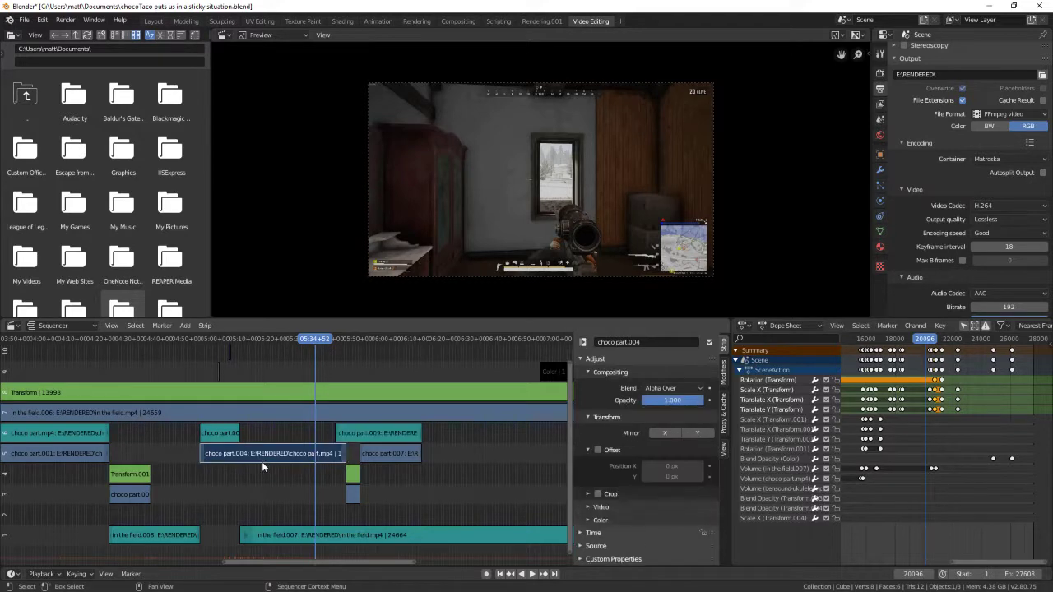
{"action": "left_click", "coordinate": [130, 473]}
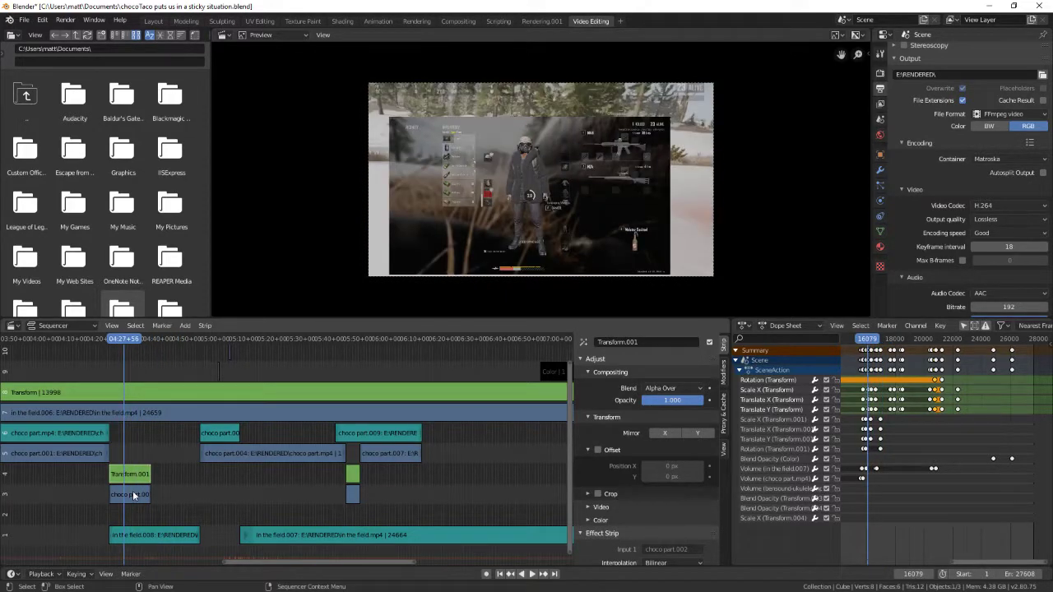
{"action": "left_click", "coordinate": [130, 494]}
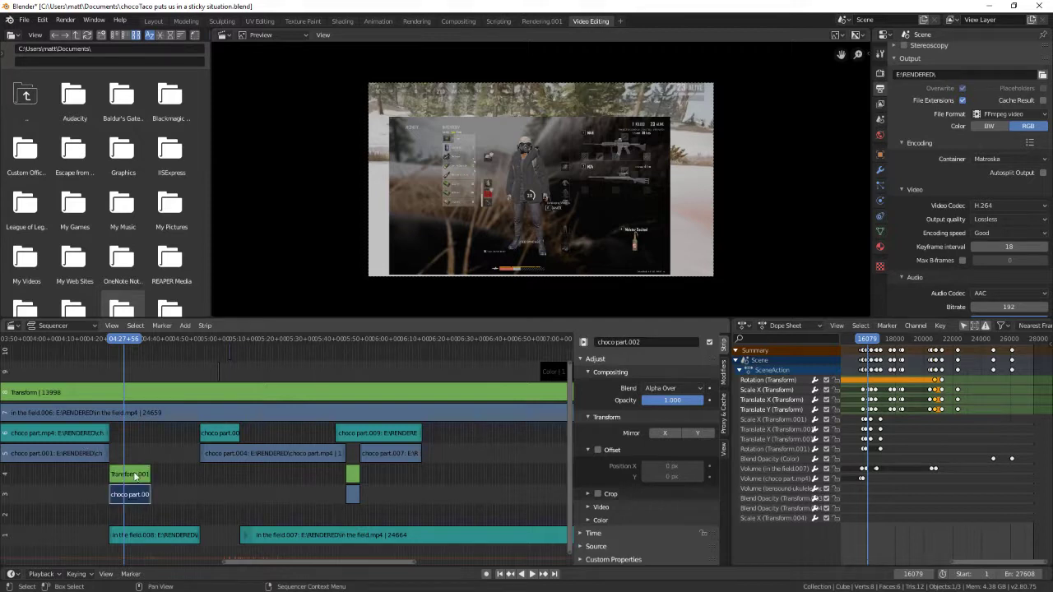
{"action": "left_click", "coordinate": [129, 474]}
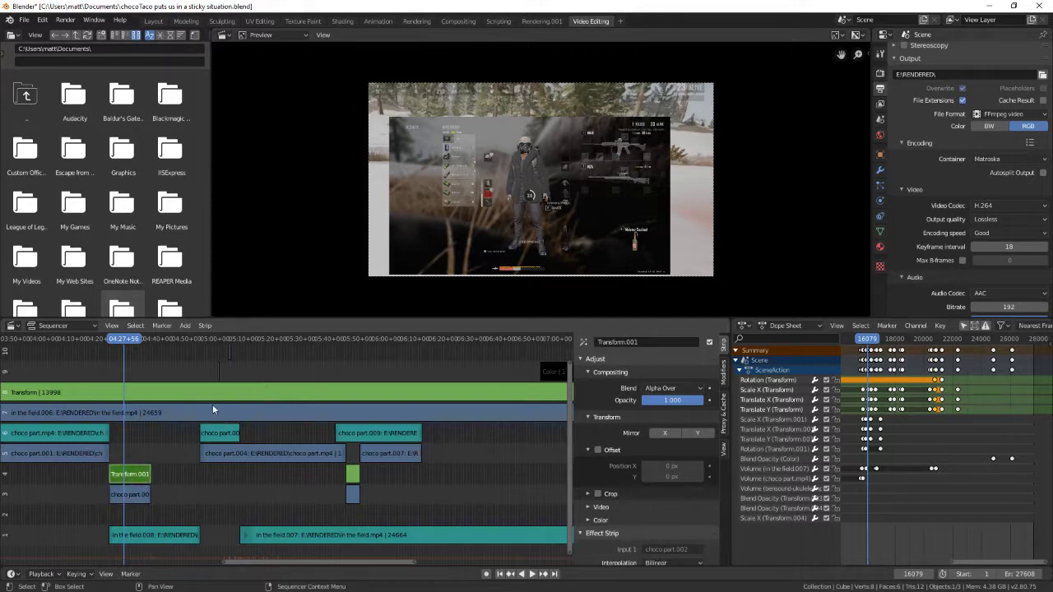
{"action": "left_click", "coordinate": [128, 339]}
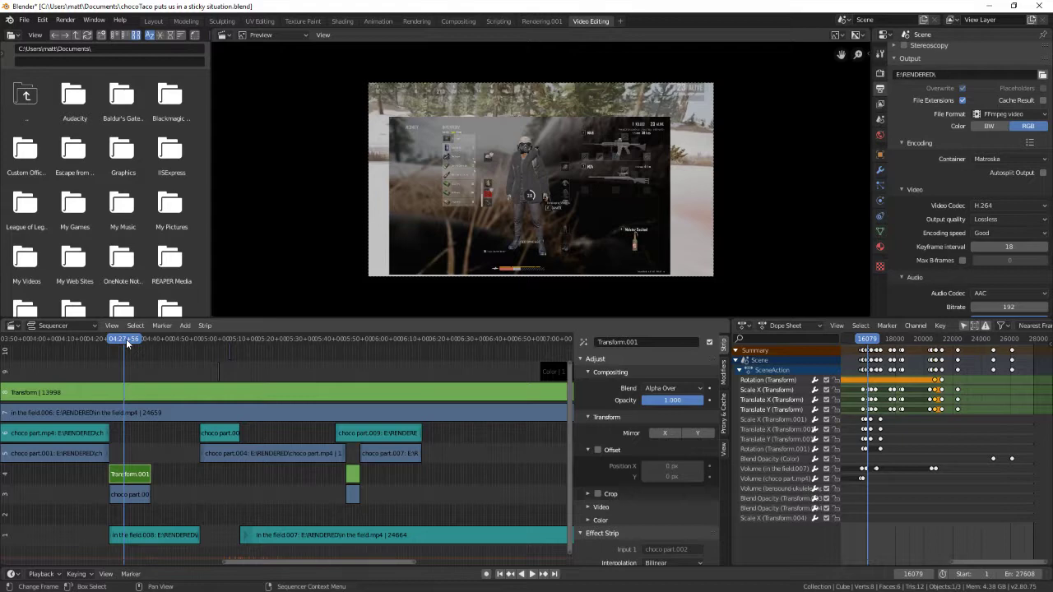
{"action": "left_click", "coordinate": [123, 339]}
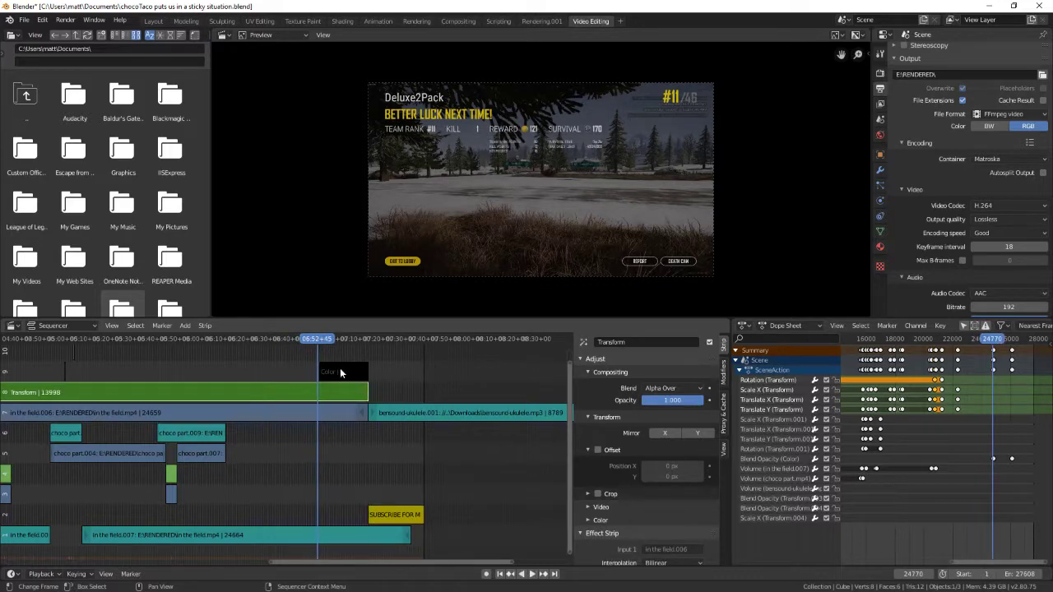
{"action": "left_click", "coordinate": [329, 372]}
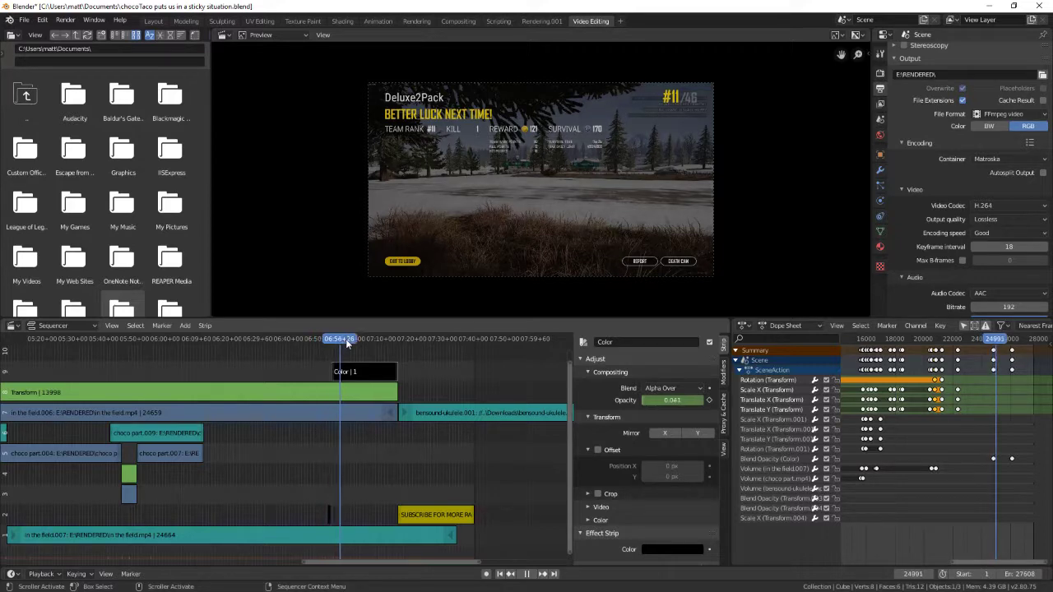
{"action": "left_click", "coordinate": [357, 338]}
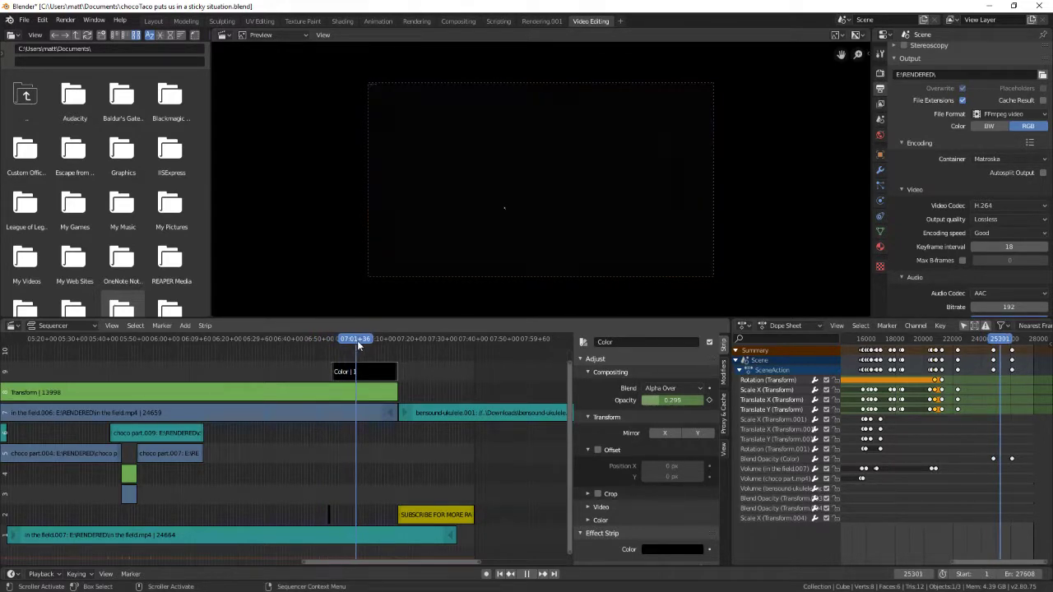
{"action": "left_click", "coordinate": [373, 339]}
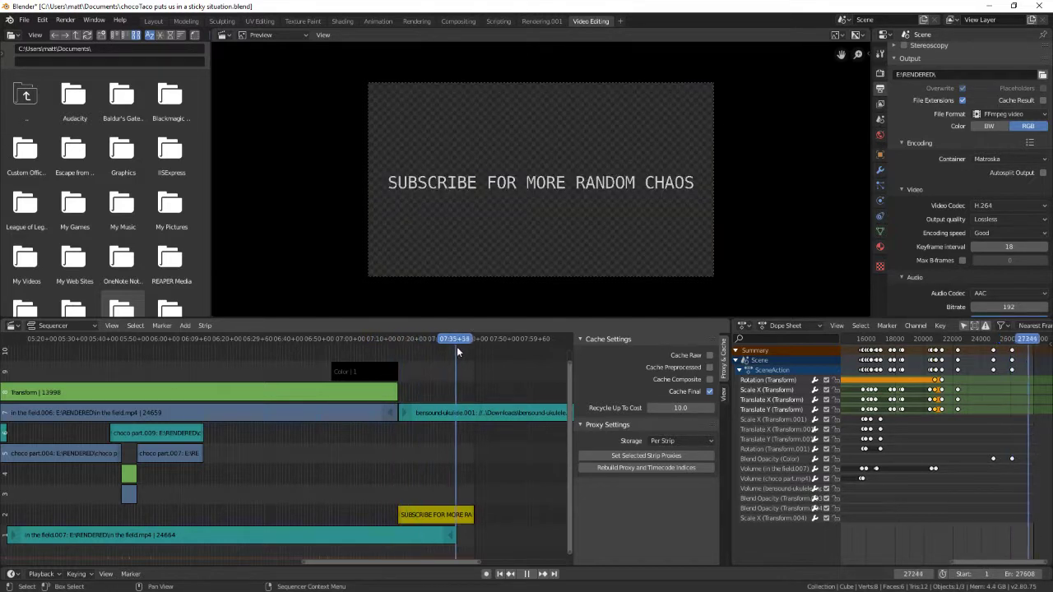
{"action": "left_click", "coordinate": [461, 339]}
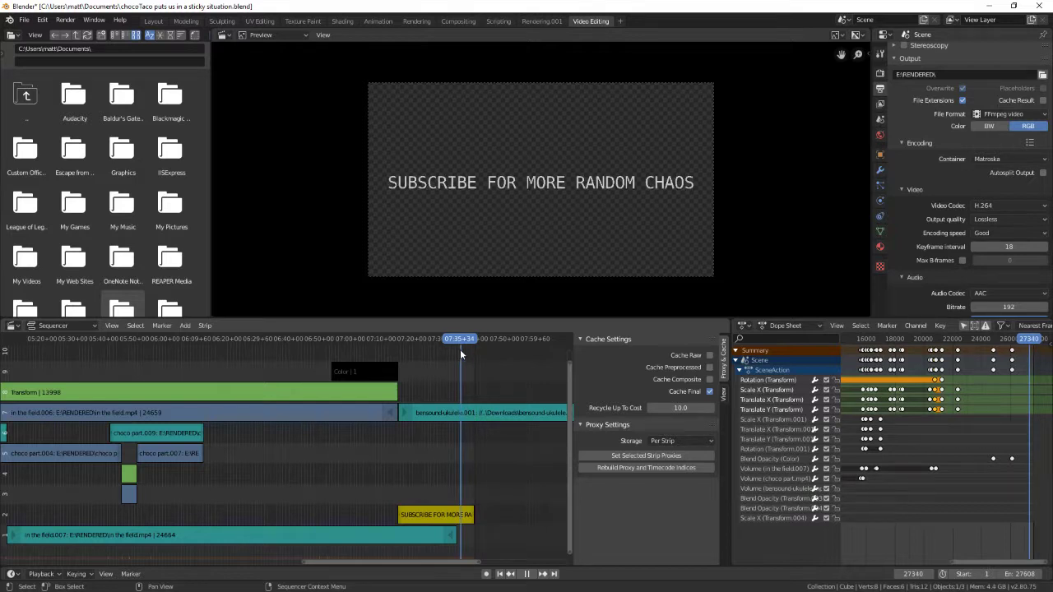
{"action": "scroll", "scroll_direction": "down", "scroll_amount": 3}
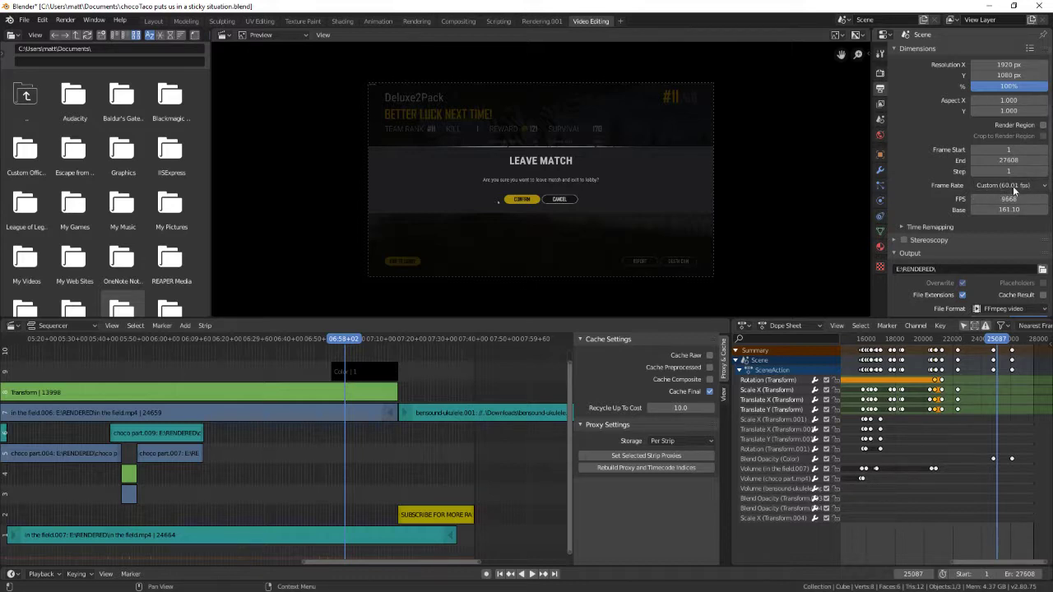
{"action": "mouse_move", "coordinate": [1008, 185]}
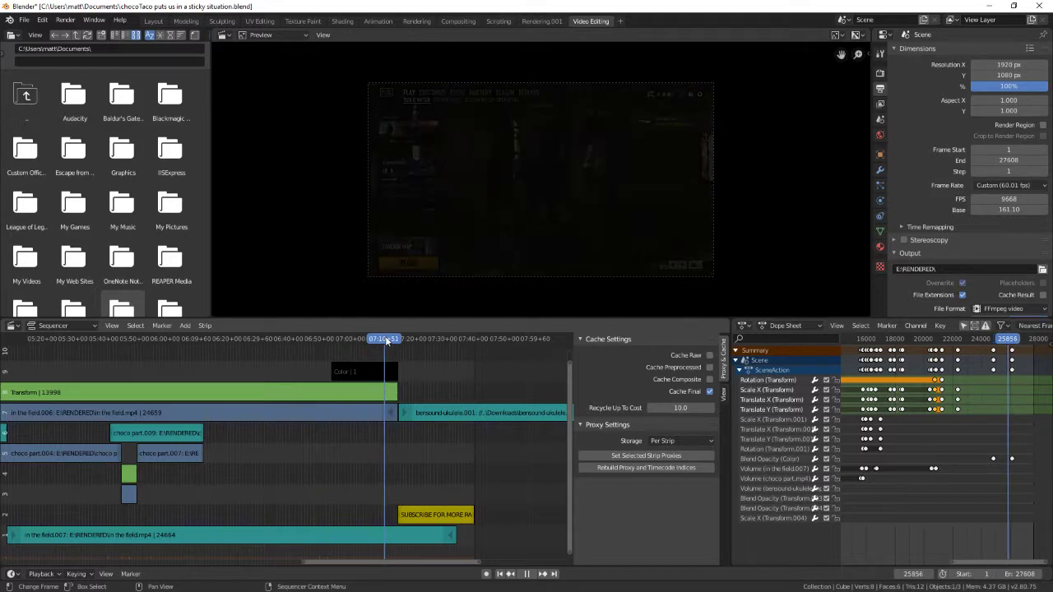
{"action": "left_click", "coordinate": [407, 338]}
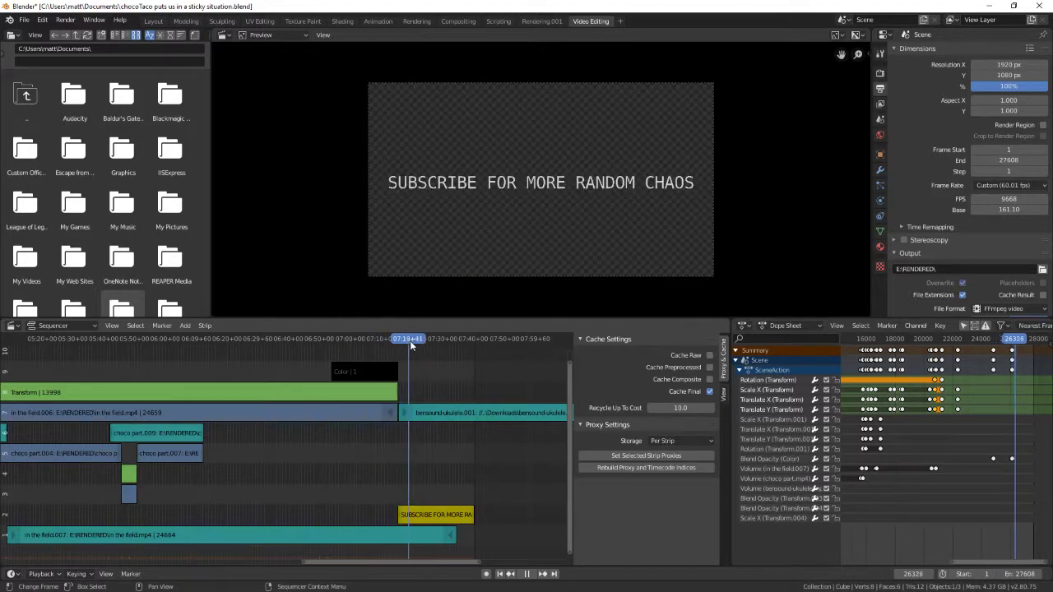
{"action": "left_click", "coordinate": [397, 339]}
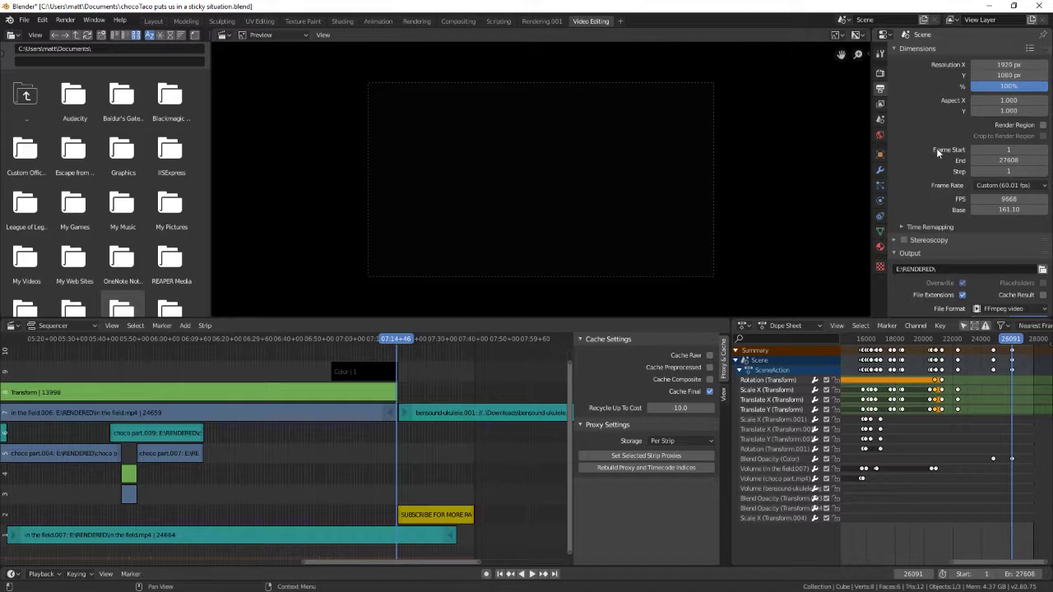
{"action": "scroll", "scroll_direction": "down", "scroll_amount": 3}
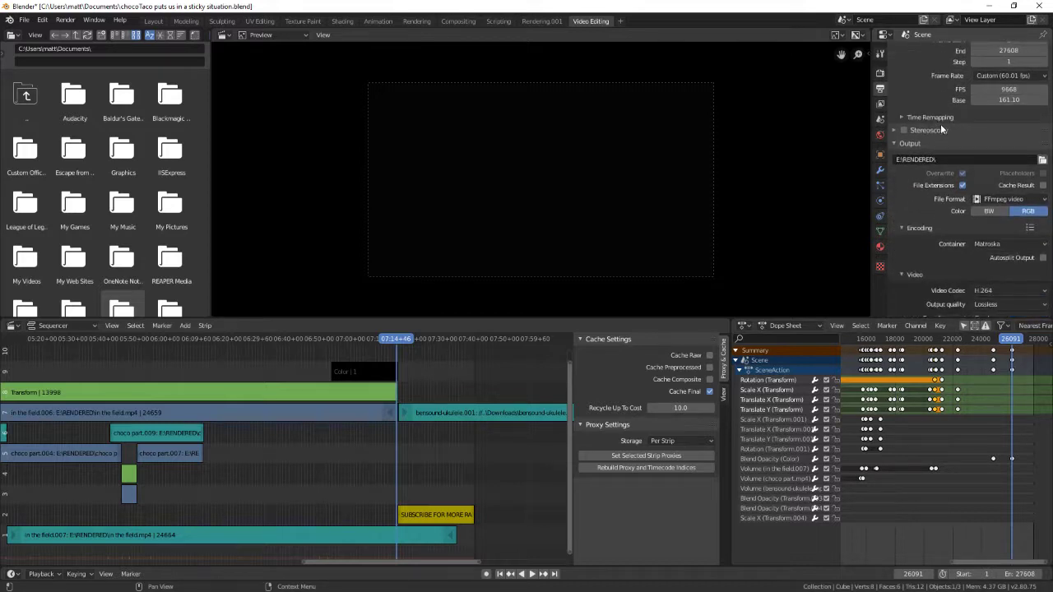
{"action": "left_click", "coordinate": [946, 159]}
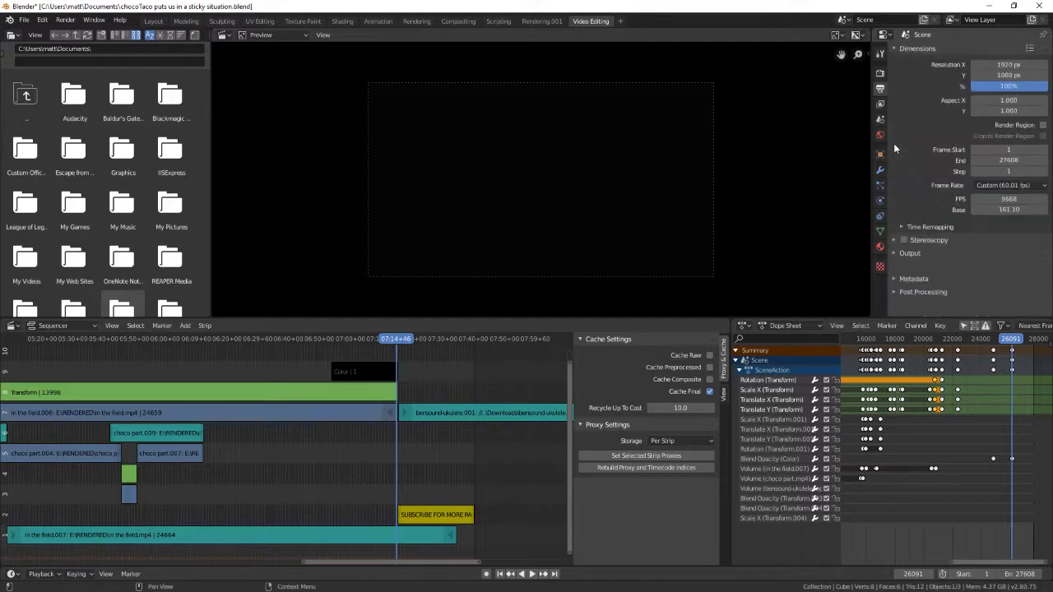
{"action": "left_click", "coordinate": [910, 253]}
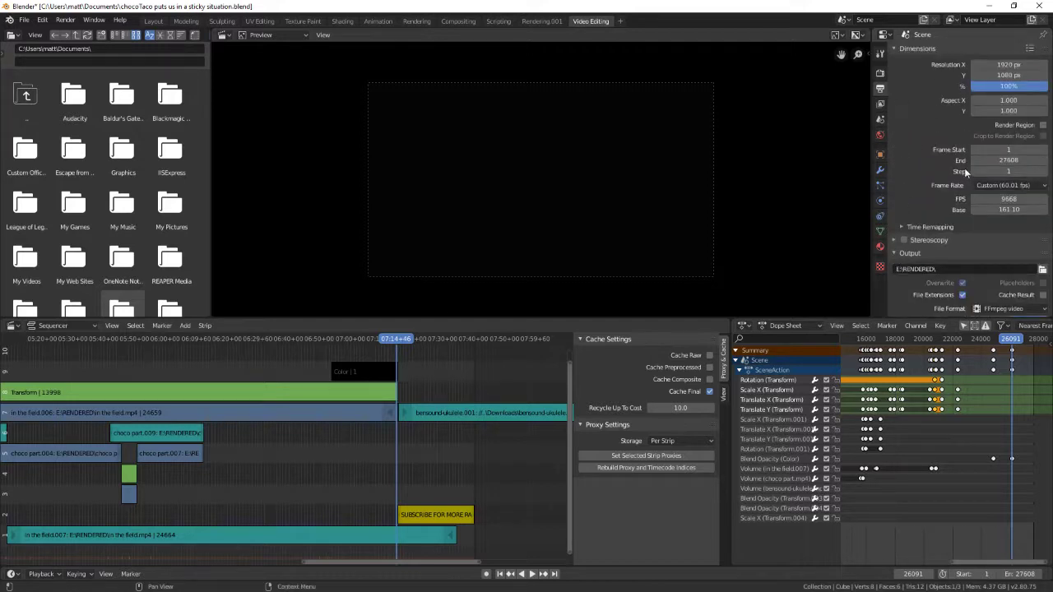
{"action": "scroll", "scroll_direction": "down", "scroll_amount": 3}
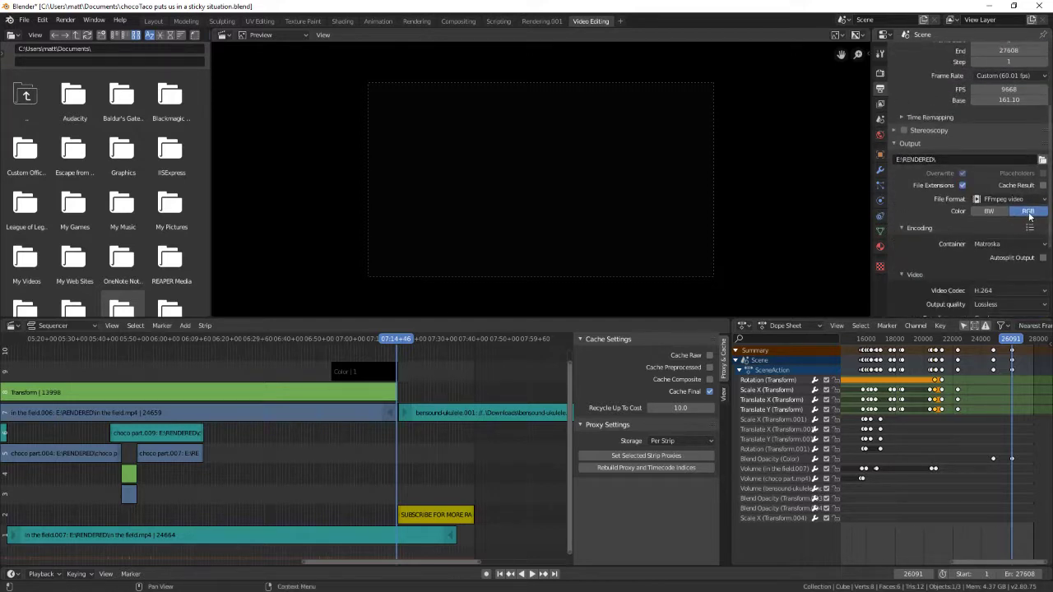
{"action": "scroll", "scroll_direction": "down", "scroll_amount": 3}
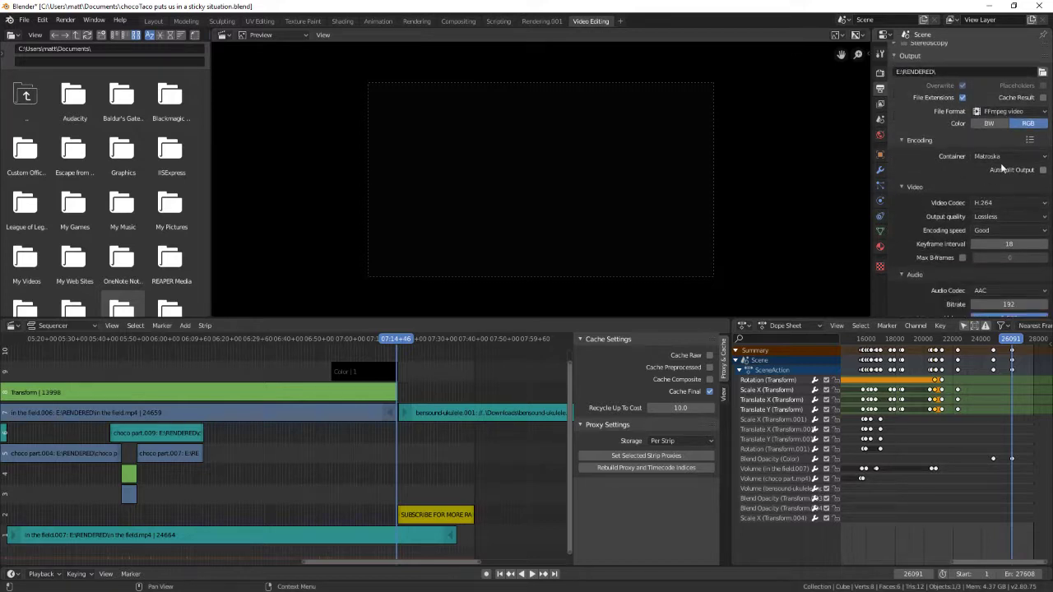
{"action": "scroll", "scroll_direction": "down", "scroll_amount": 3}
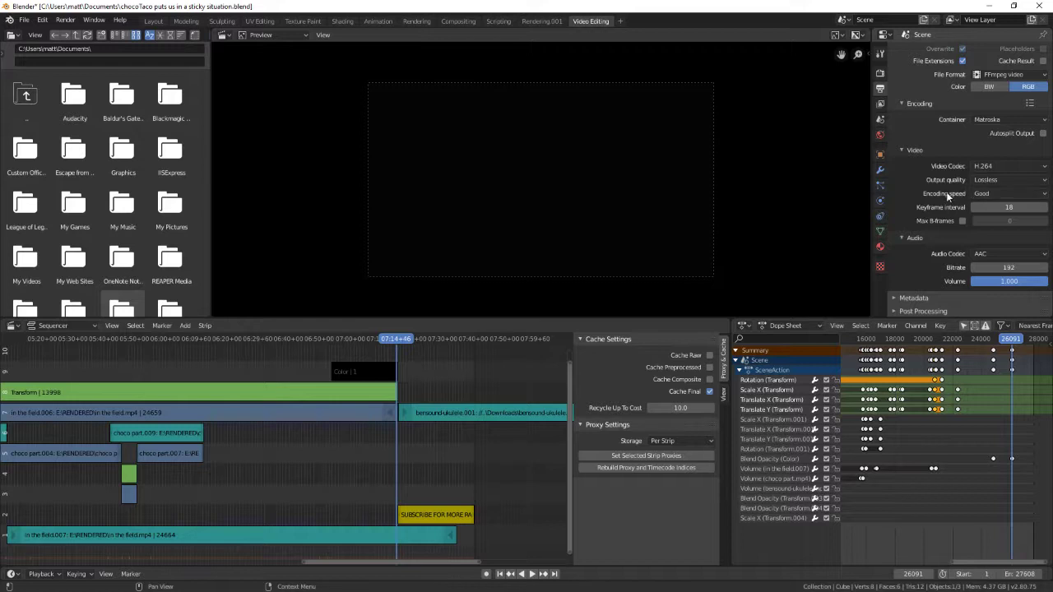
{"action": "left_click", "coordinate": [1004, 140]}
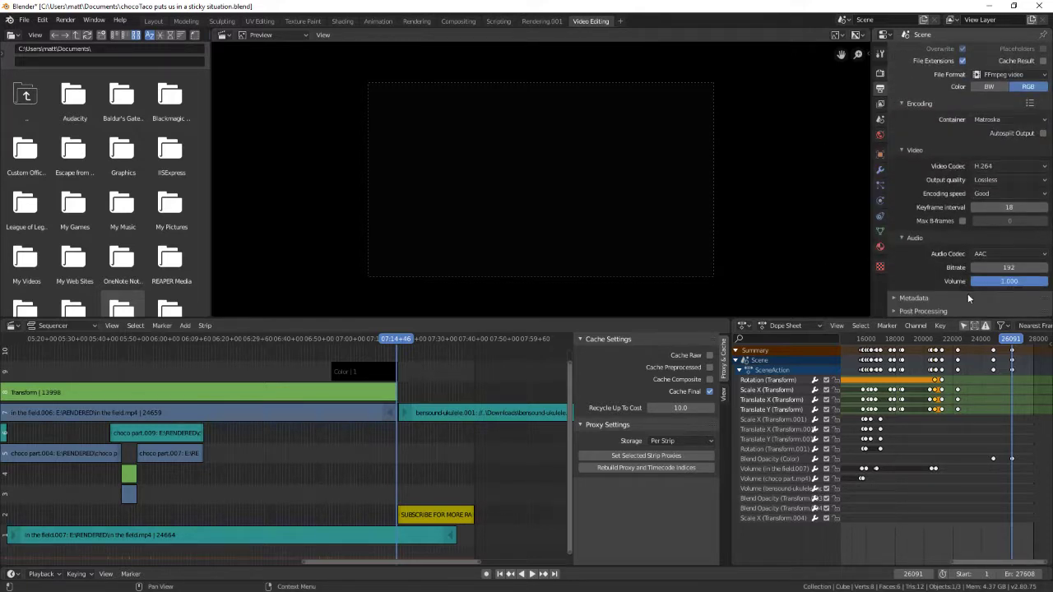
{"action": "left_click", "coordinate": [1008, 253]}
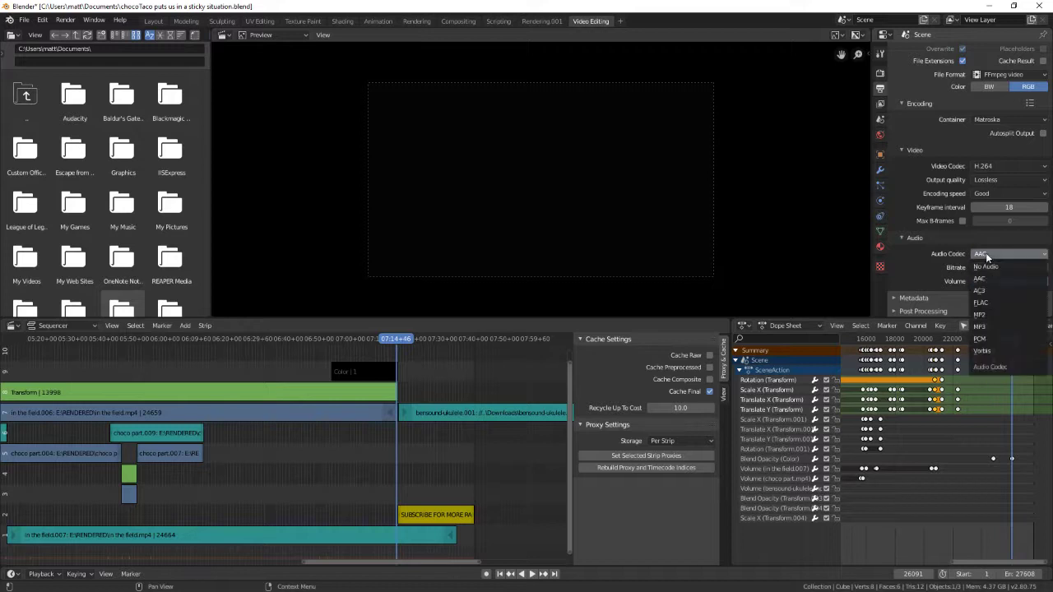
{"action": "mouse_move", "coordinate": [1004, 266]}
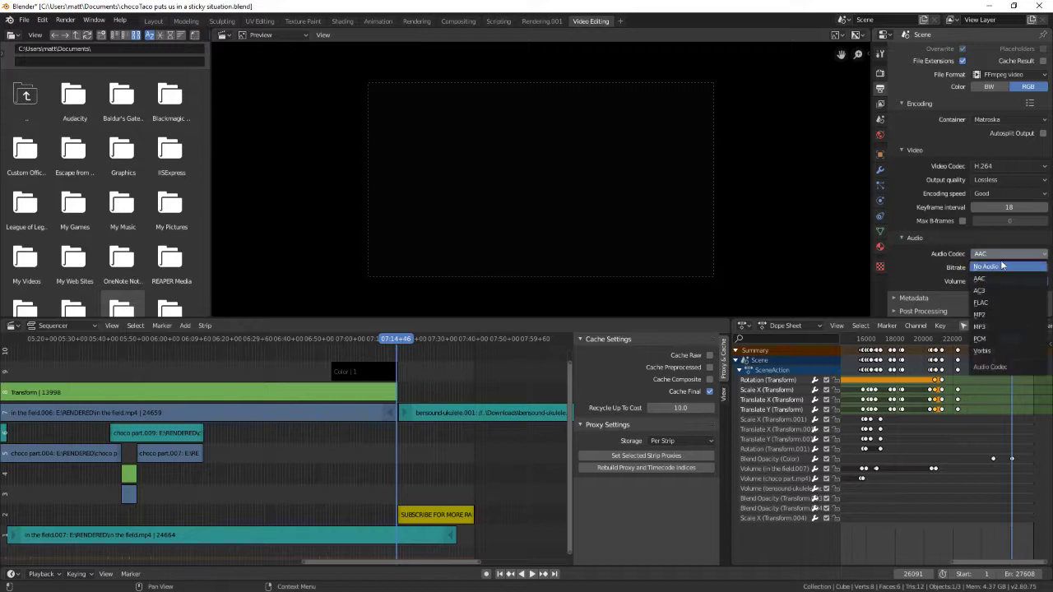
{"action": "left_click", "coordinate": [979, 278]}
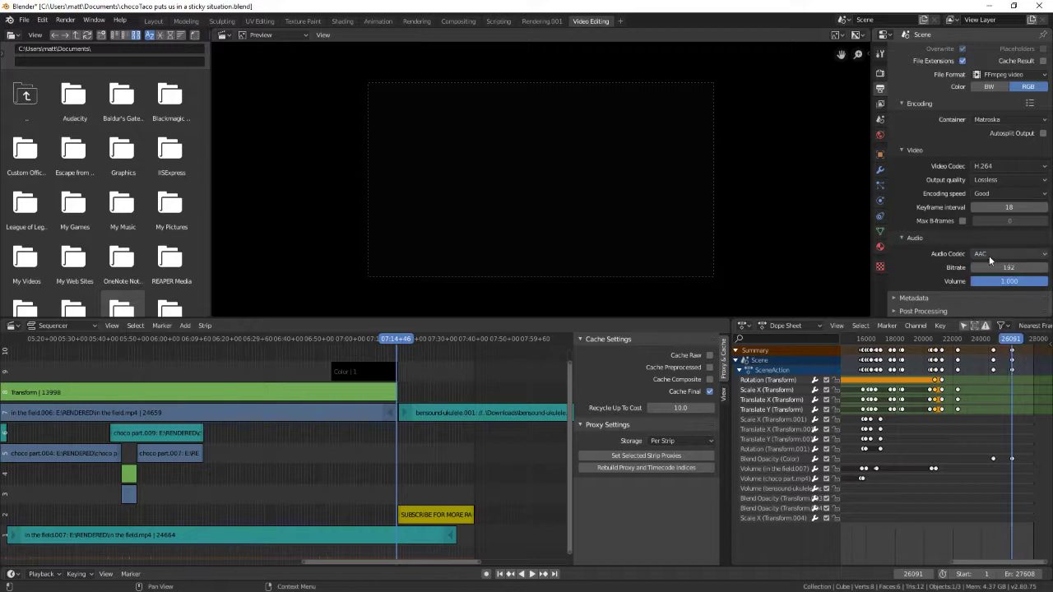
{"action": "mouse_move", "coordinate": [919, 255]}
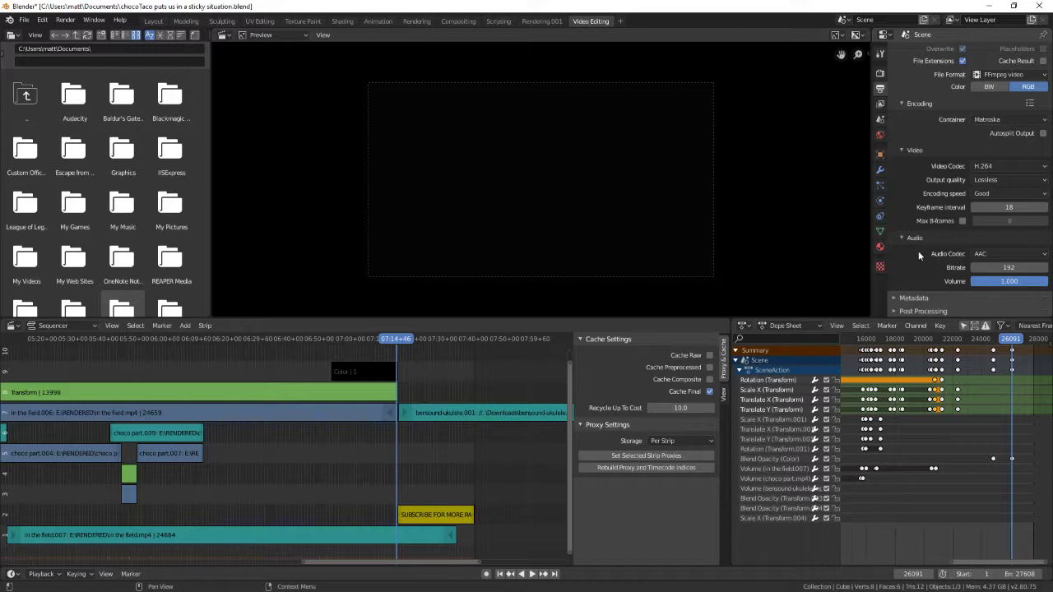
{"action": "left_click", "coordinate": [1008, 193]}
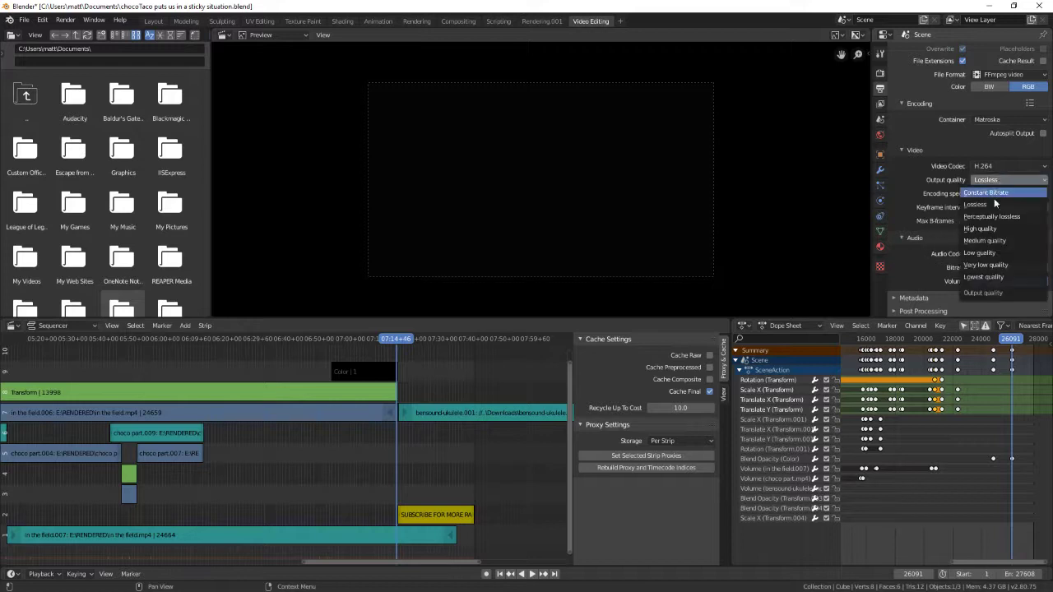
{"action": "mouse_move", "coordinate": [987, 204]}
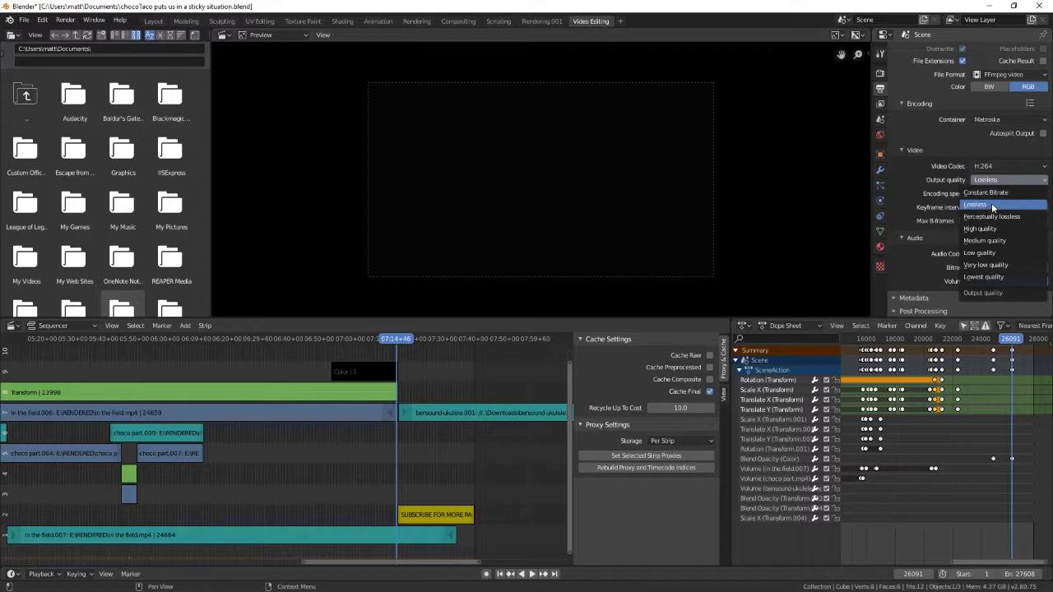
{"action": "mouse_move", "coordinate": [991, 216]}
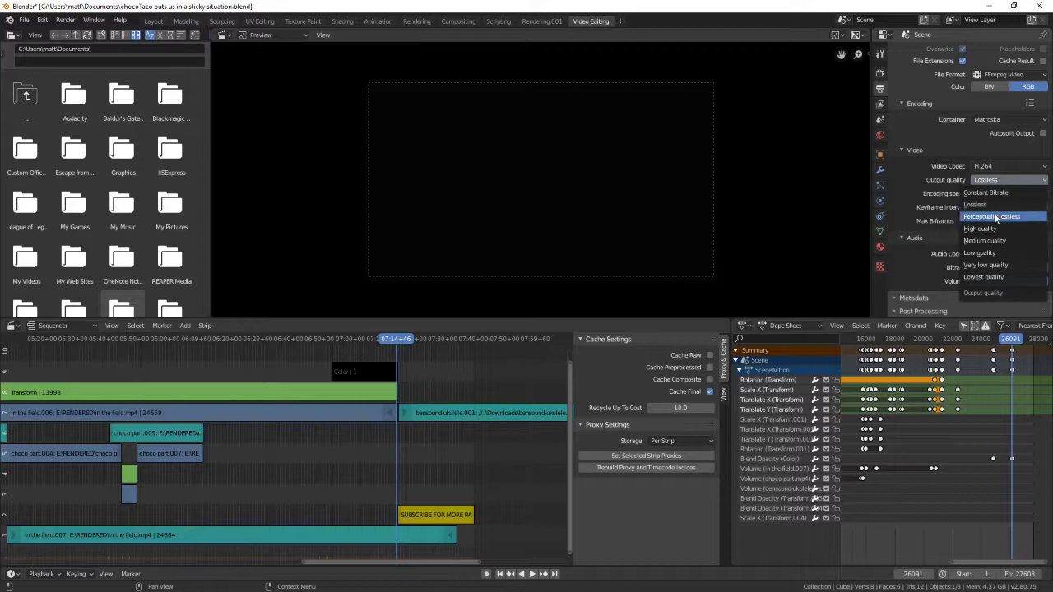
{"action": "mouse_move", "coordinate": [991, 204]}
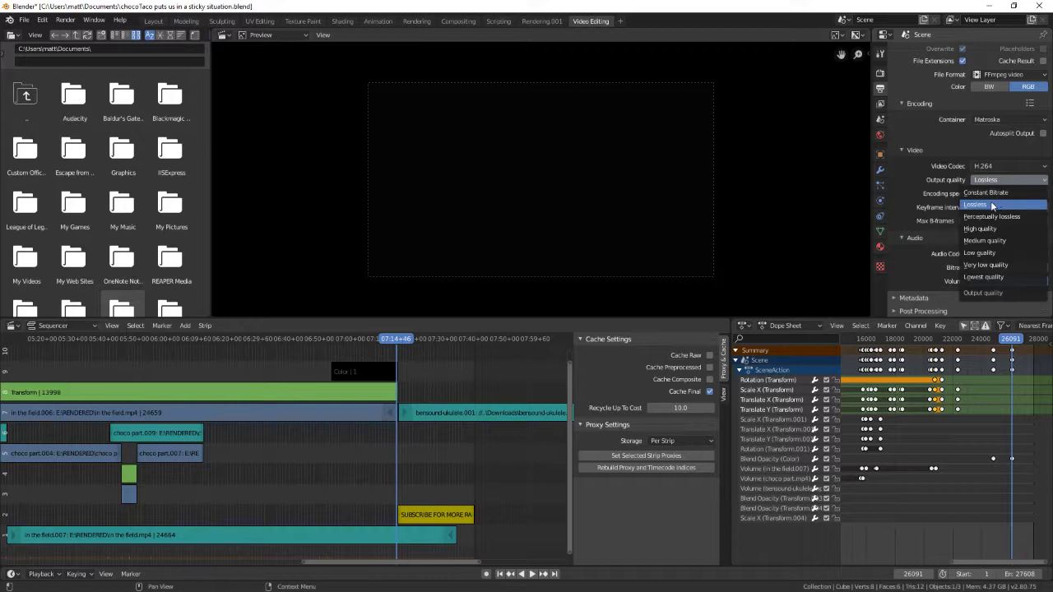
{"action": "mouse_move", "coordinate": [999, 192]}
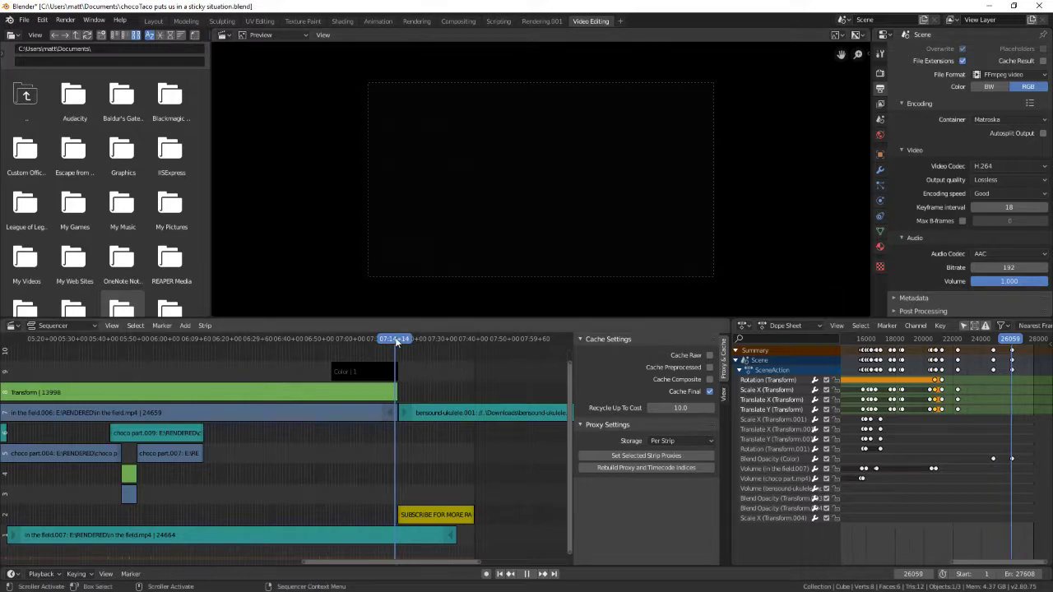
{"action": "left_click", "coordinate": [488, 338]}
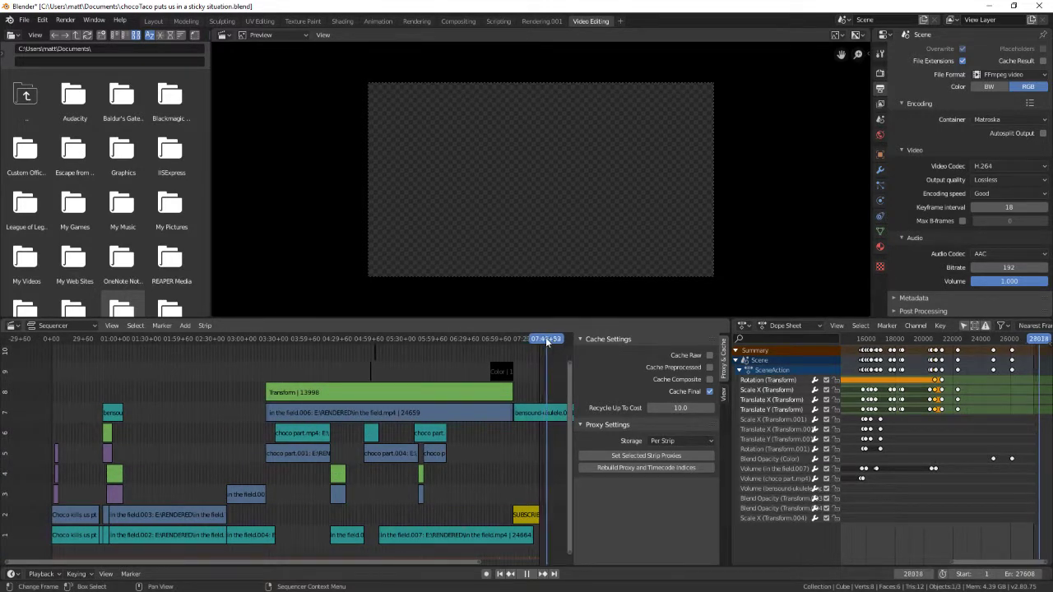
{"action": "left_click", "coordinate": [292, 338]}
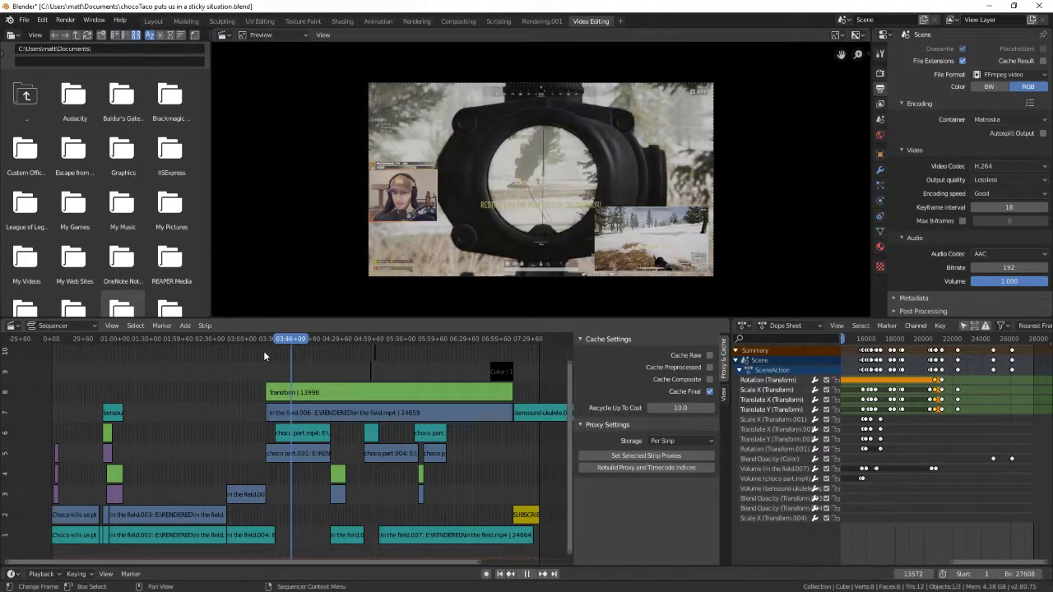
{"action": "left_click", "coordinate": [128, 338]}
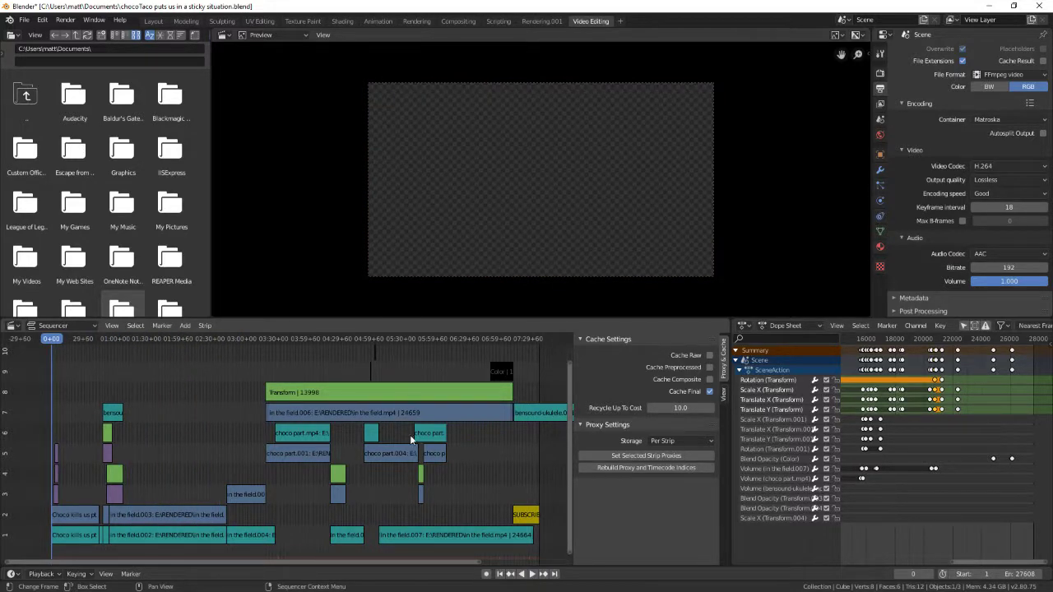
{"action": "mouse_move", "coordinate": [547, 393]}
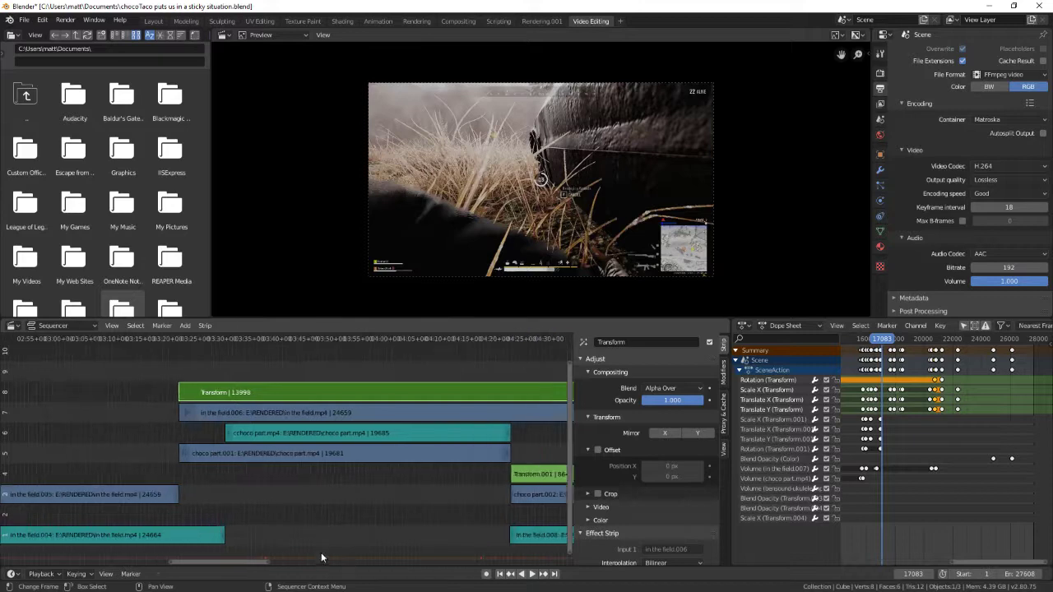
{"action": "scroll", "scroll_direction": "right", "scroll_amount": 3}
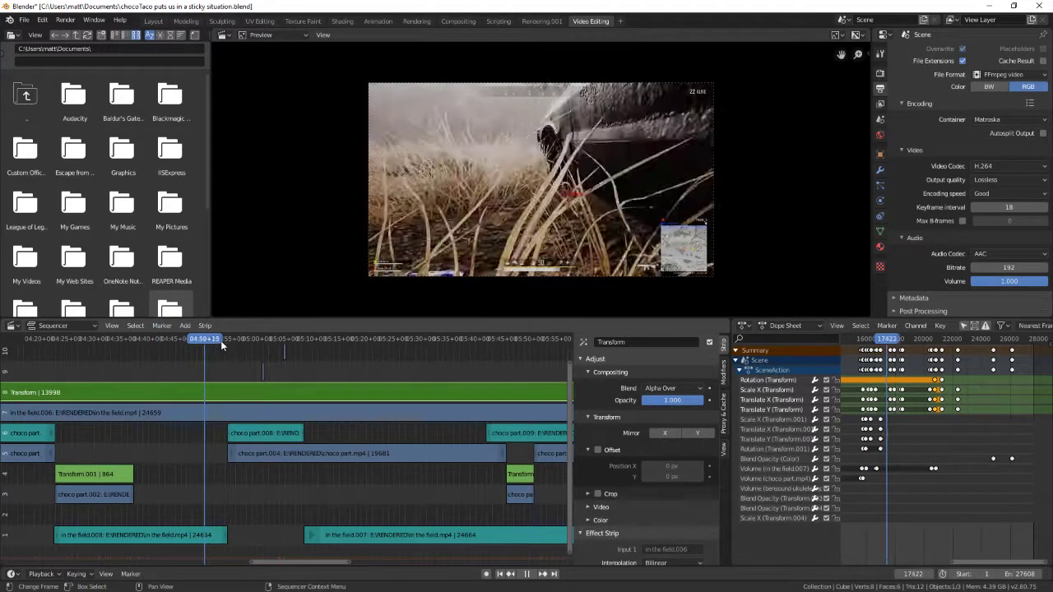
{"action": "left_click", "coordinate": [255, 338]}
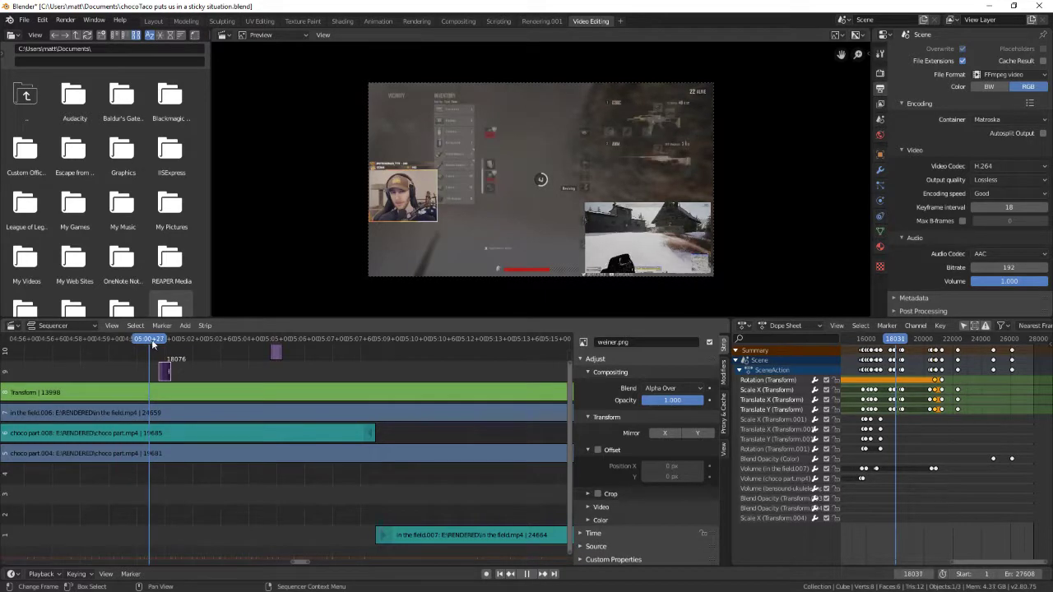
{"action": "left_click", "coordinate": [177, 339]}
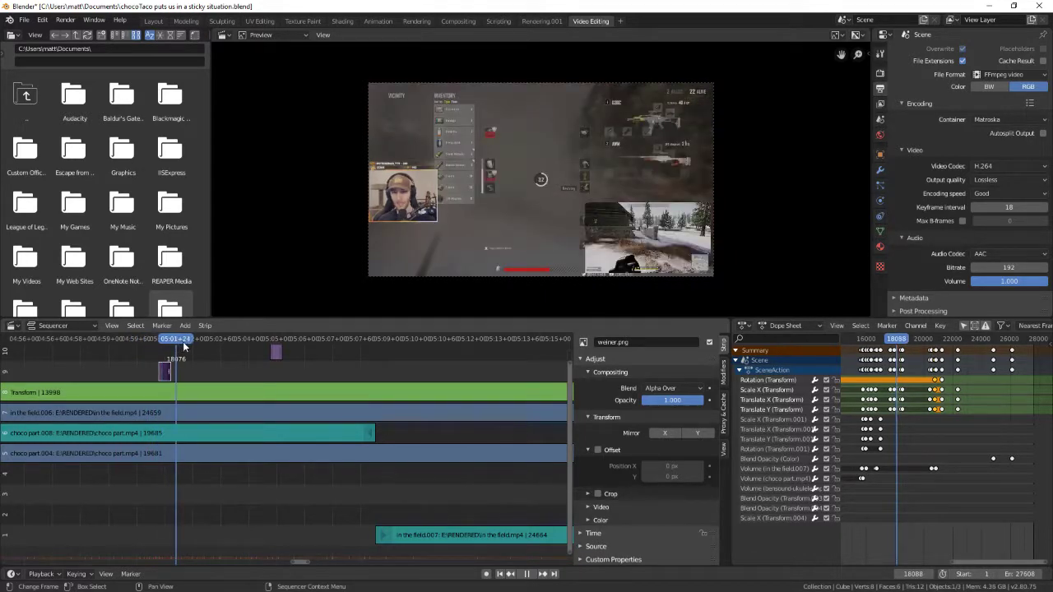